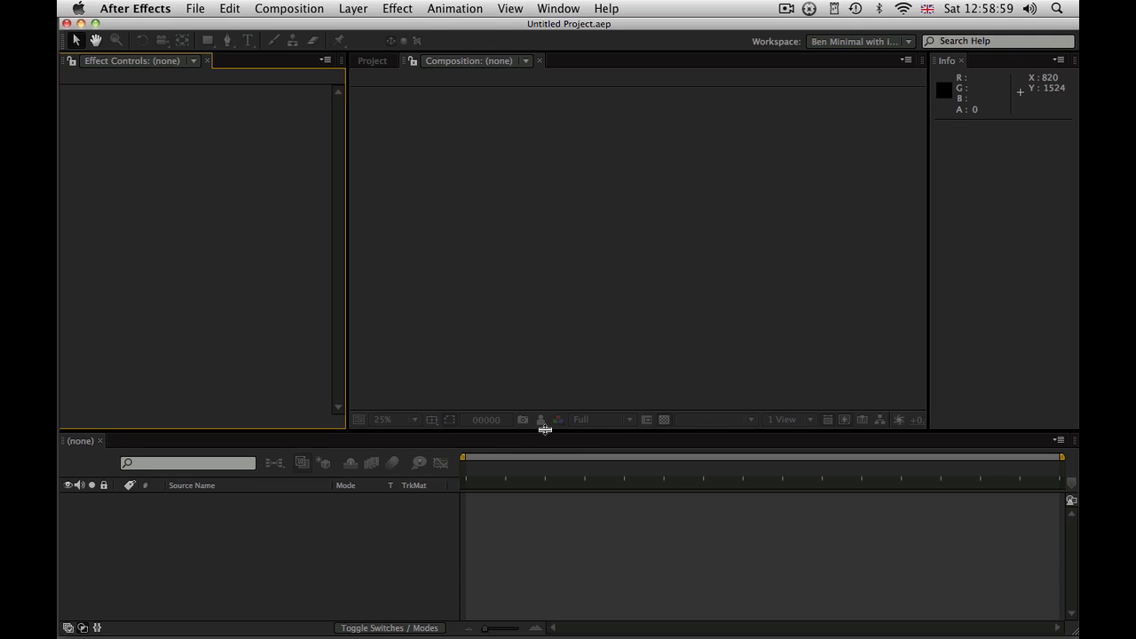
mouse_move(546, 438)
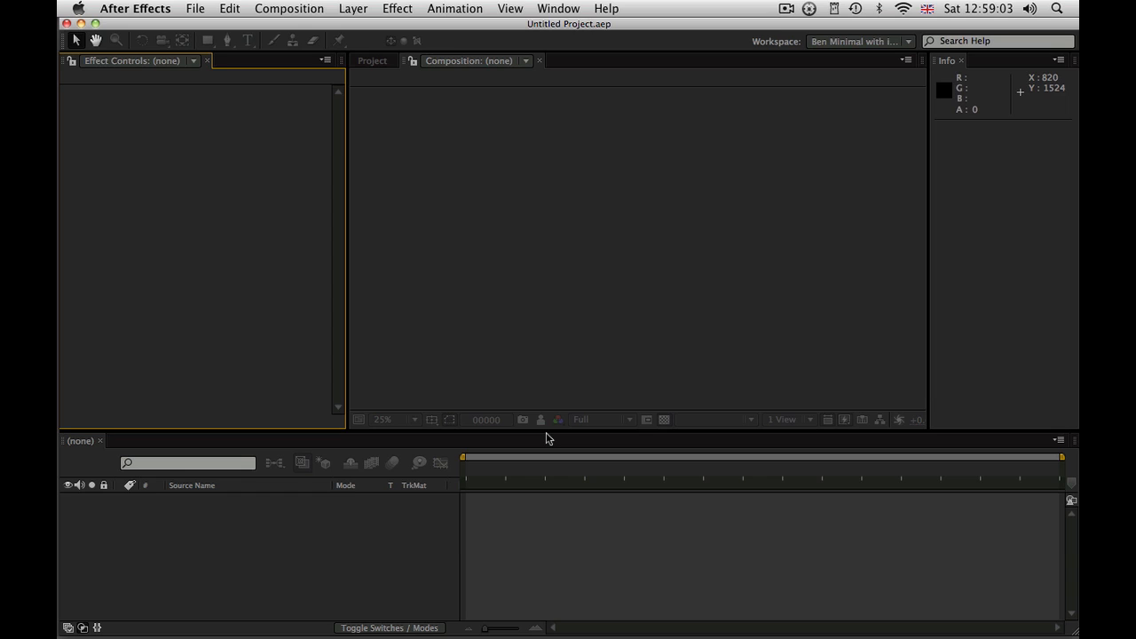
mouse_move(562, 427)
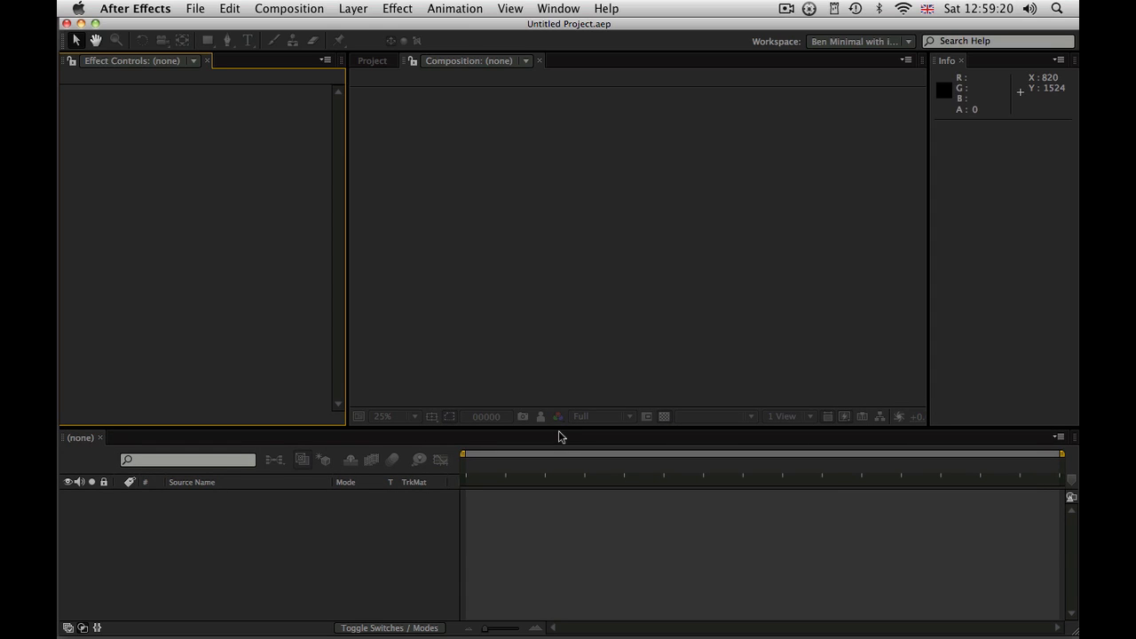
Dock the BR_3D_Widgets_V1.01.jsx panel offering Grid 3D, Horizon 3D and Widget 3D
left_click(195, 8)
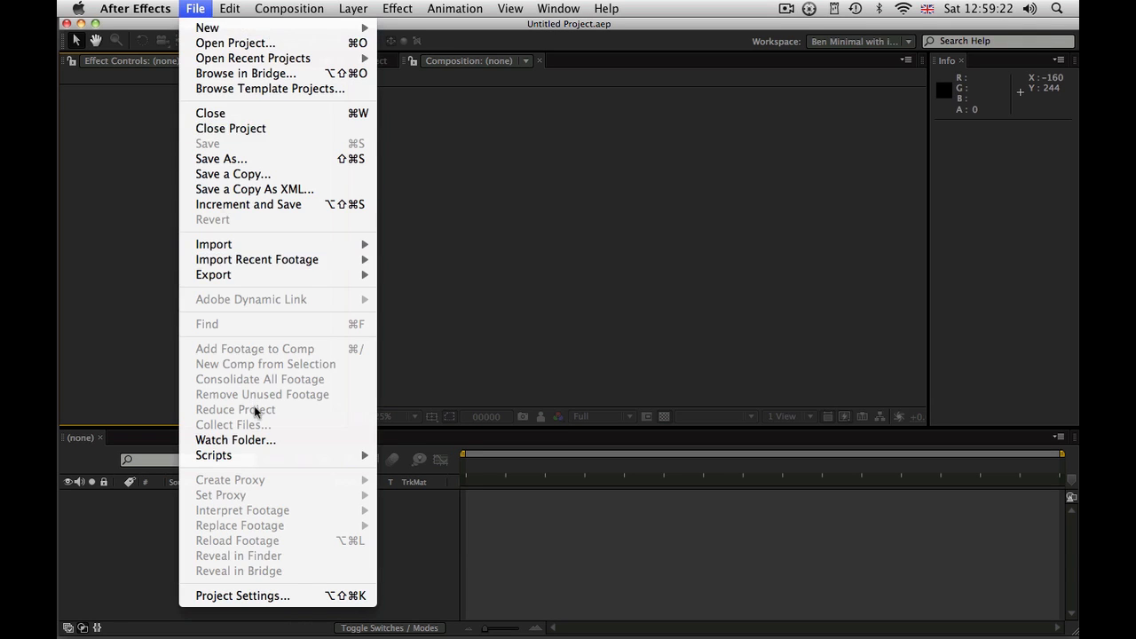
mouse_move(213, 455)
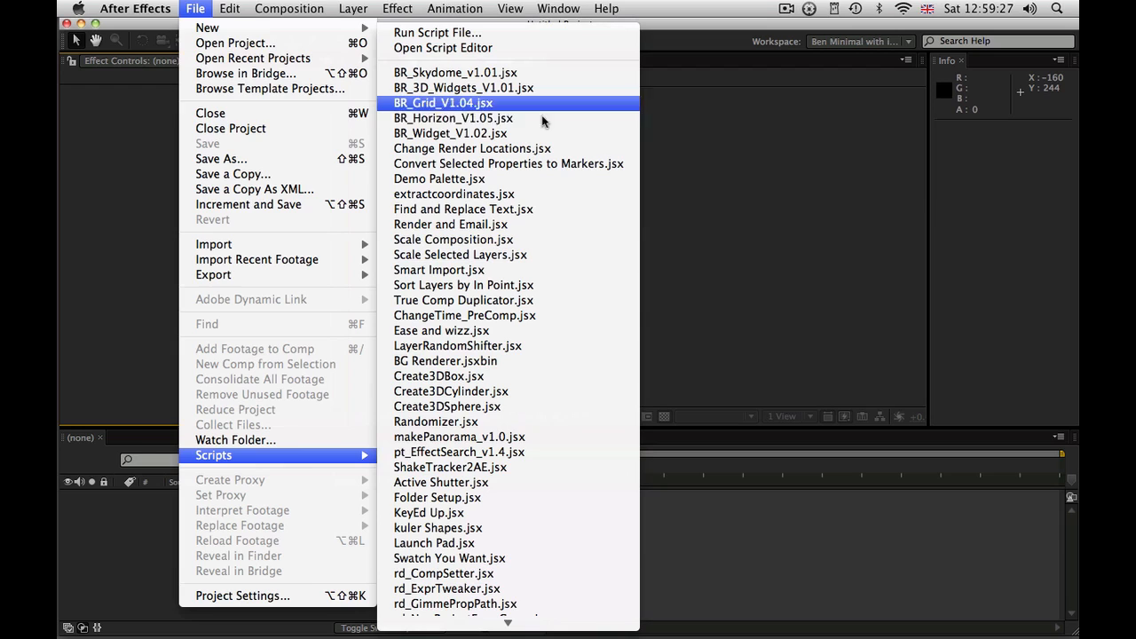
mouse_move(546, 133)
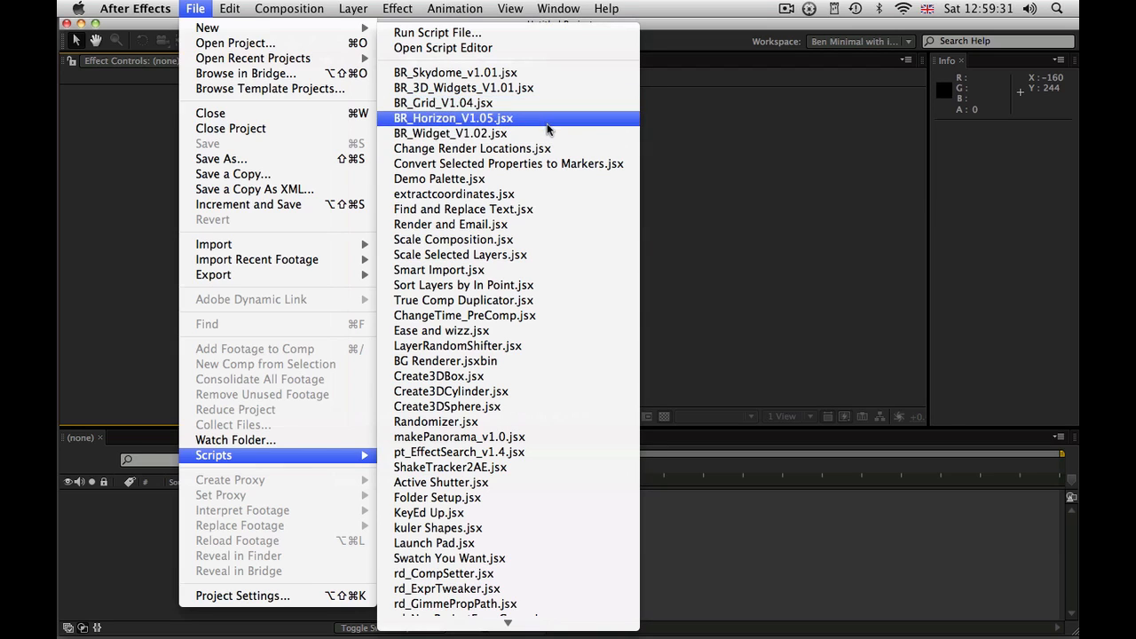
mouse_move(450, 133)
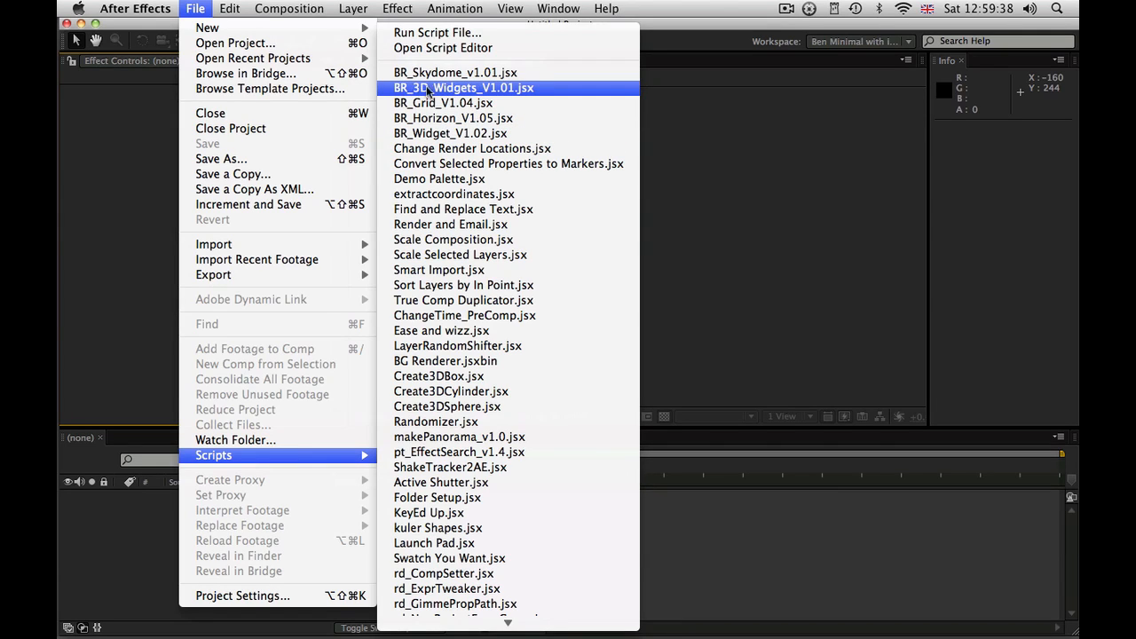
mouse_move(537, 93)
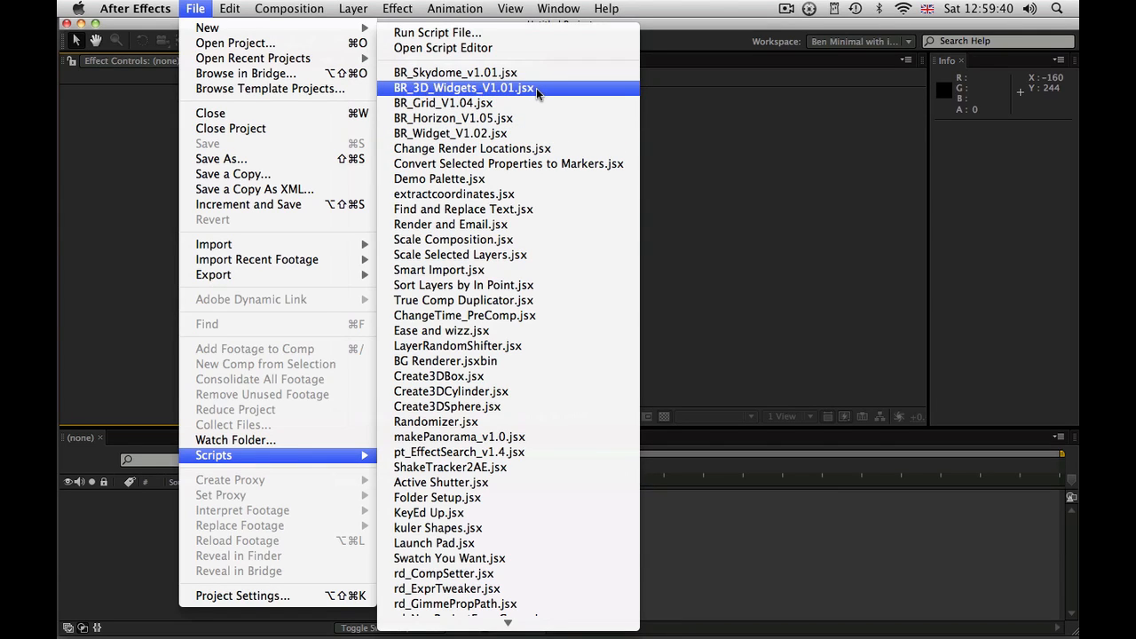
mouse_move(511, 103)
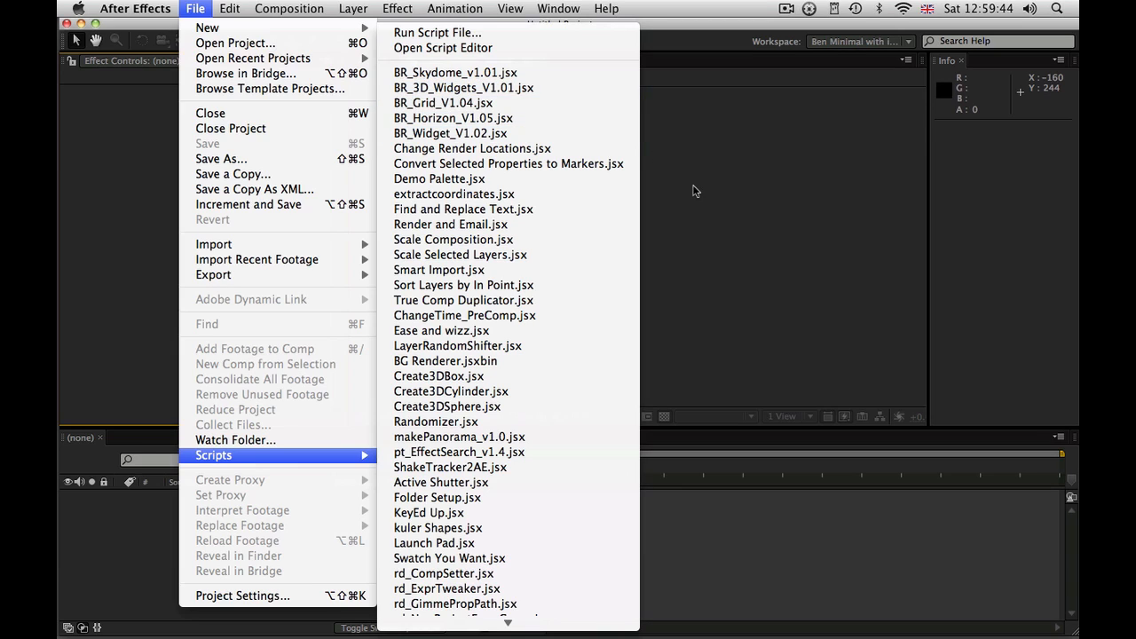
mouse_move(735, 149)
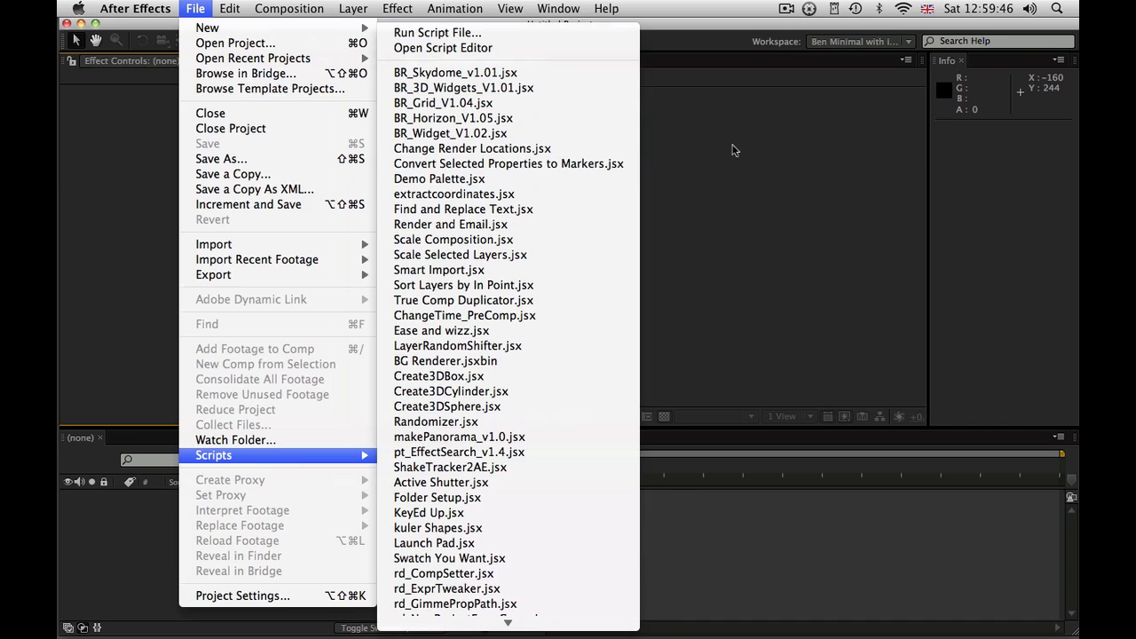
left_click(733, 149)
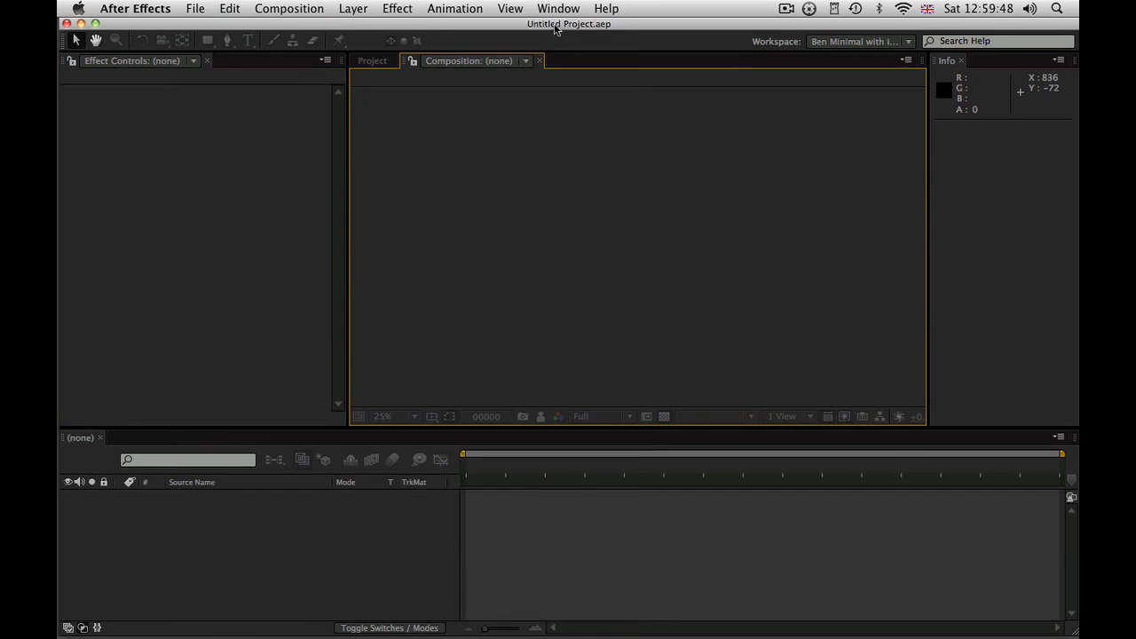
left_click(558, 8)
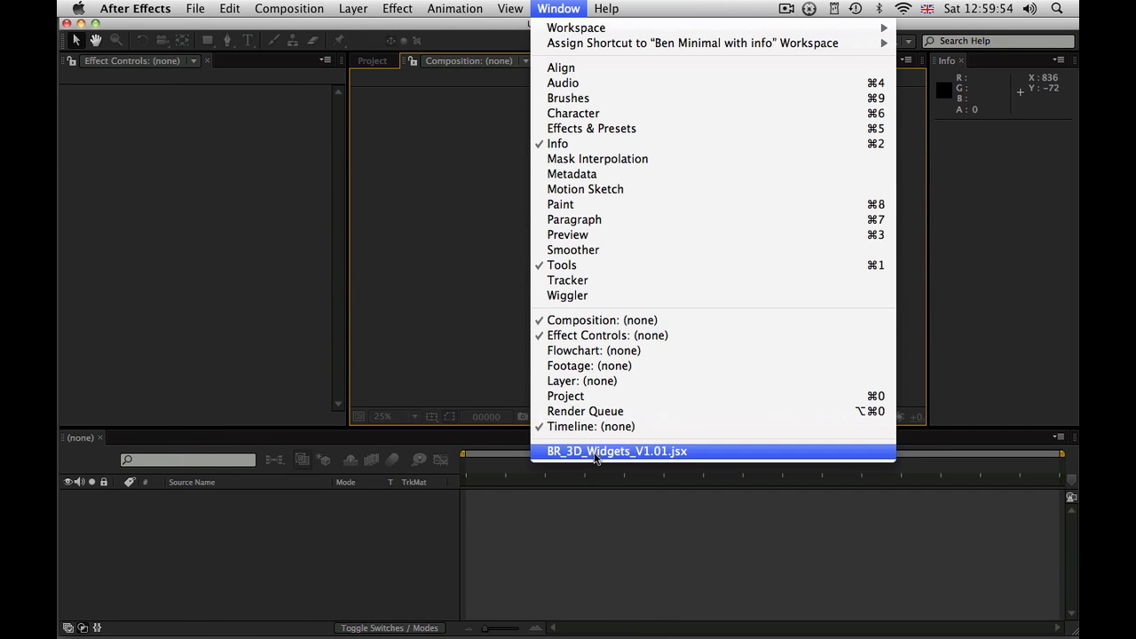
left_click(616, 451)
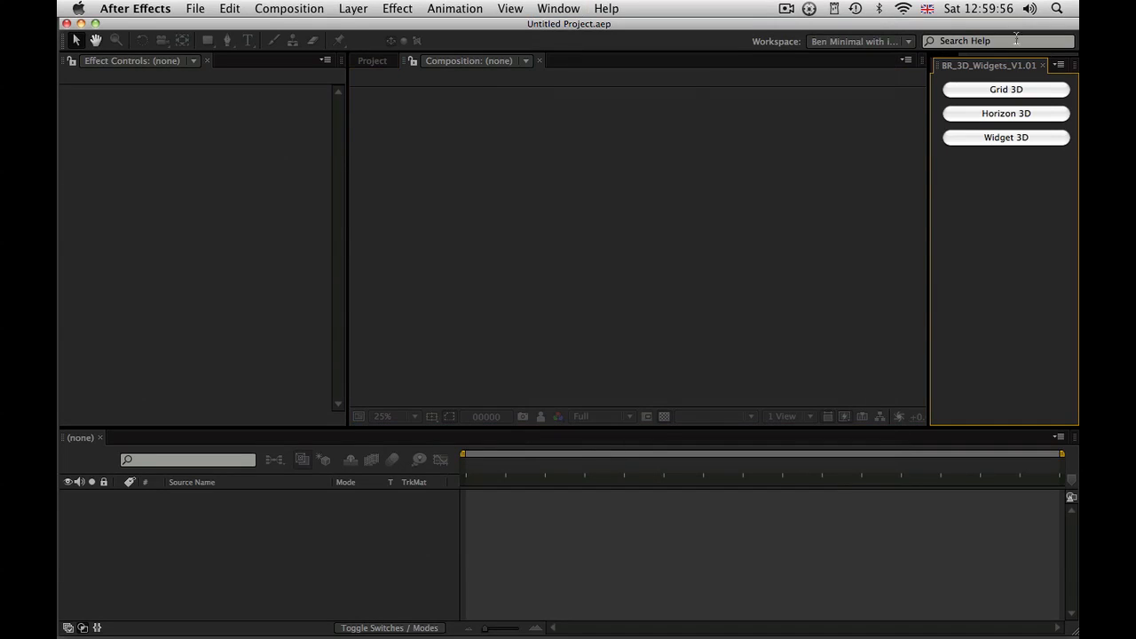
mouse_move(659, 300)
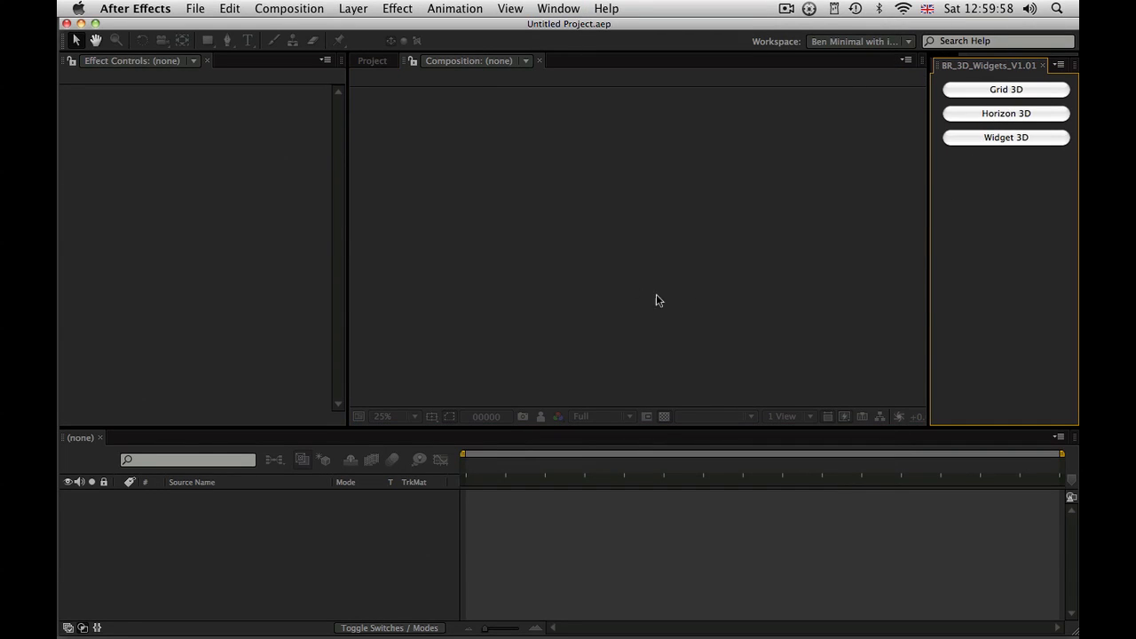
left_click(289, 8)
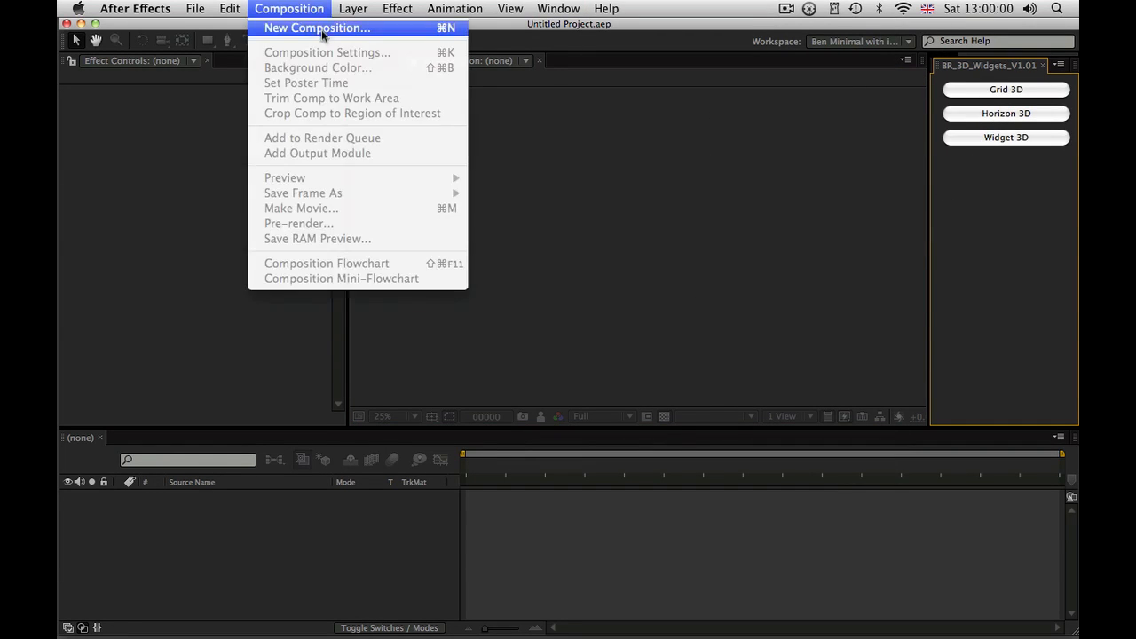
Create Comp 1 and add a Widget 3D layer with ground plane Y-axis at 360
left_click(316, 28)
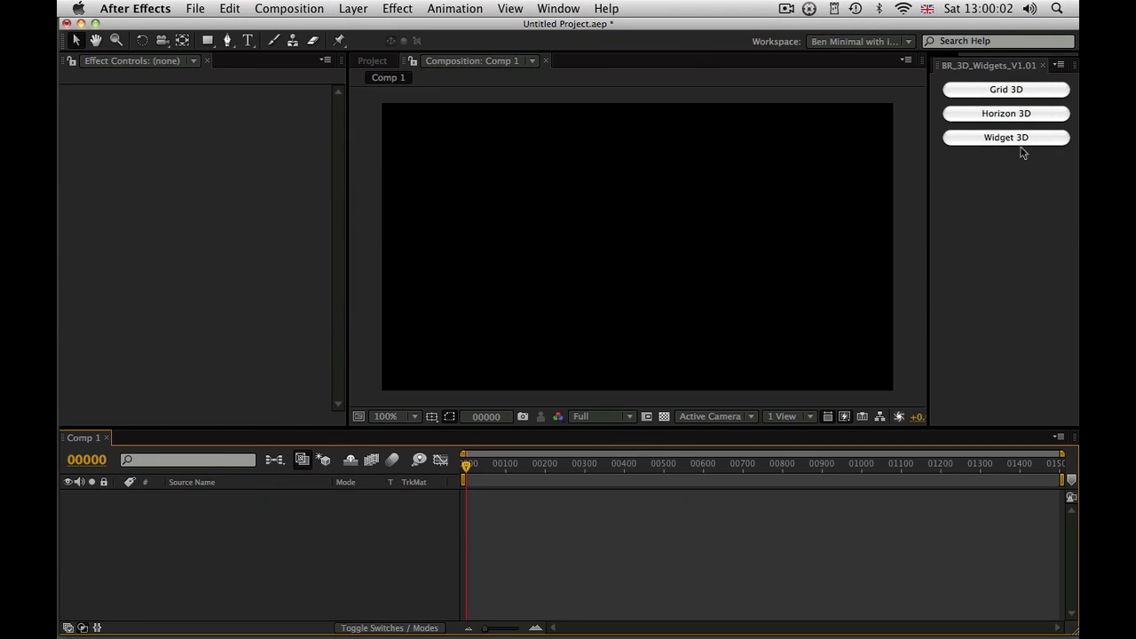
left_click(1005, 137)
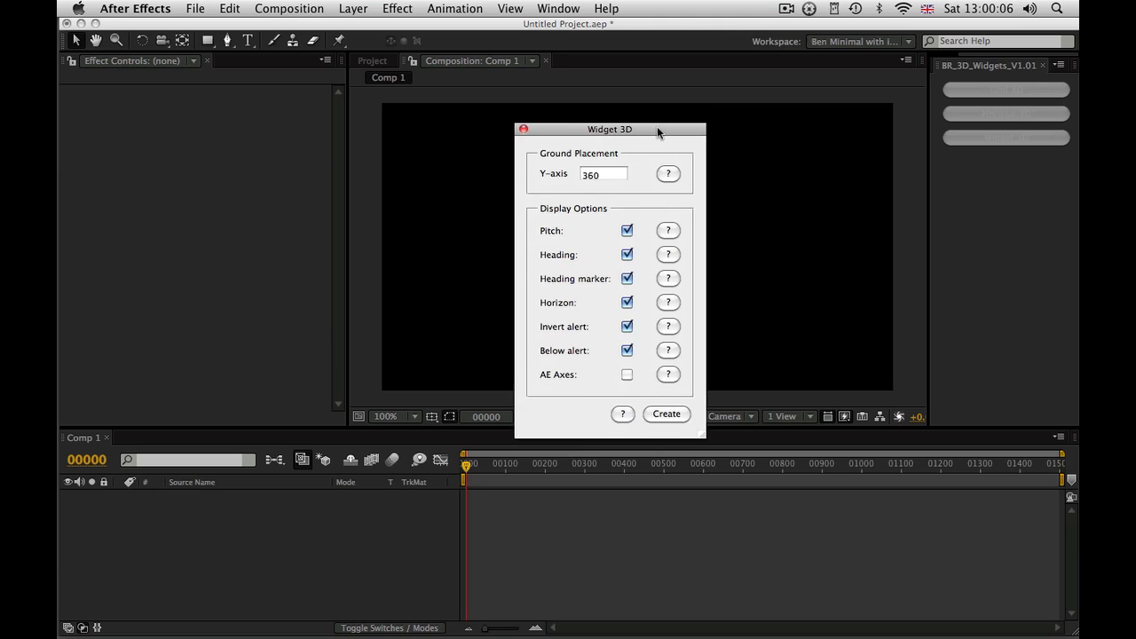
left_click_drag(611, 129, 638, 91)
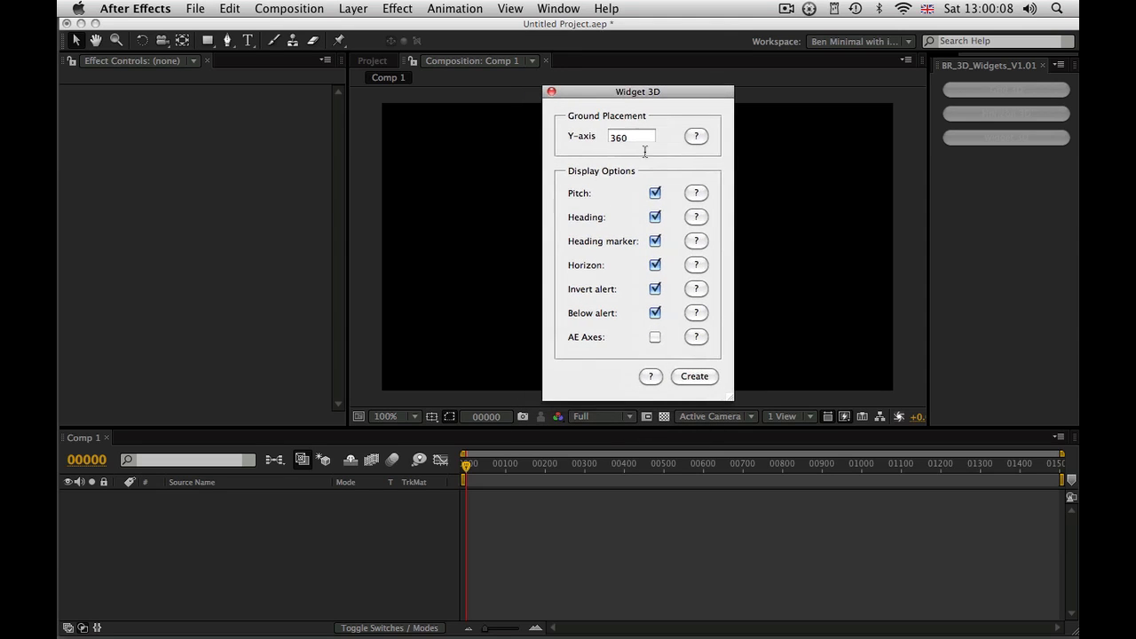
left_click(694, 377)
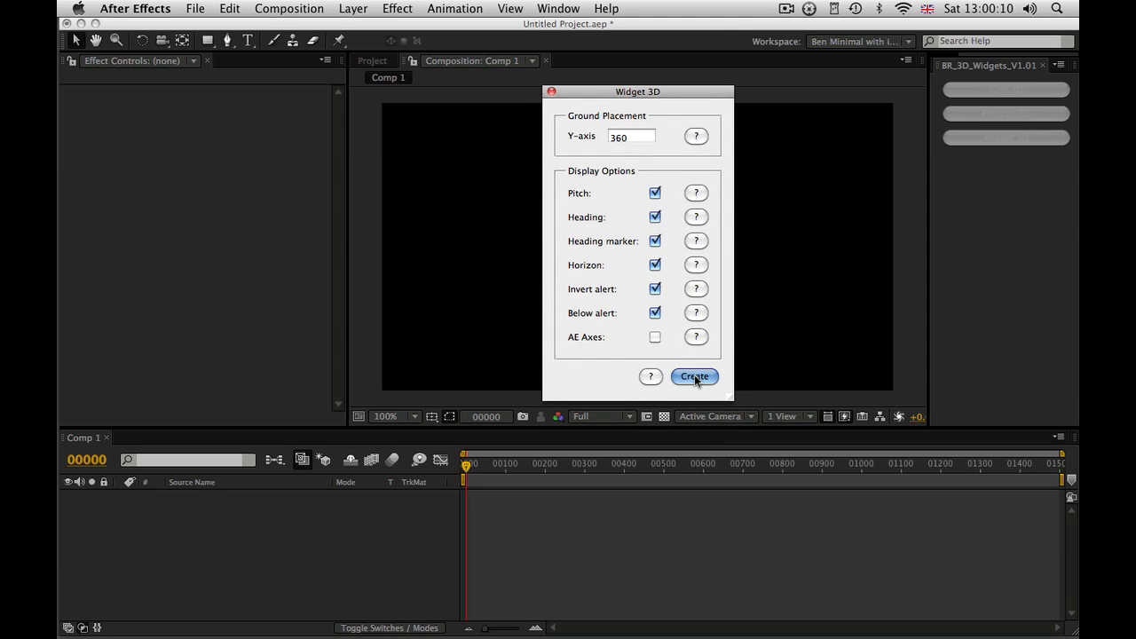
left_click(694, 376)
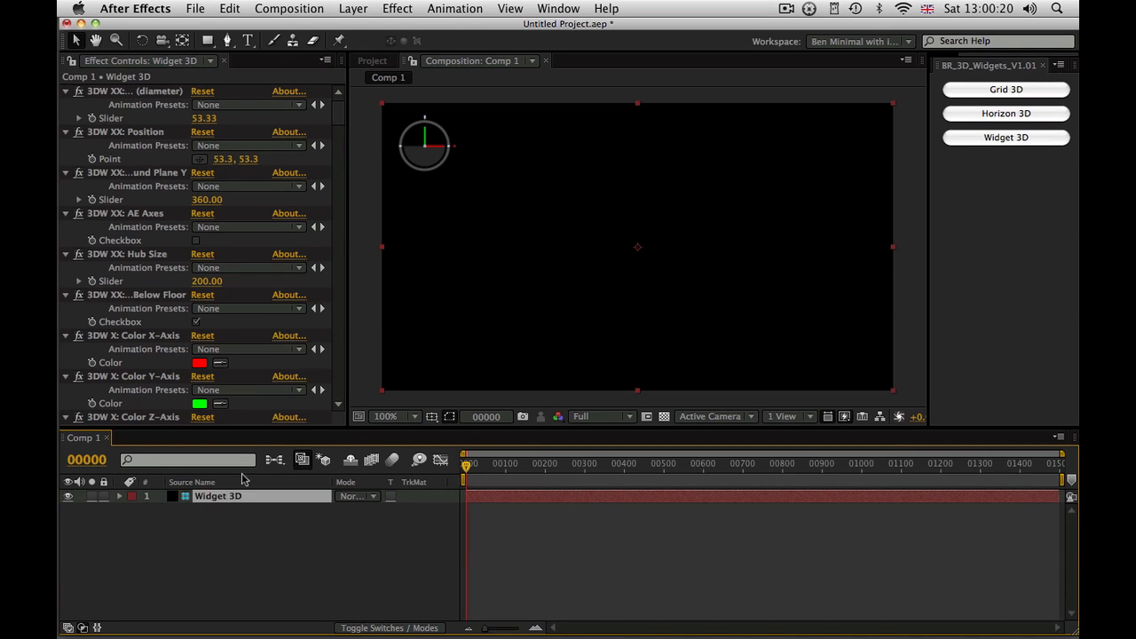
Toggle the Widget 3D layer's guide layer status and start a new camera
left_click(354, 8)
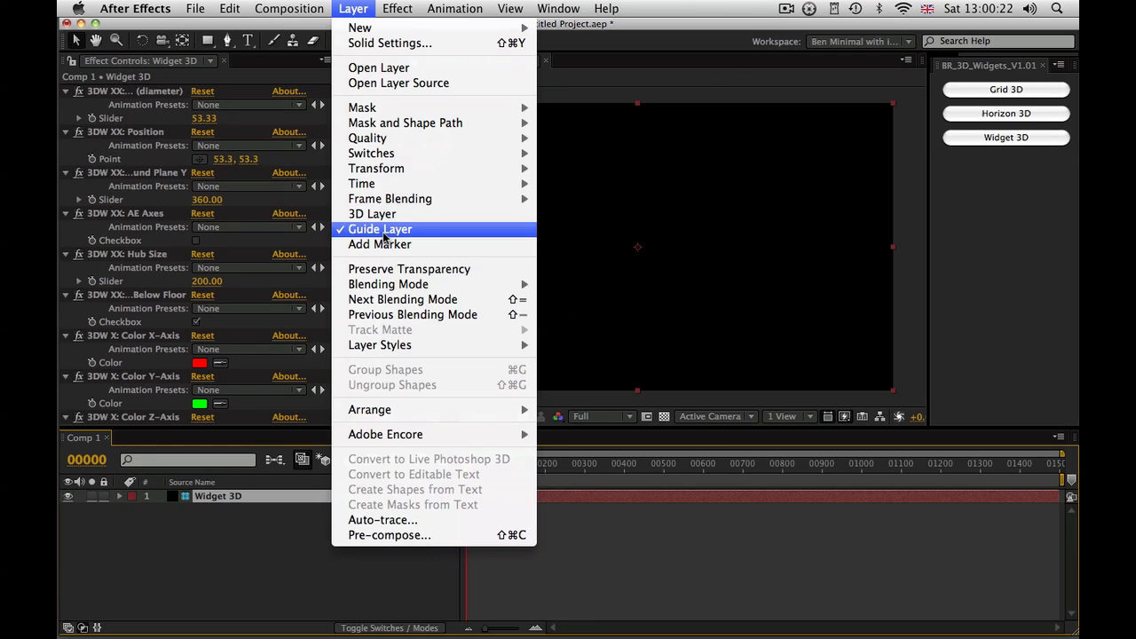
left_click(380, 229)
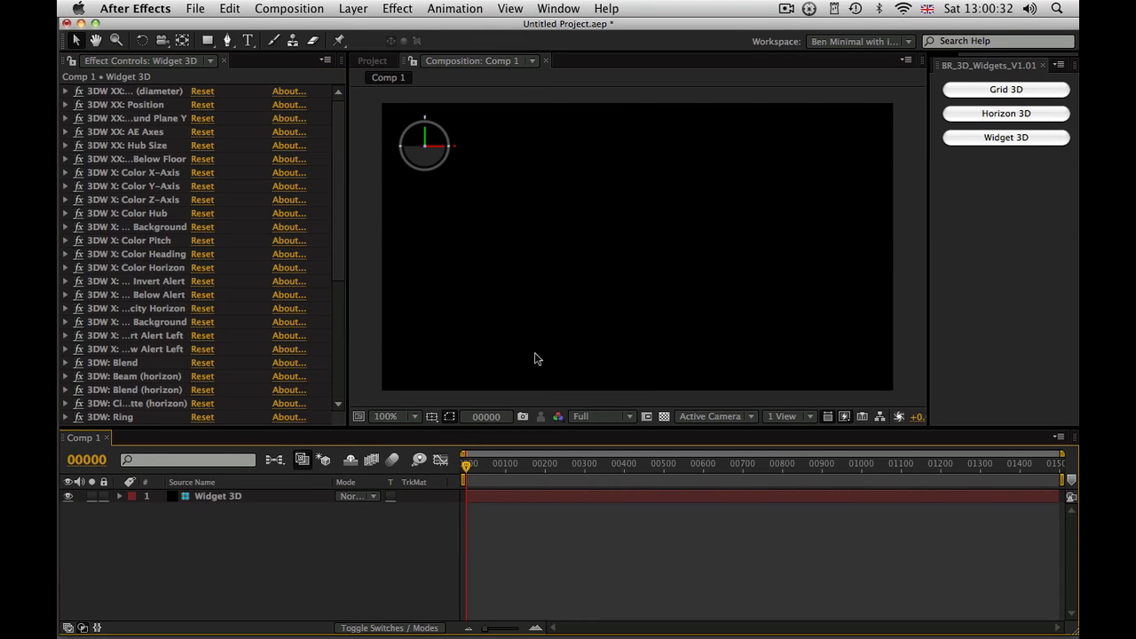
left_click(352, 8)
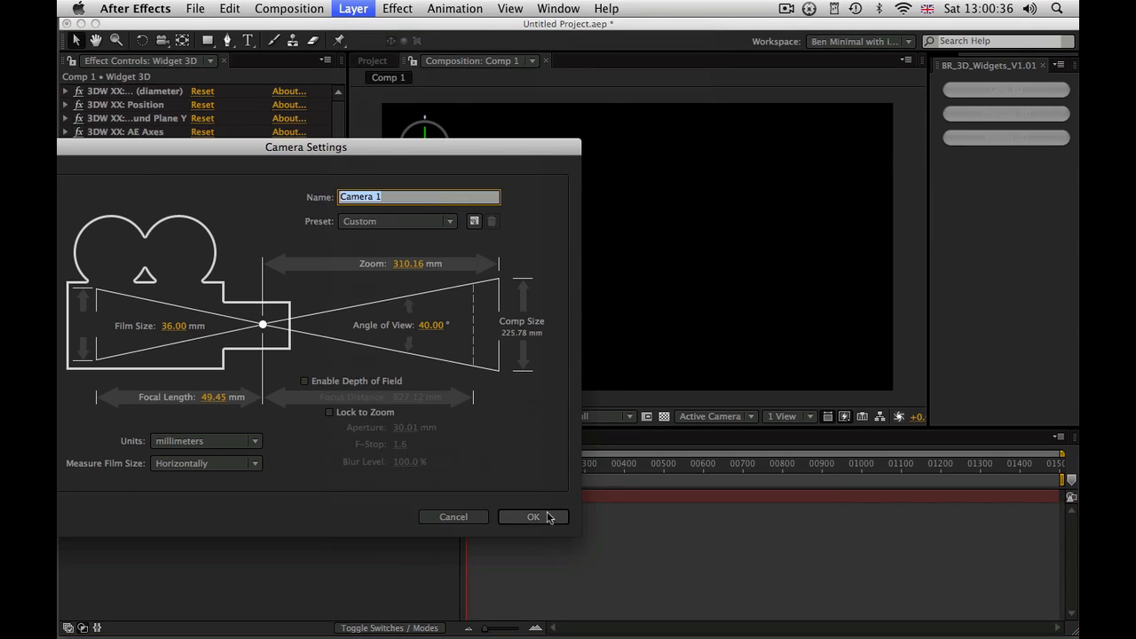
Confirm Camera Settings so Camera 1 is added above the Widget 3D layer
left_click(532, 516)
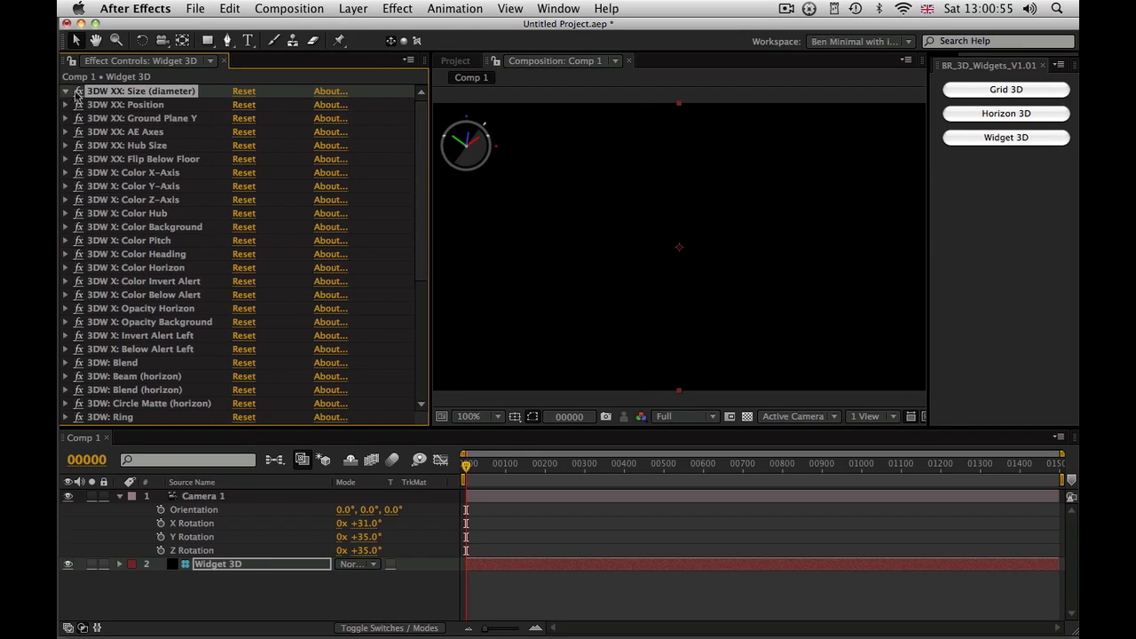
Set the widget's Size diameter to 200 and position it at 321, 180
left_click(65, 90)
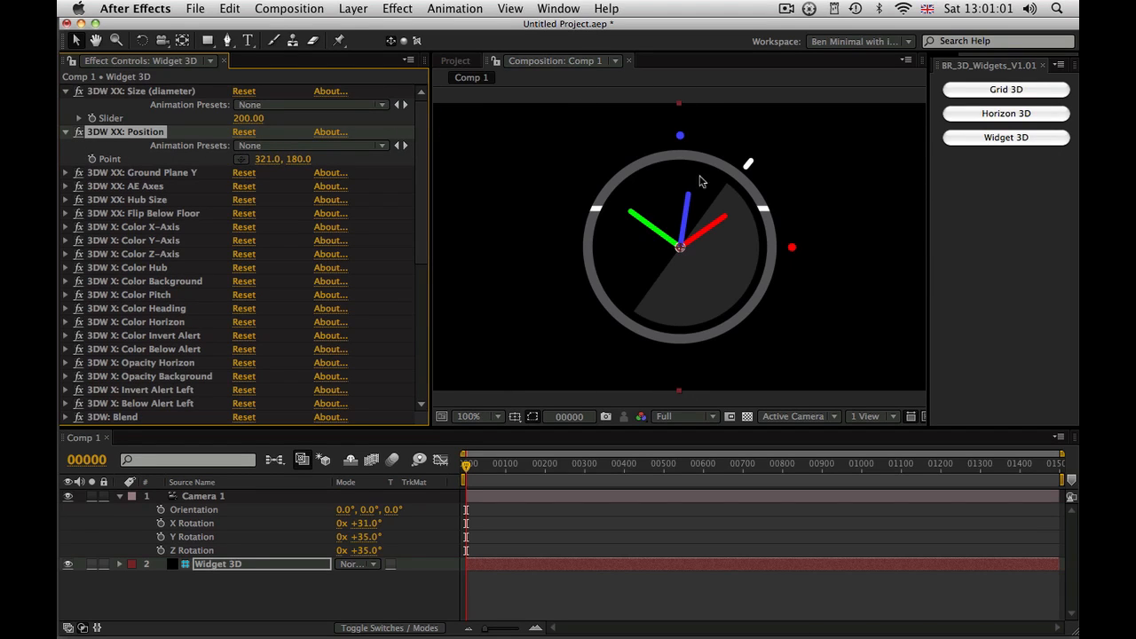
mouse_move(137, 99)
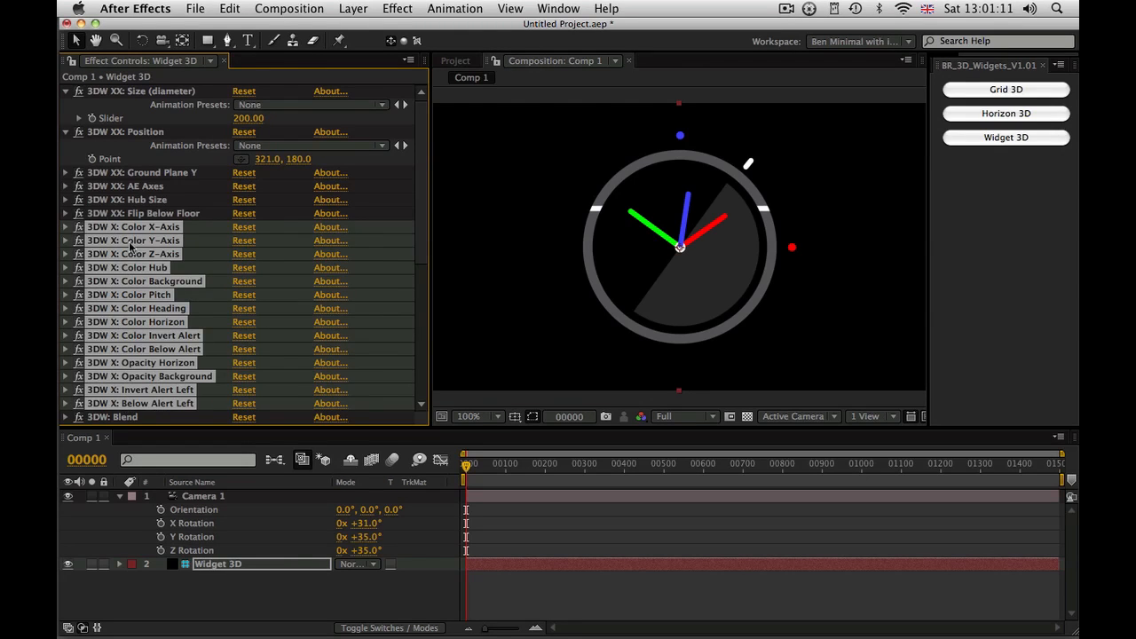
scroll("down", 3)
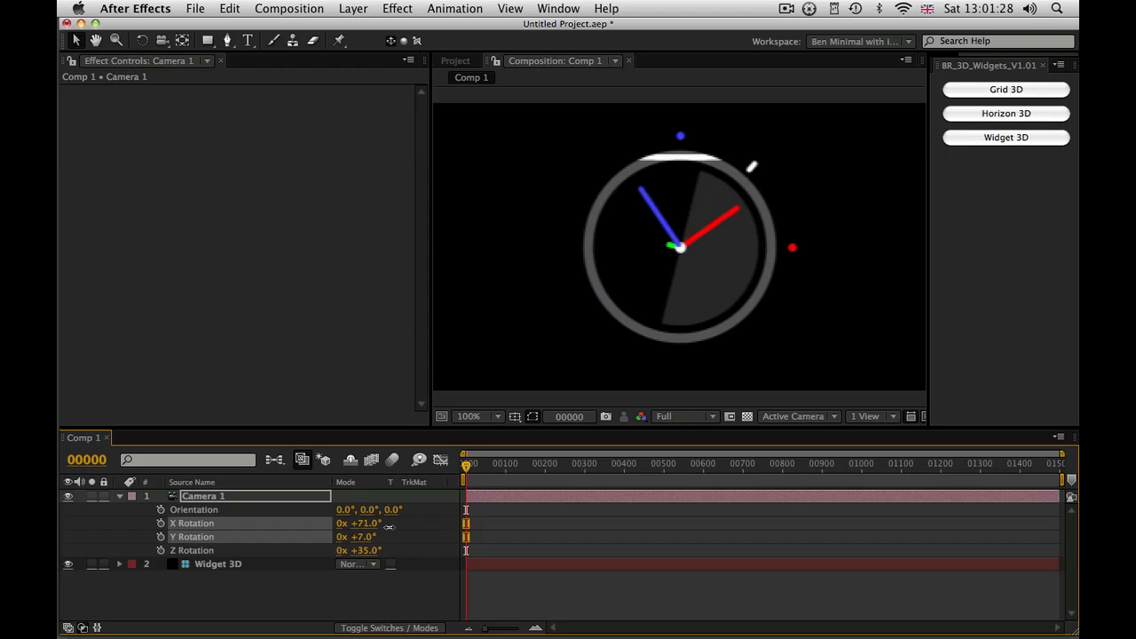
Scrub Camera 1's Y Rotation to -19° to swing around the widget
left_click_drag(359, 523, 359, 523)
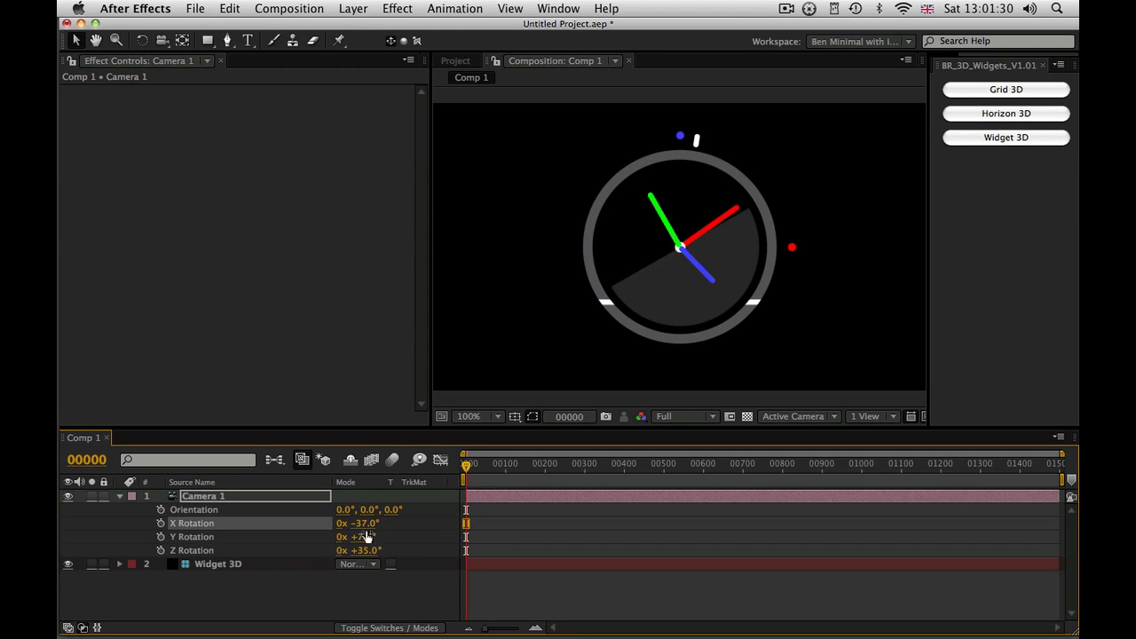
left_click_drag(360, 536, 368, 536)
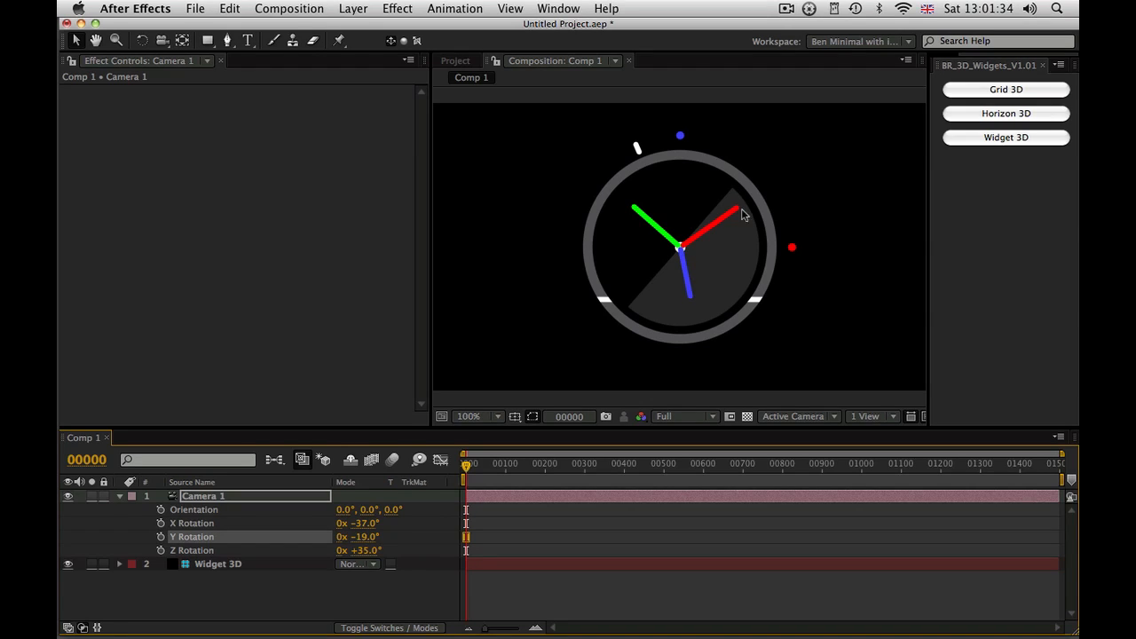
mouse_move(754, 210)
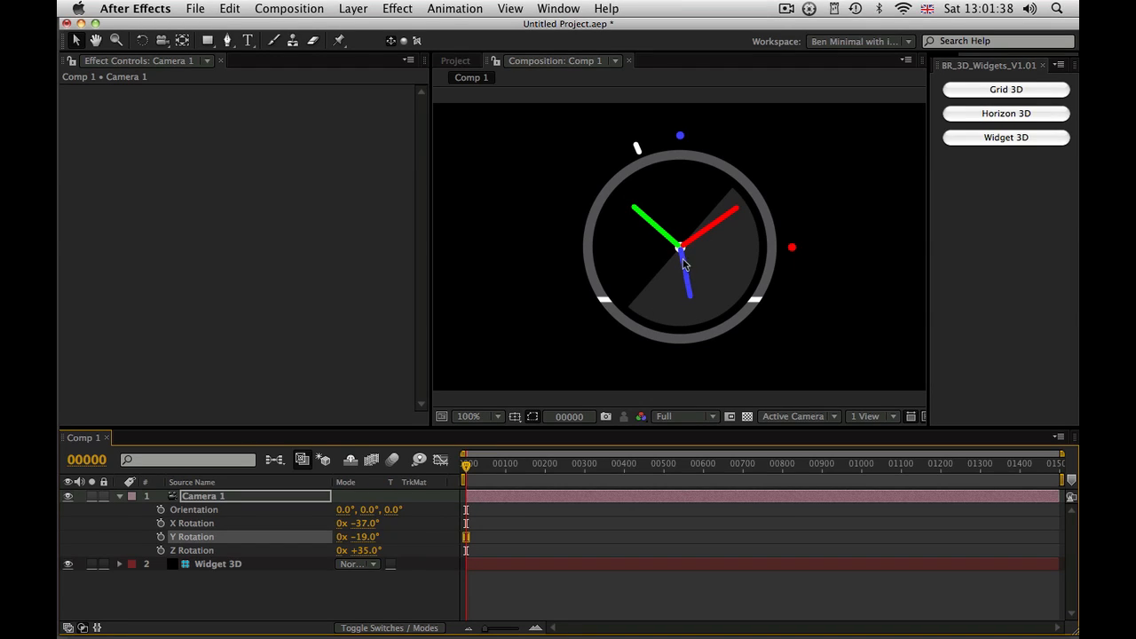
mouse_move(643, 142)
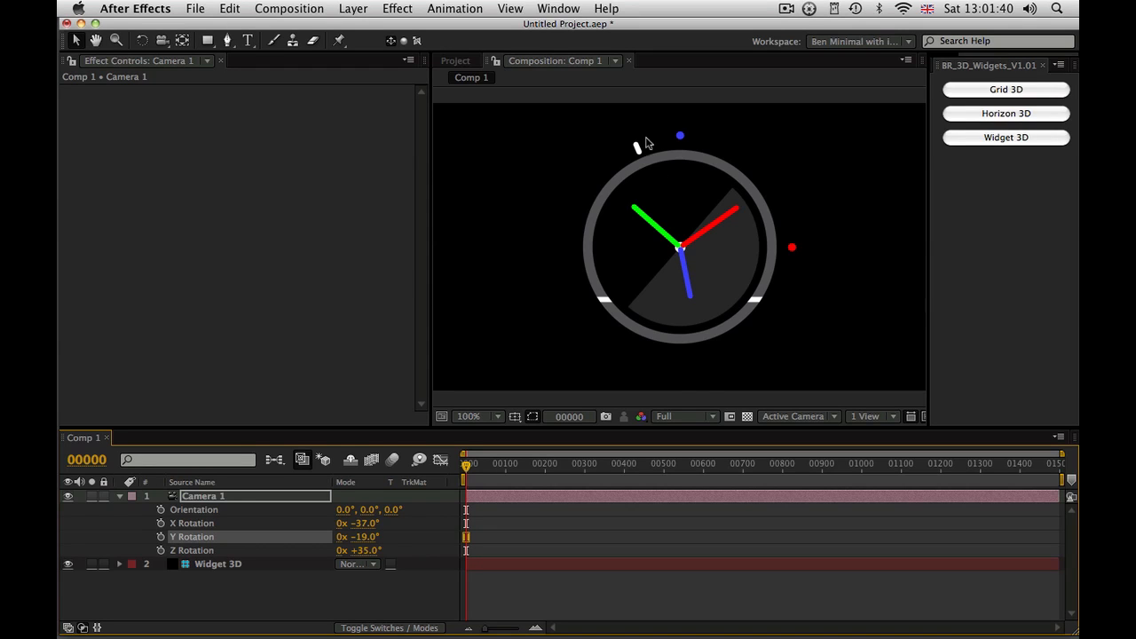
mouse_move(766, 315)
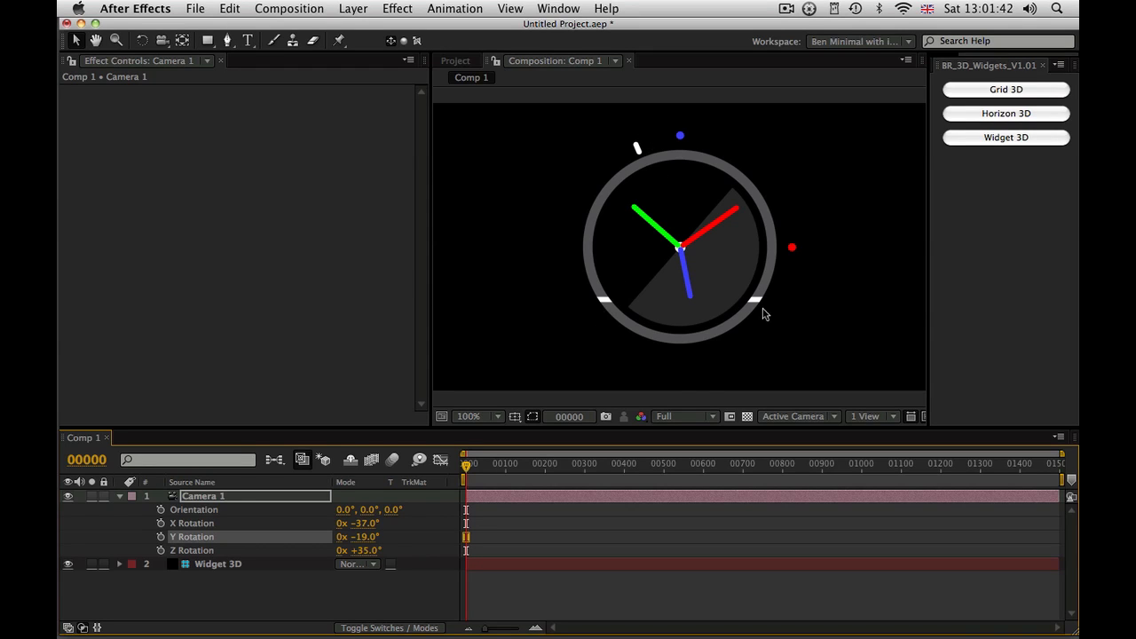
mouse_move(319, 470)
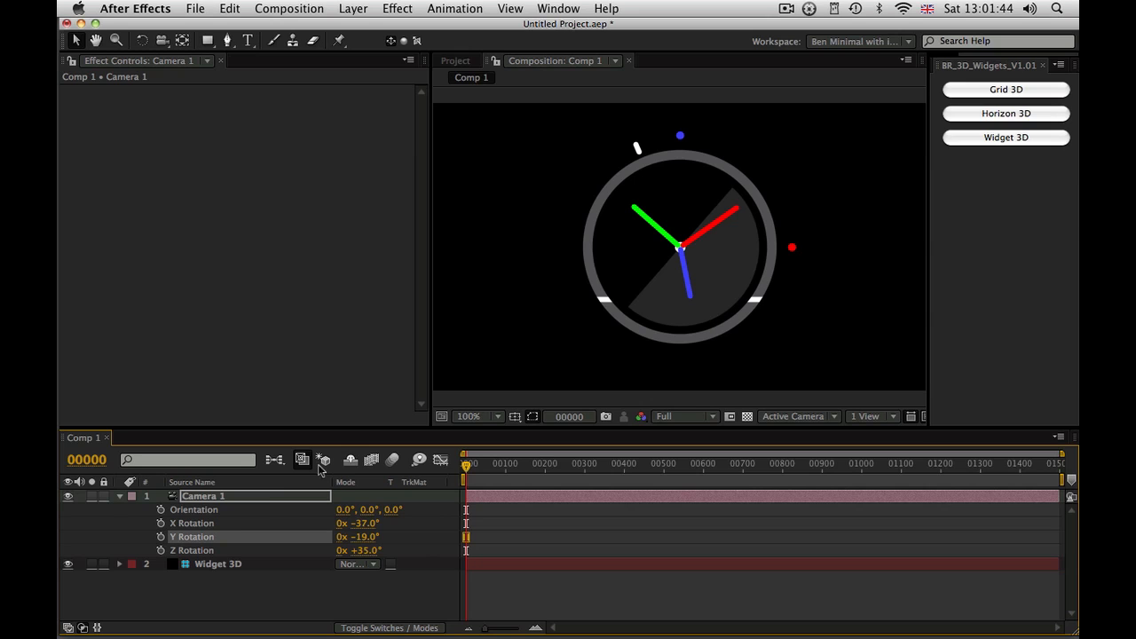
left_click(219, 564)
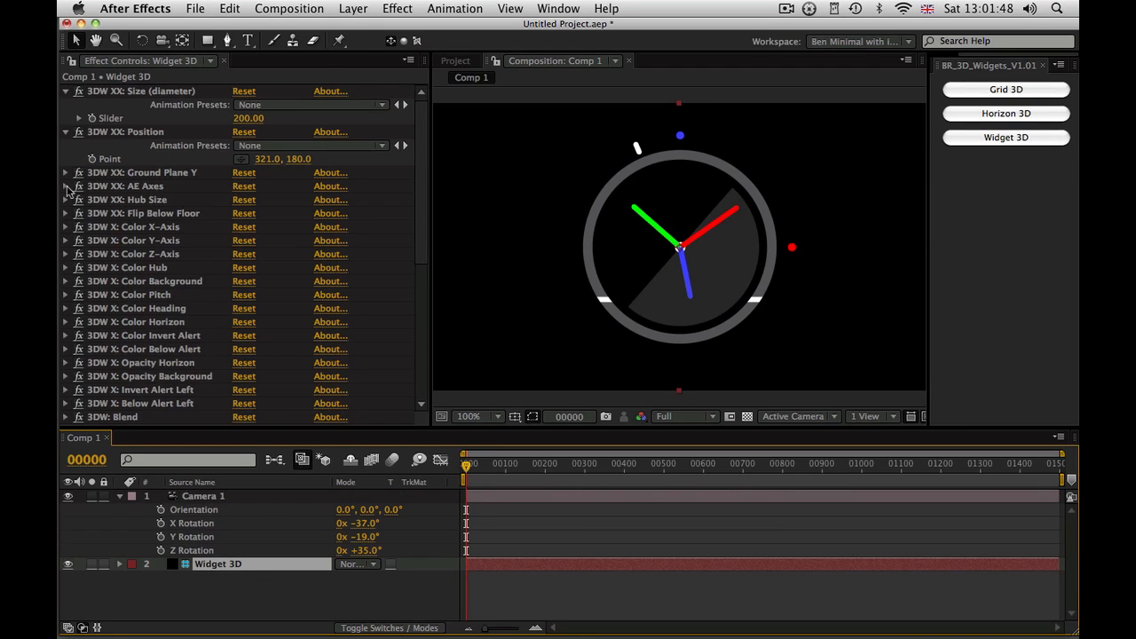
Set Hub Size to 590, camera Y Rotation -30° and Z -8°, and turn AE Axes on
left_click(66, 199)
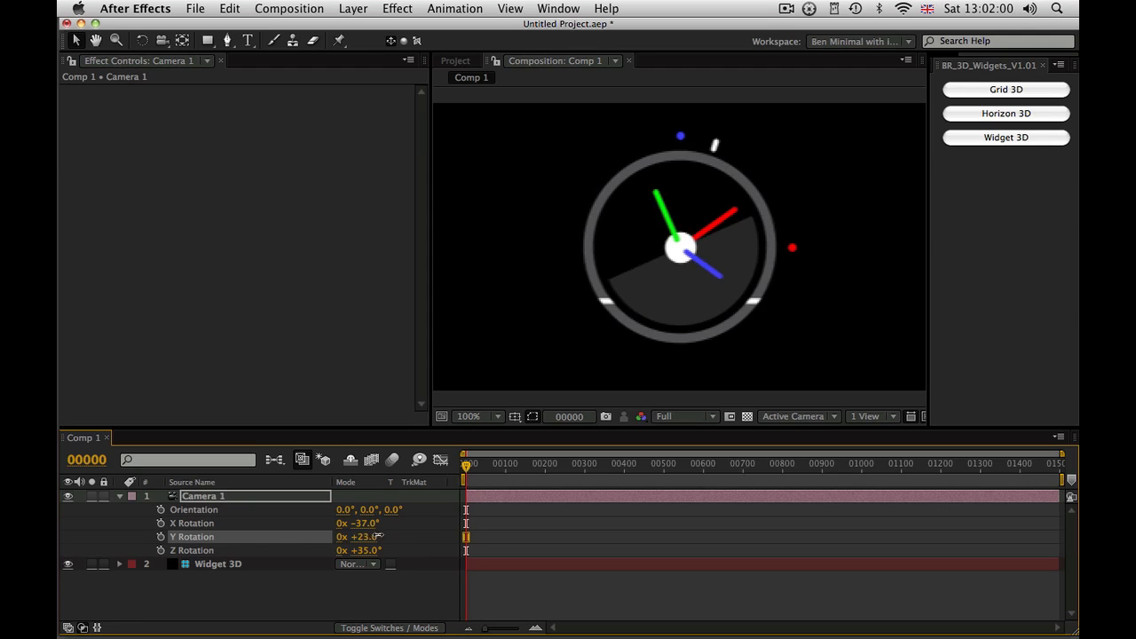
left_click_drag(363, 536, 333, 536)
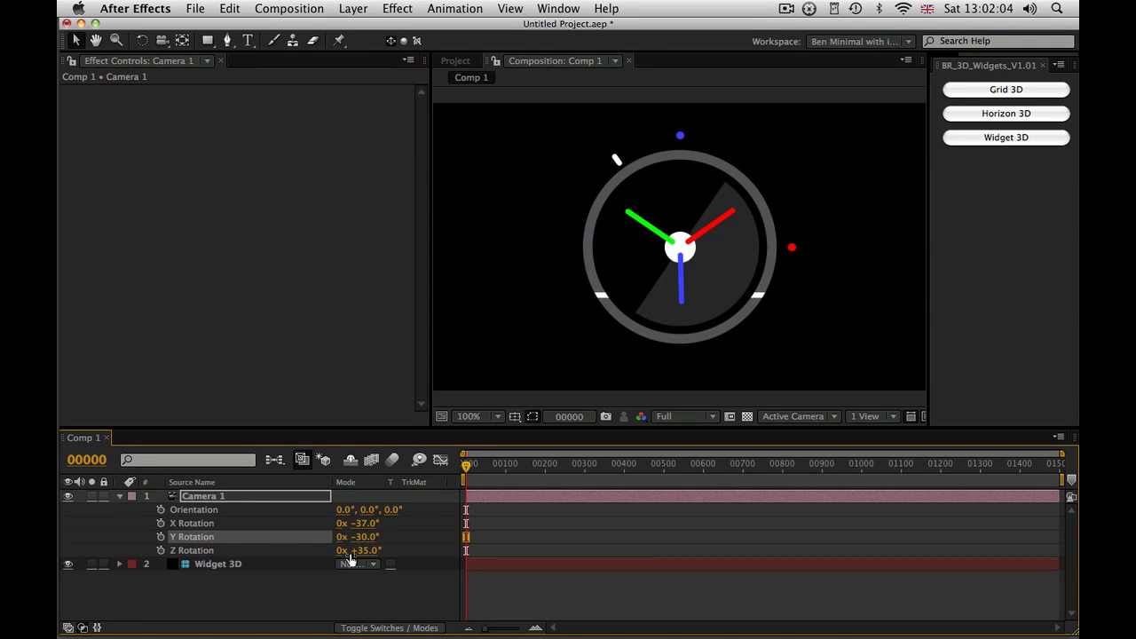
left_click(218, 564)
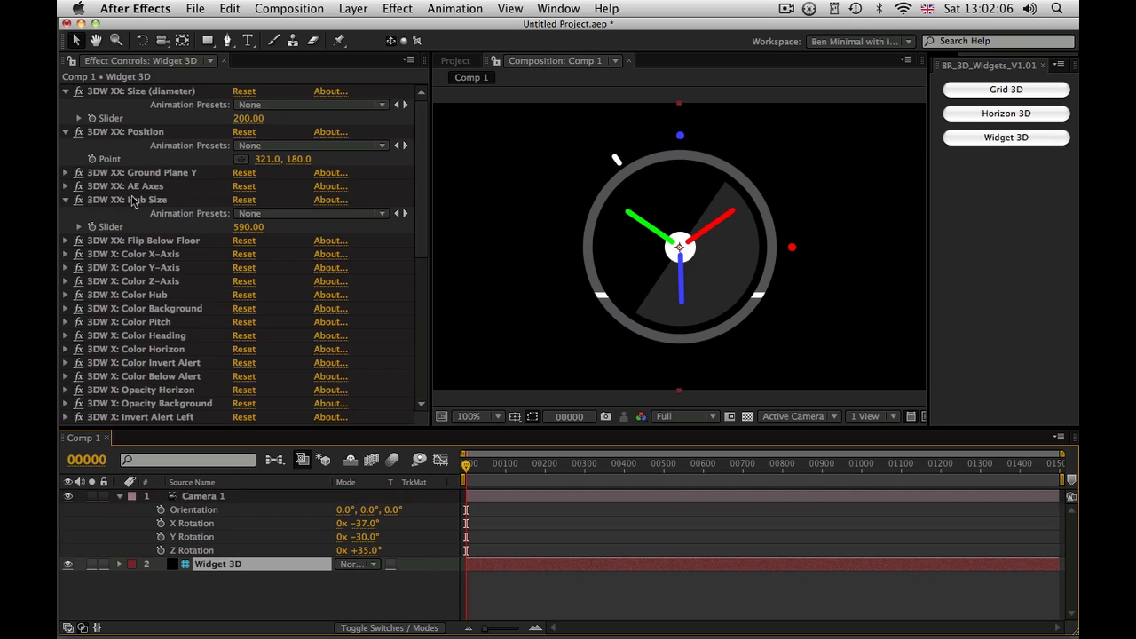
left_click(66, 187)
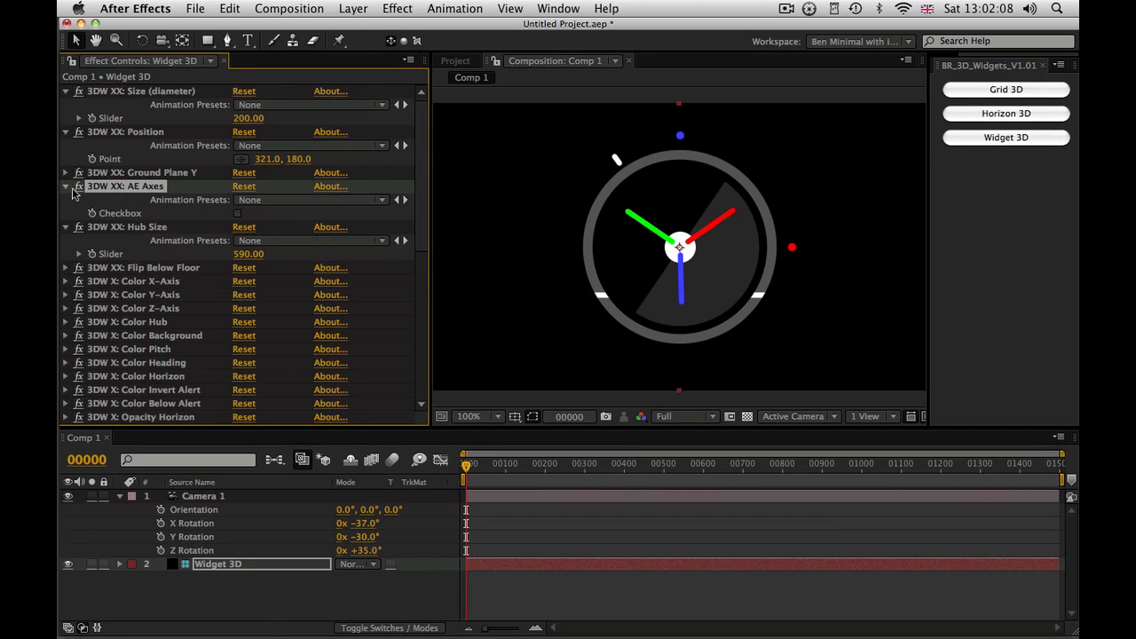
mouse_move(131, 234)
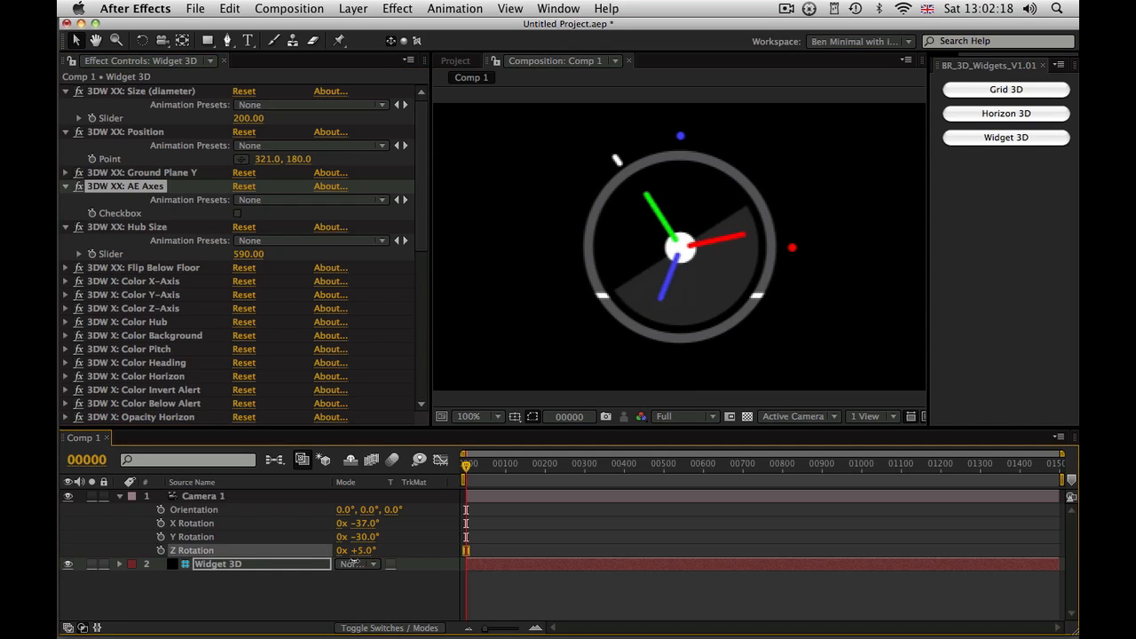
left_click(203, 496)
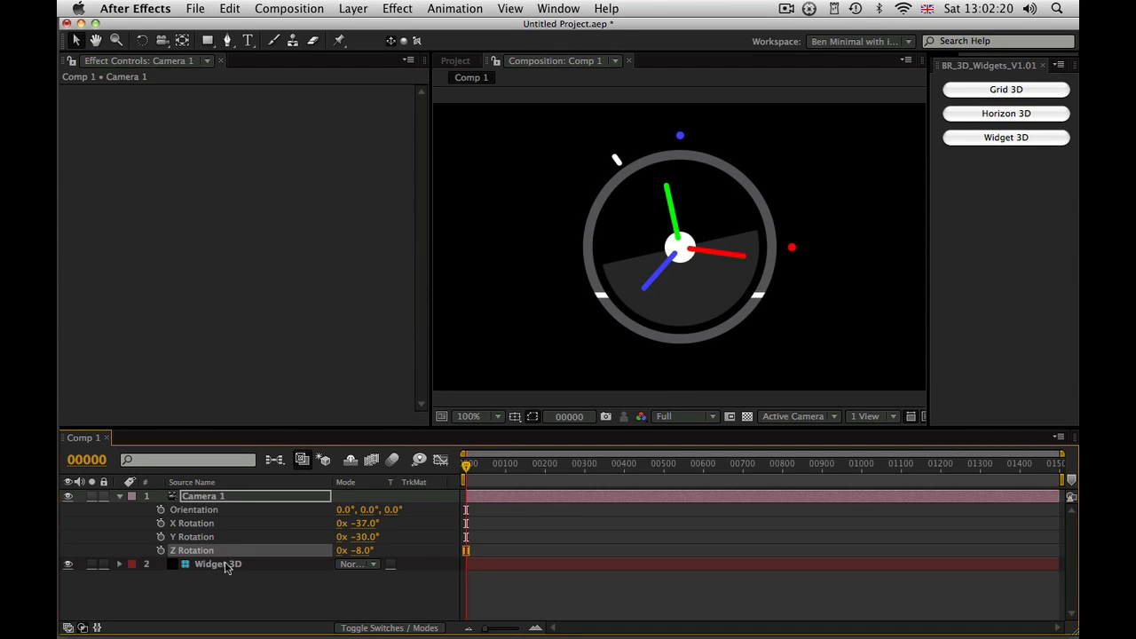
left_click(217, 564)
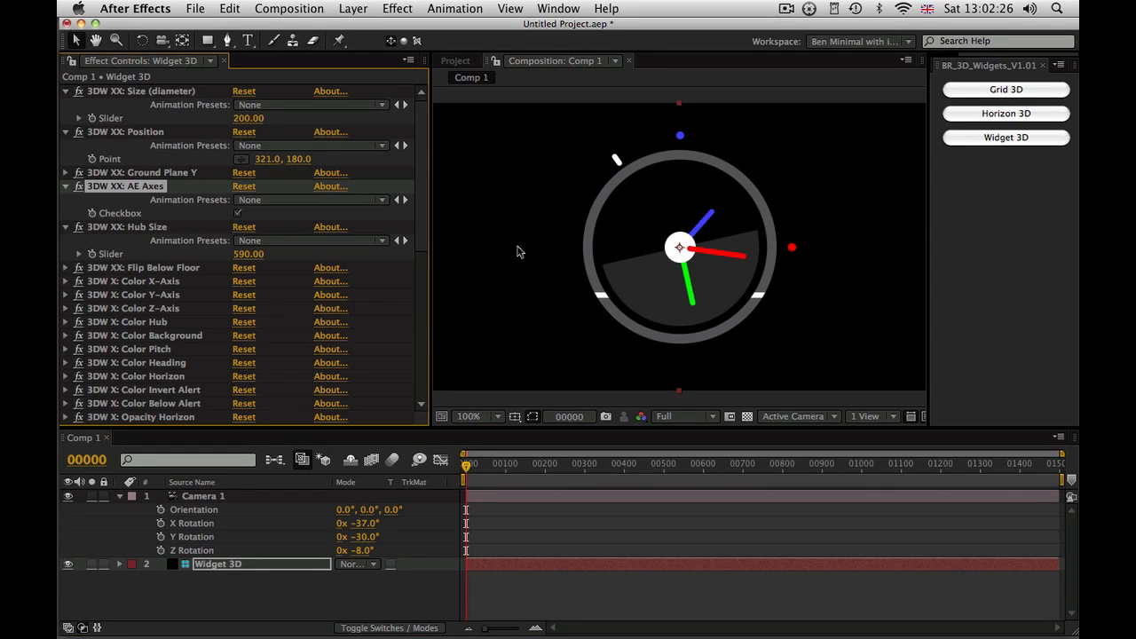
mouse_move(697, 333)
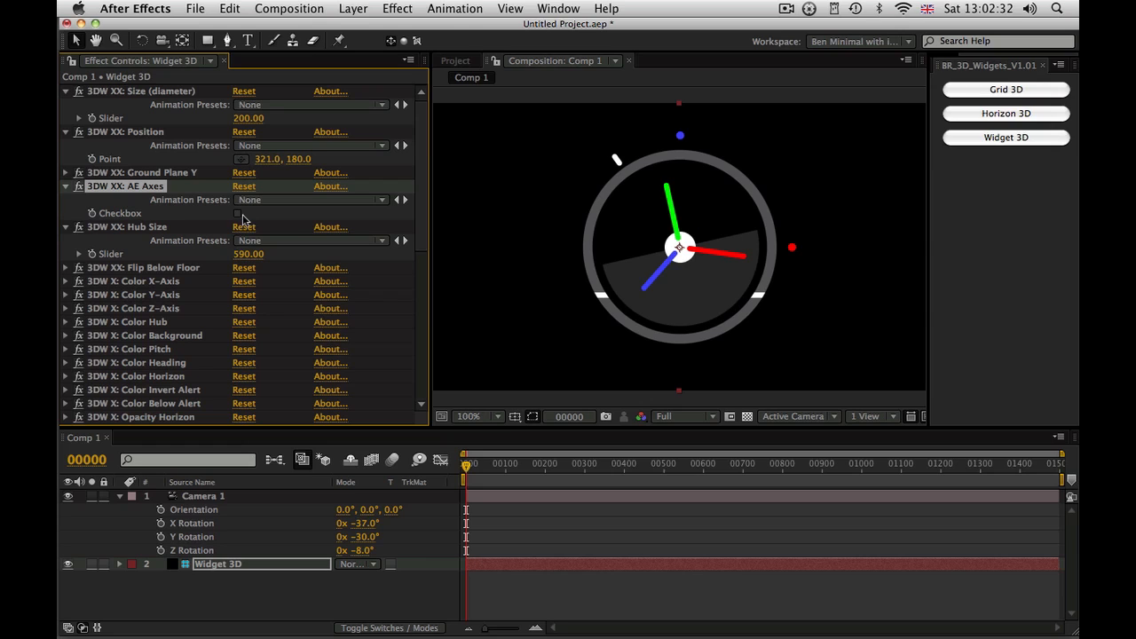
mouse_move(389, 511)
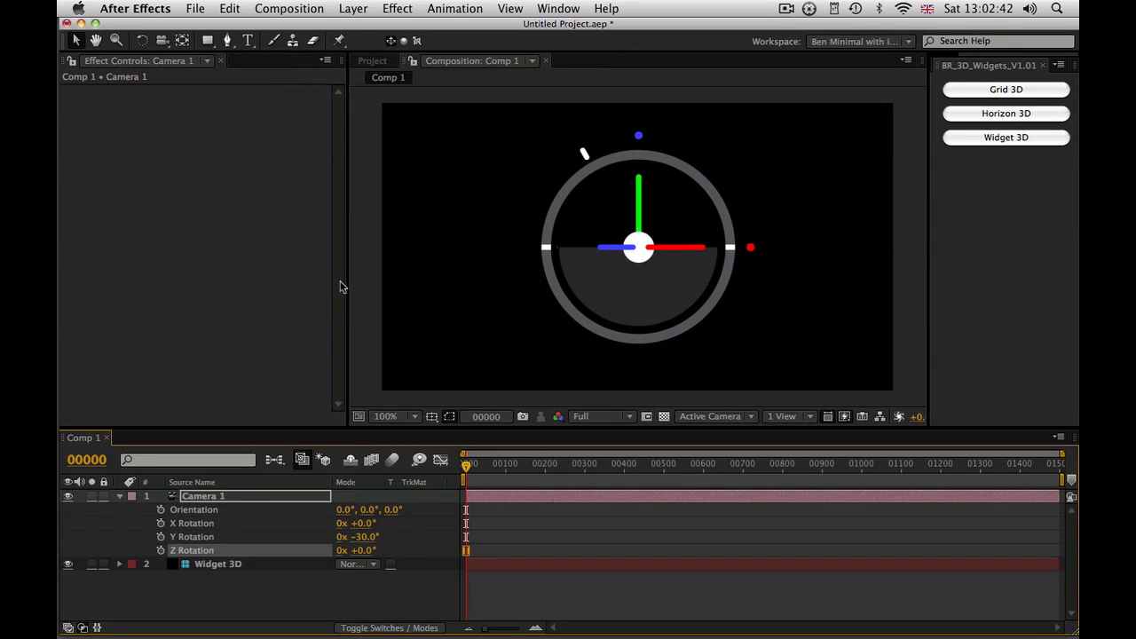
Switch the viewer to 2 Views – Horizontal with a Top view beside the camera view
left_click(788, 416)
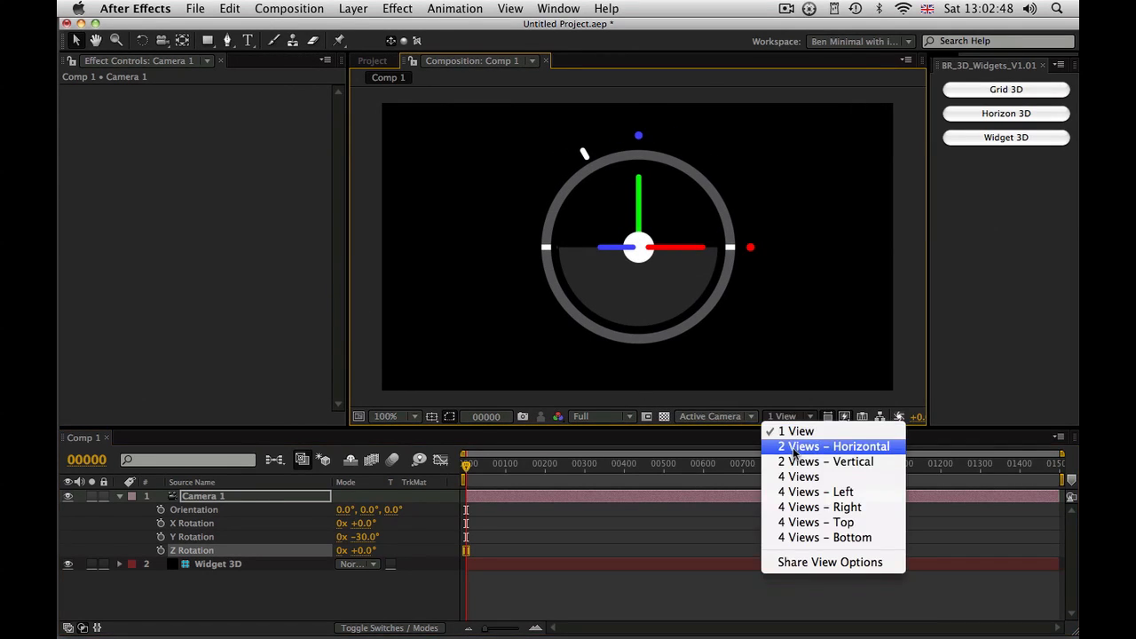
left_click(831, 447)
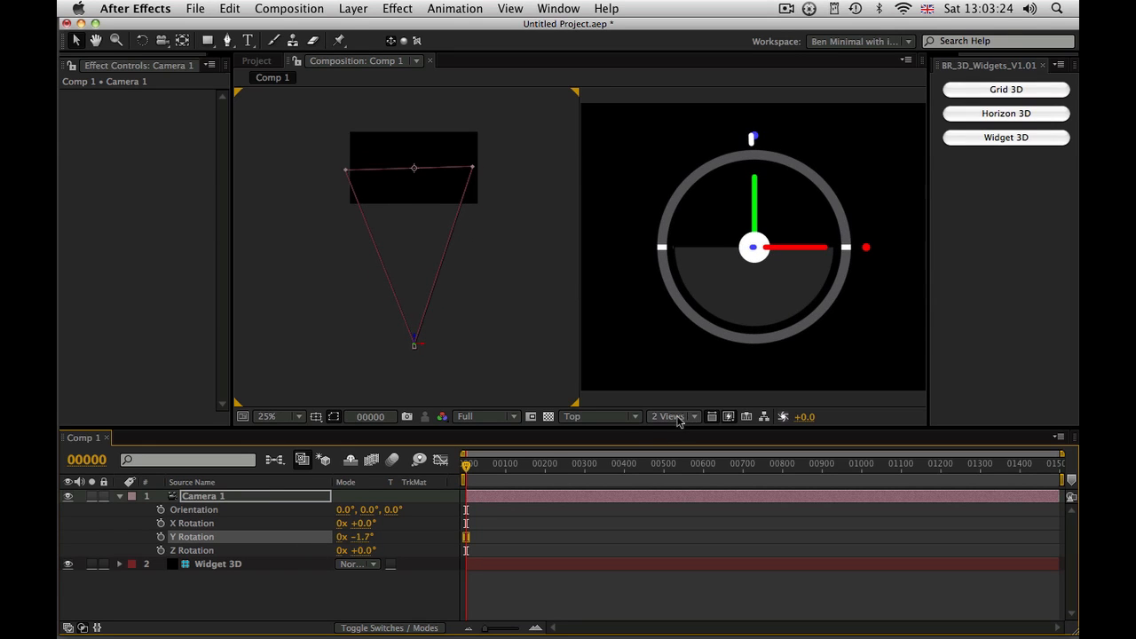
Change the second view to Left and tilt Camera 1's X Rotation up to 82°, then down to -80°
left_click(599, 416)
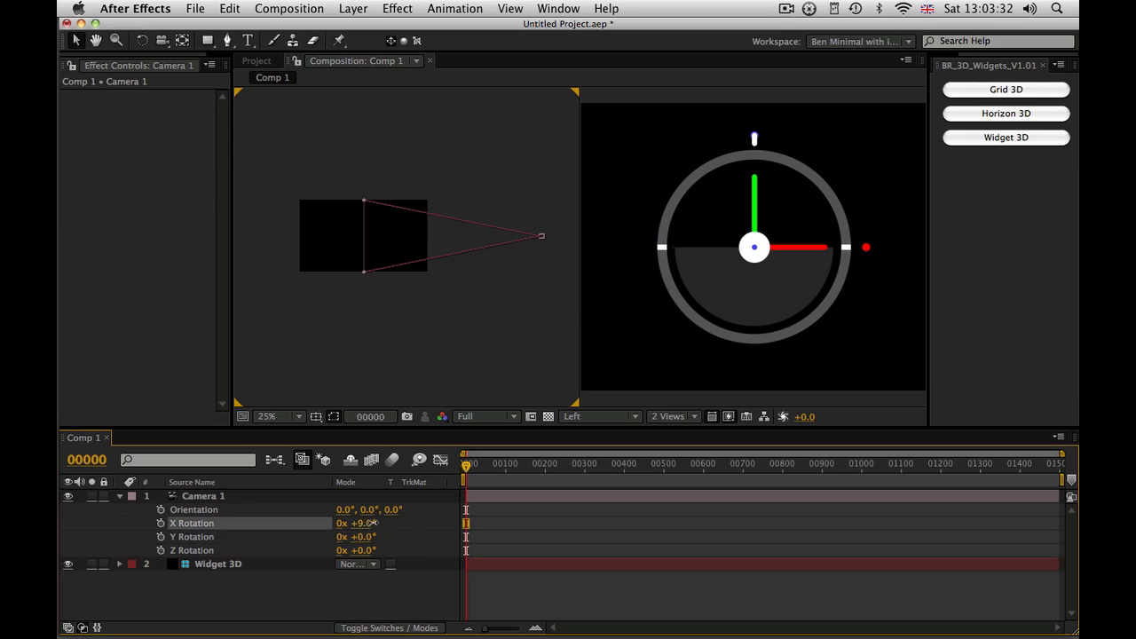
left_click_drag(359, 523, 420, 523)
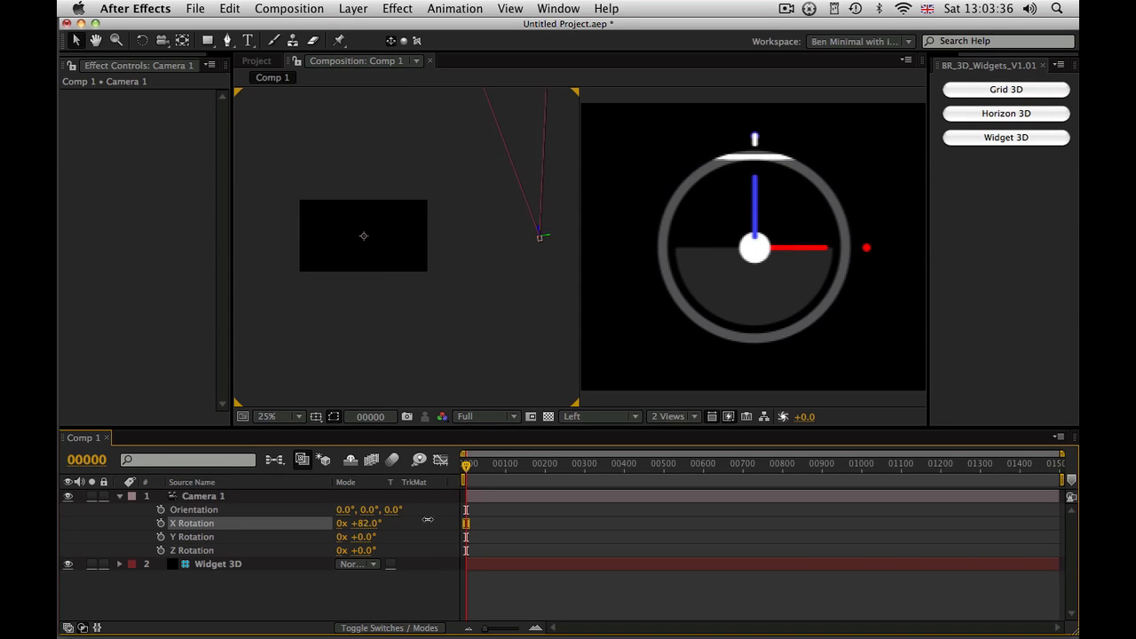
double_click(203, 496)
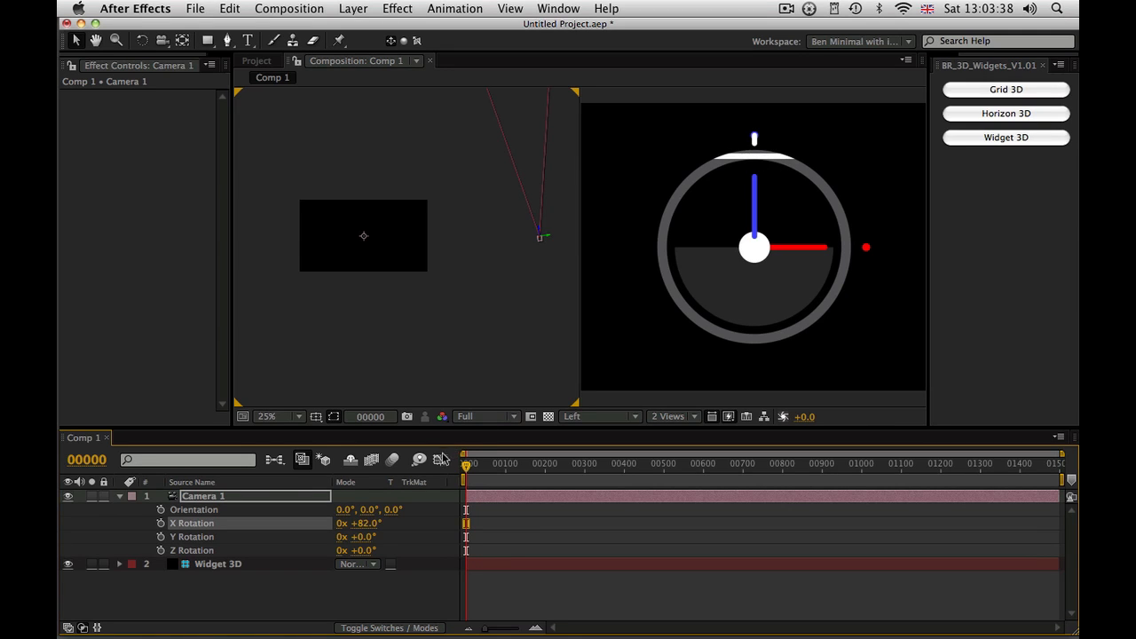
left_click_drag(365, 523, 338, 523)
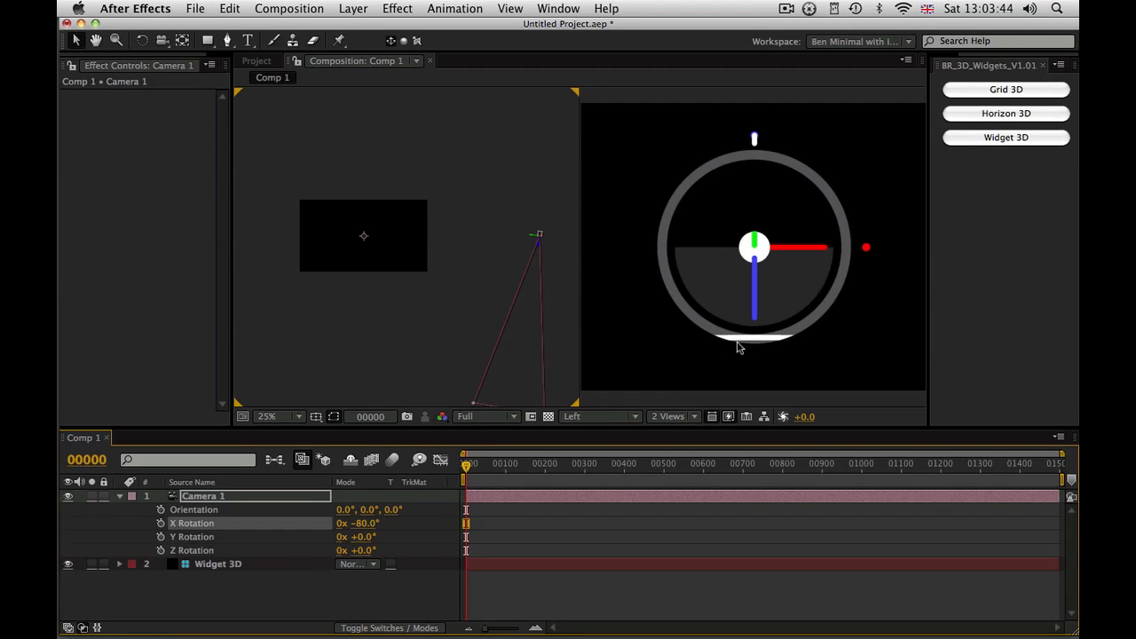
mouse_move(771, 335)
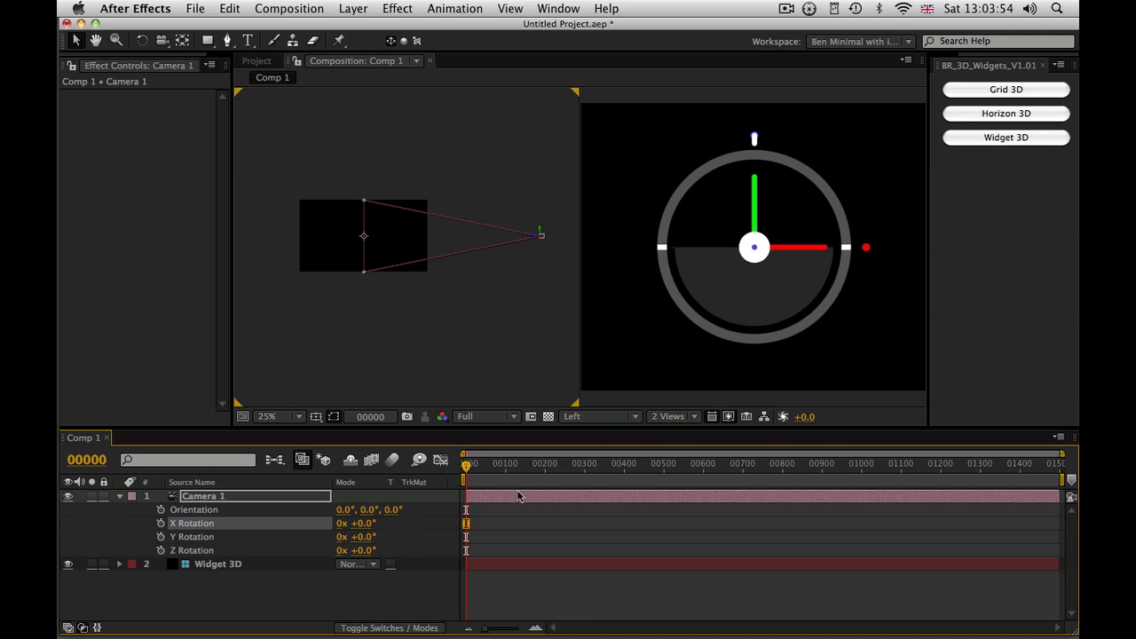
mouse_move(364, 550)
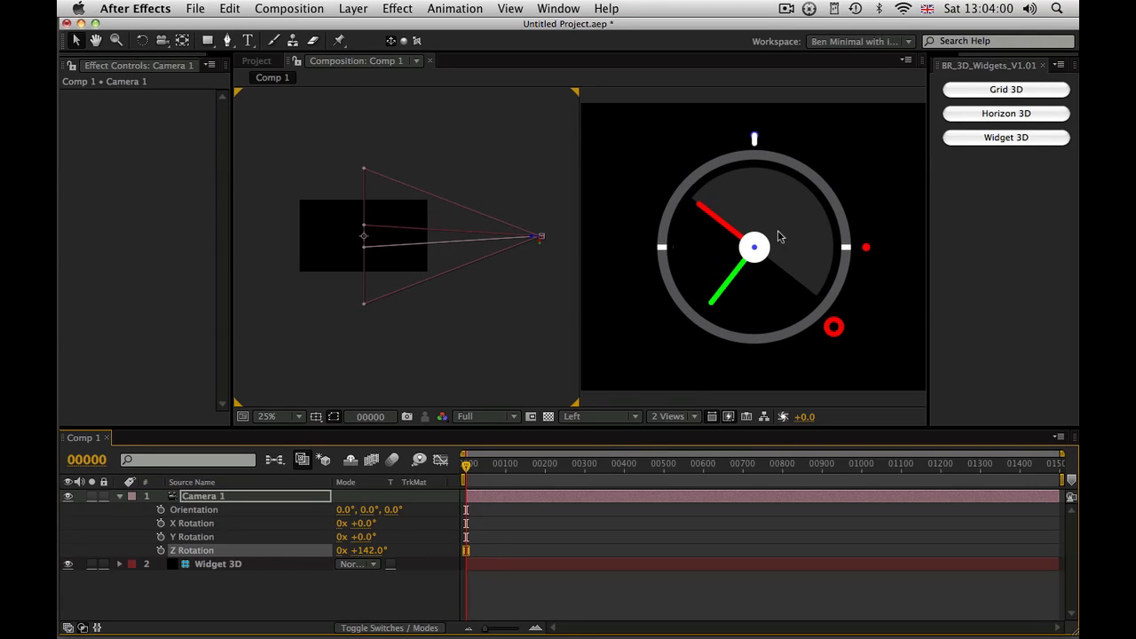
mouse_move(809, 278)
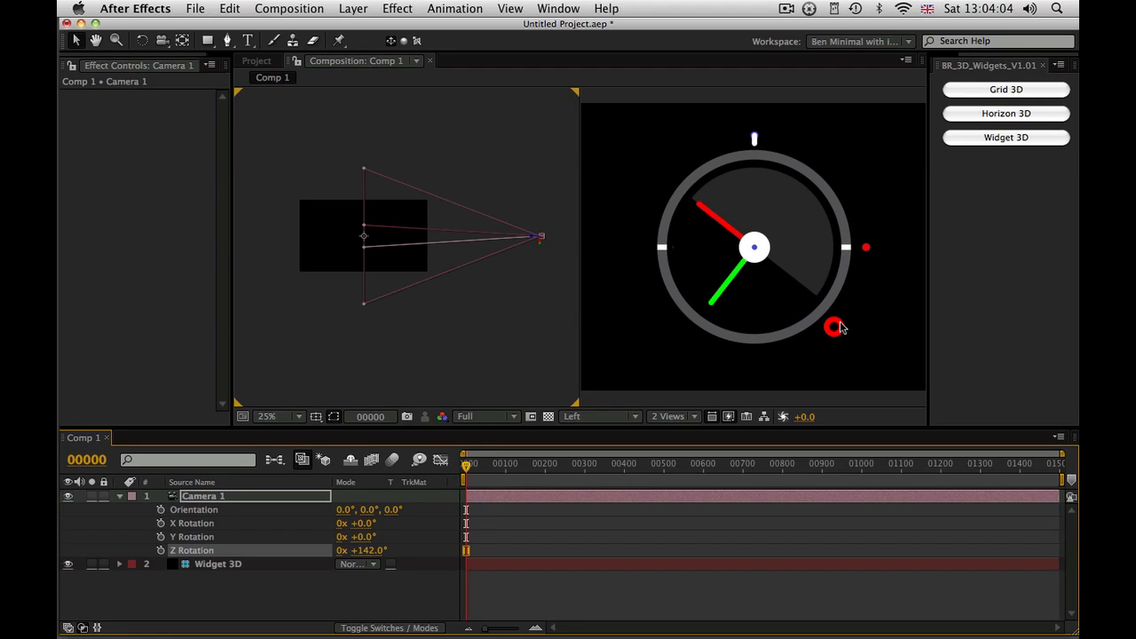
mouse_move(834, 369)
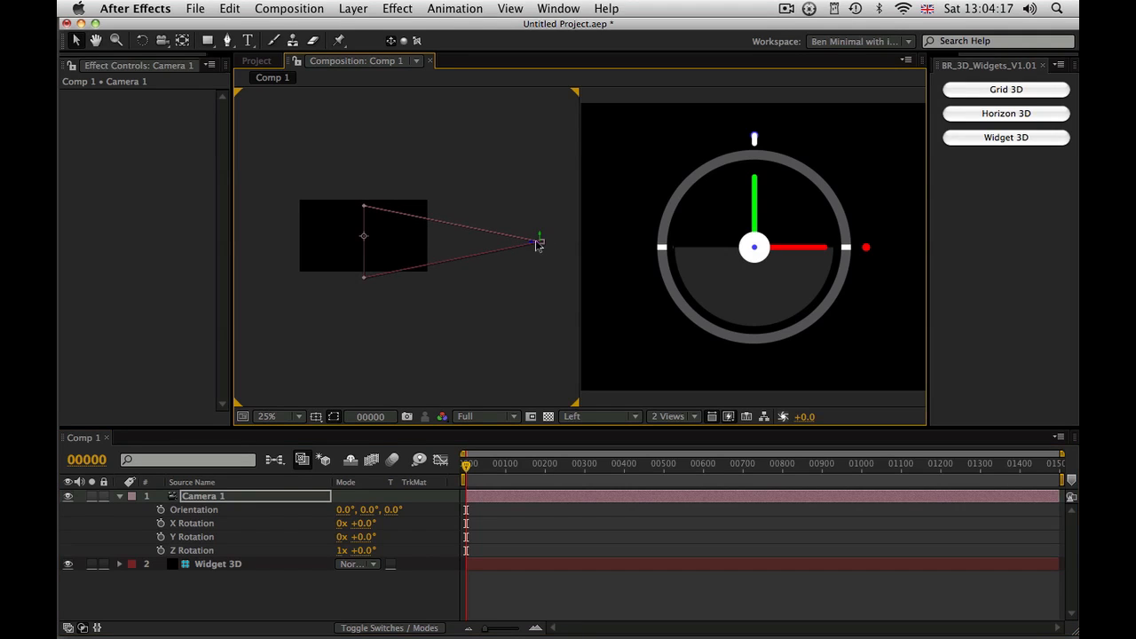
mouse_move(571, 281)
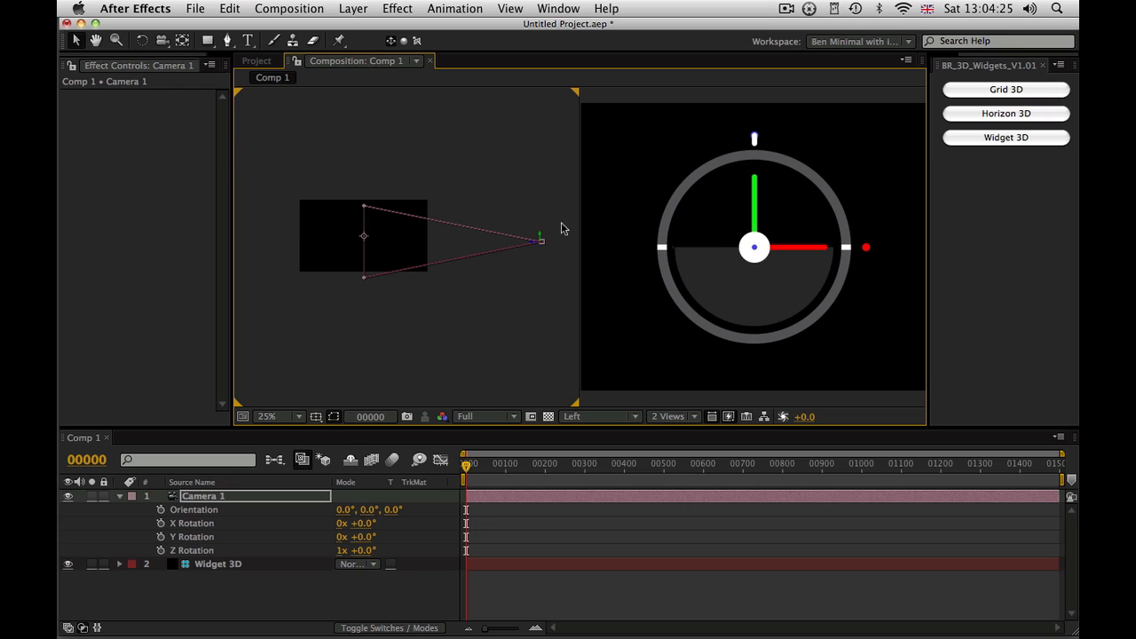
left_click_drag(539, 238, 540, 278)
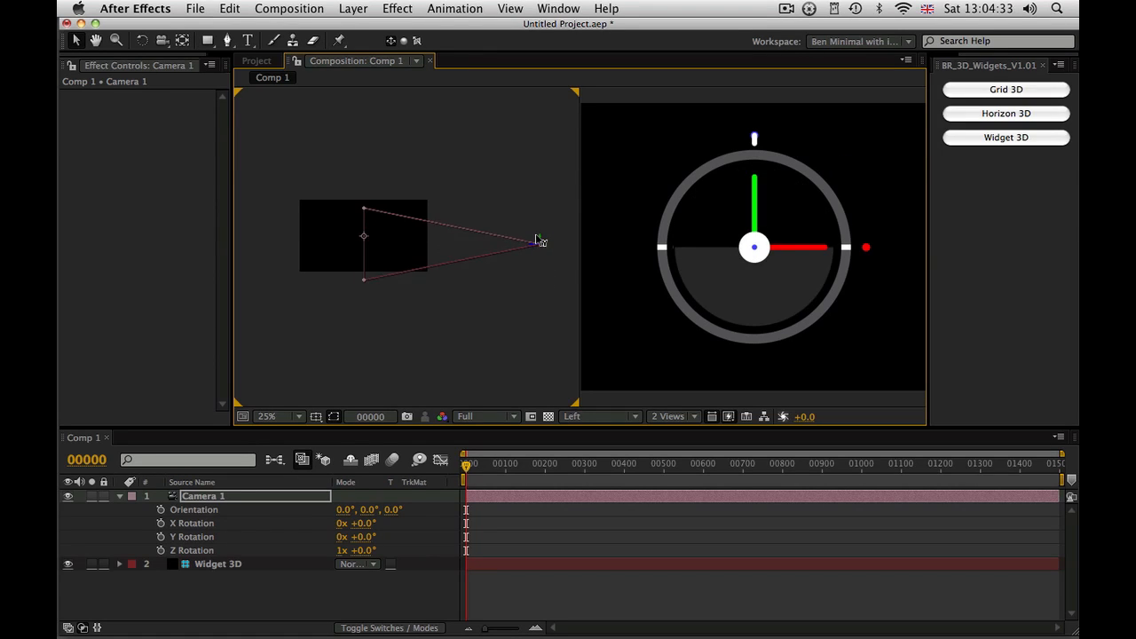
left_click_drag(541, 241, 543, 281)
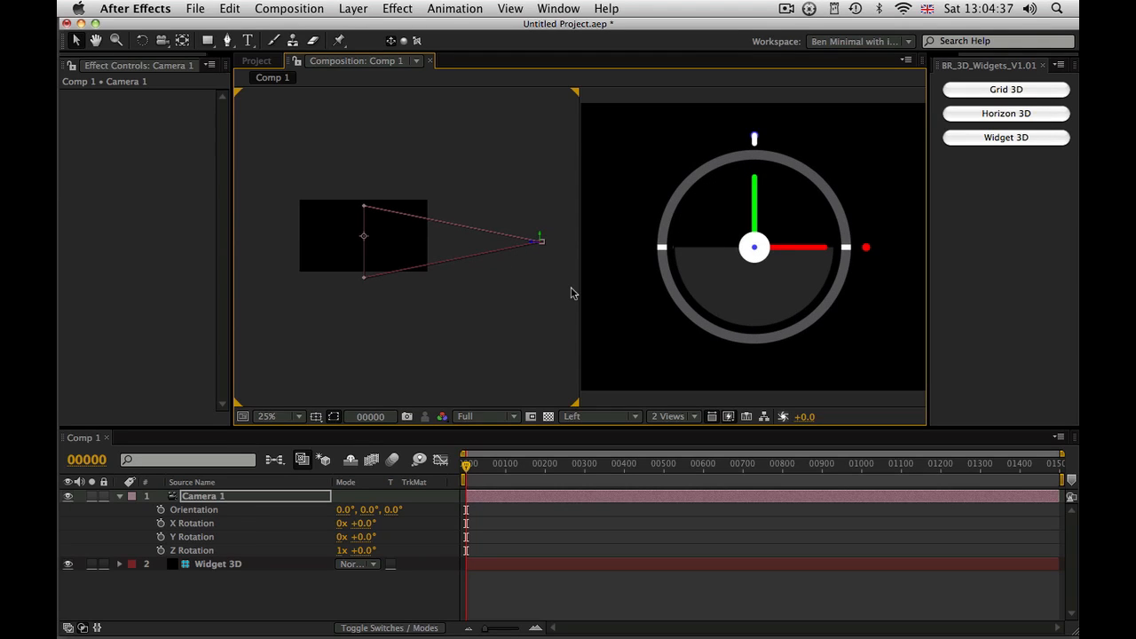
left_click(218, 563)
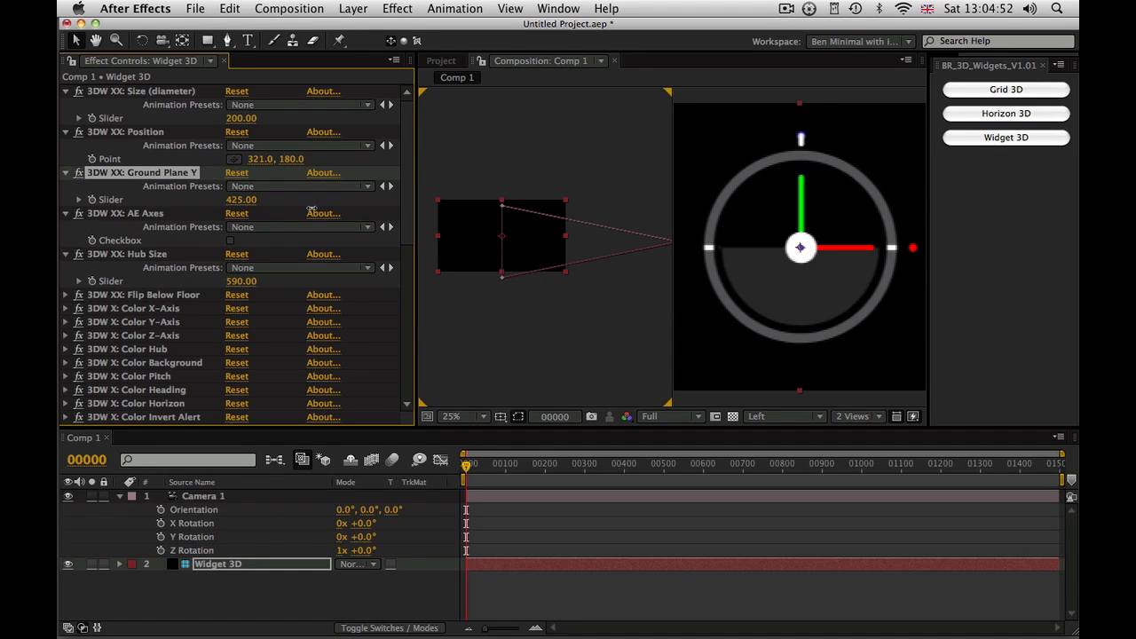
Lower the Widget 3D Ground Plane Y to 360 and uncheck Flip Below Floor
left_click_drag(242, 199, 218, 199)
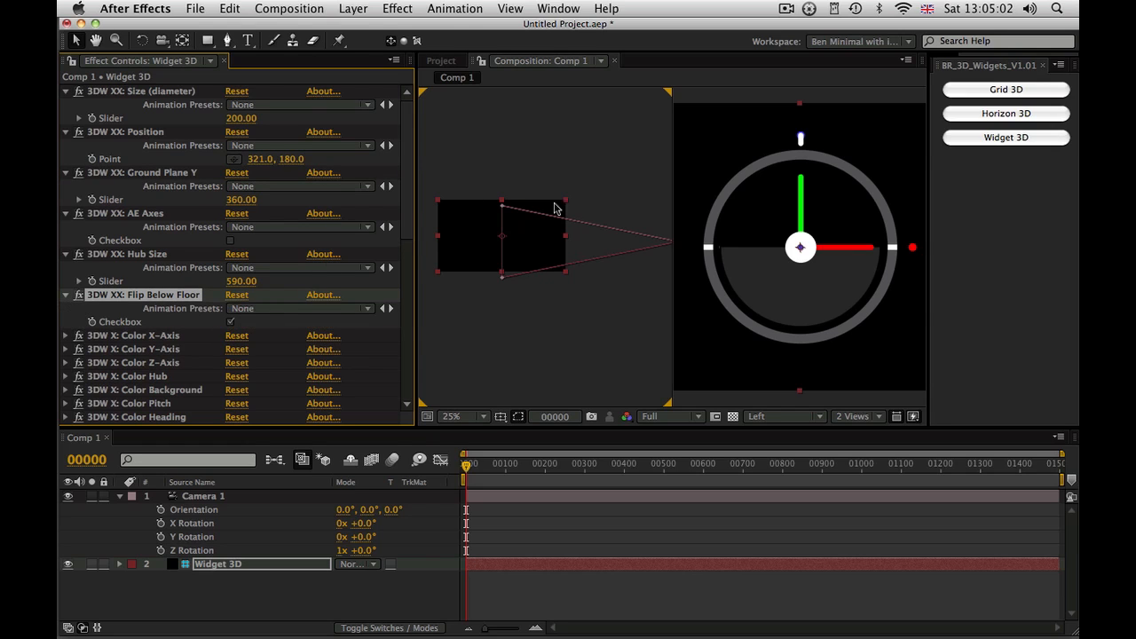
left_click(202, 495)
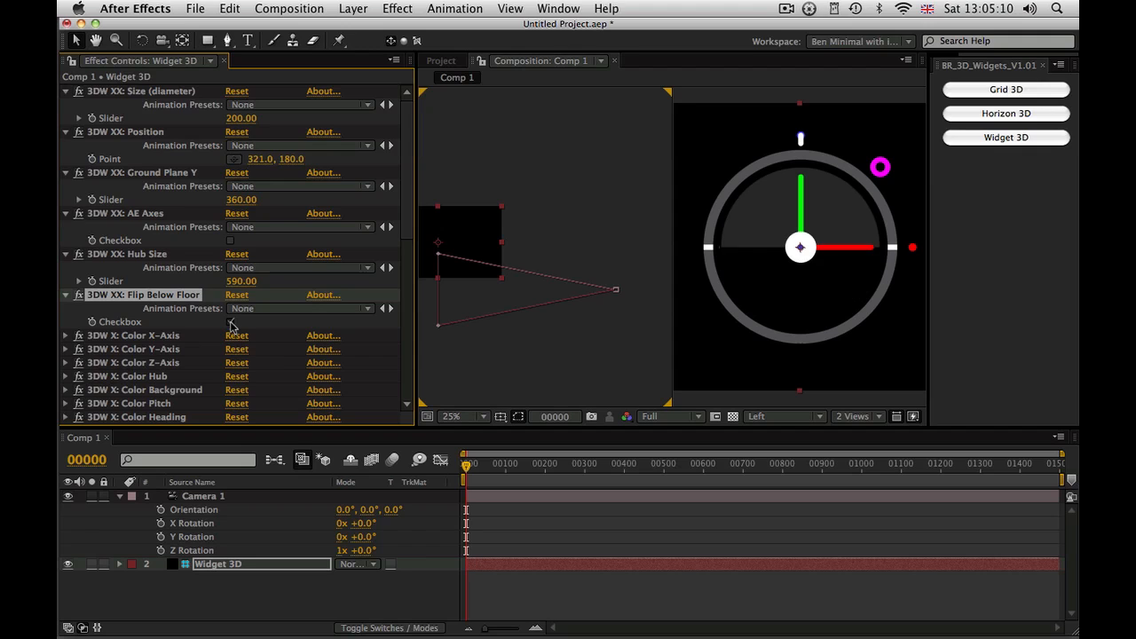
scroll("down", 3)
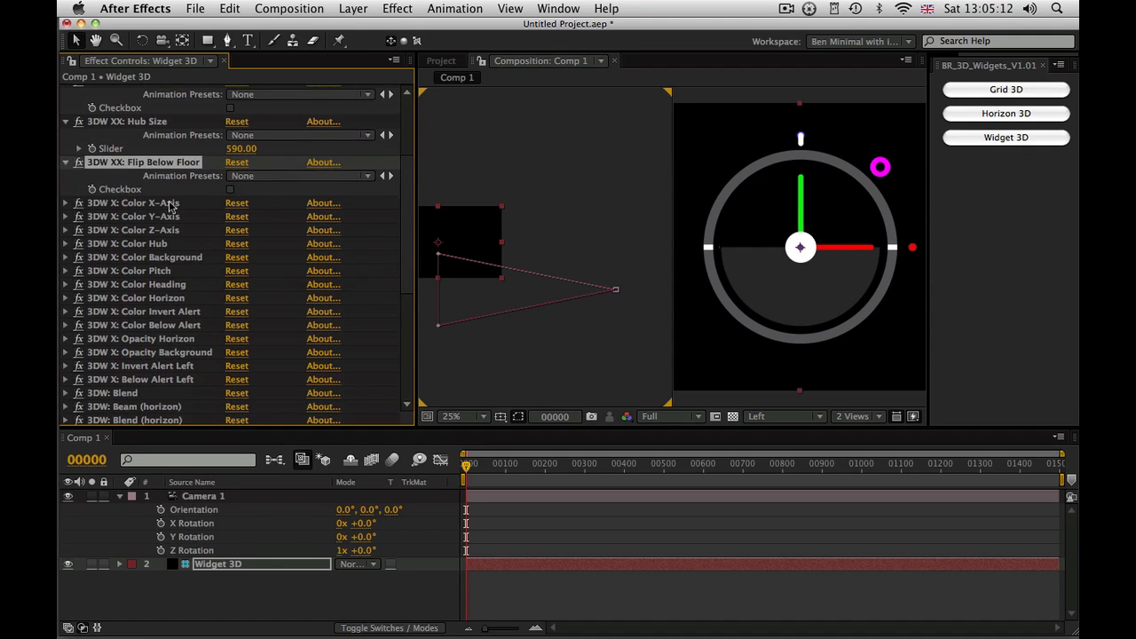
left_click(133, 203)
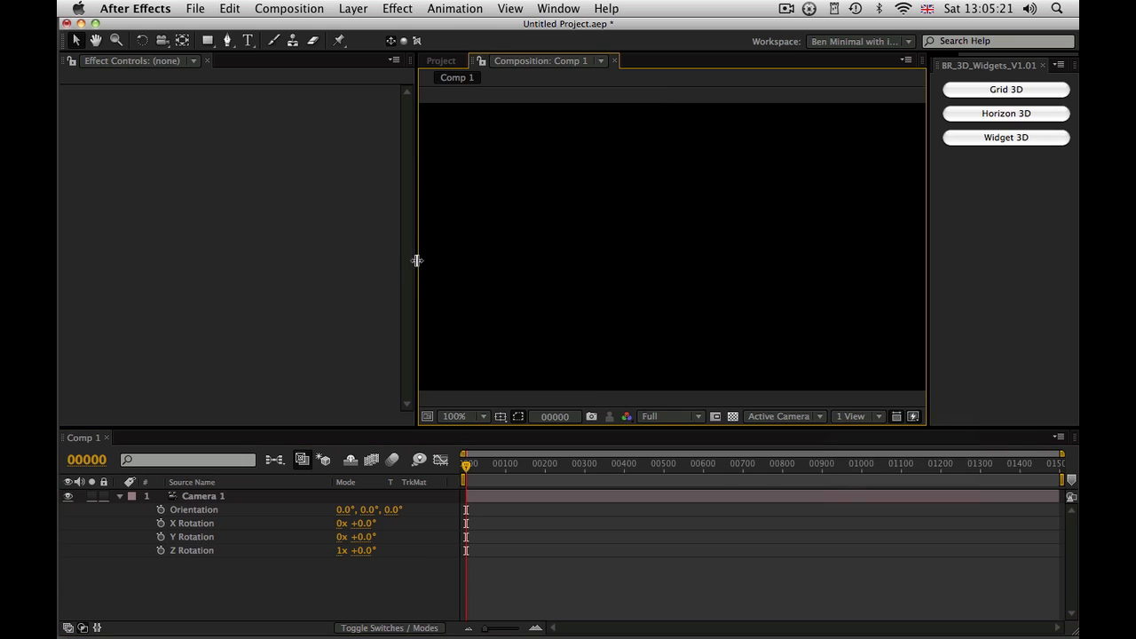
Widen the comp view and build a fresh Widget 3D layer with ground Y at 360
left_click(1005, 137)
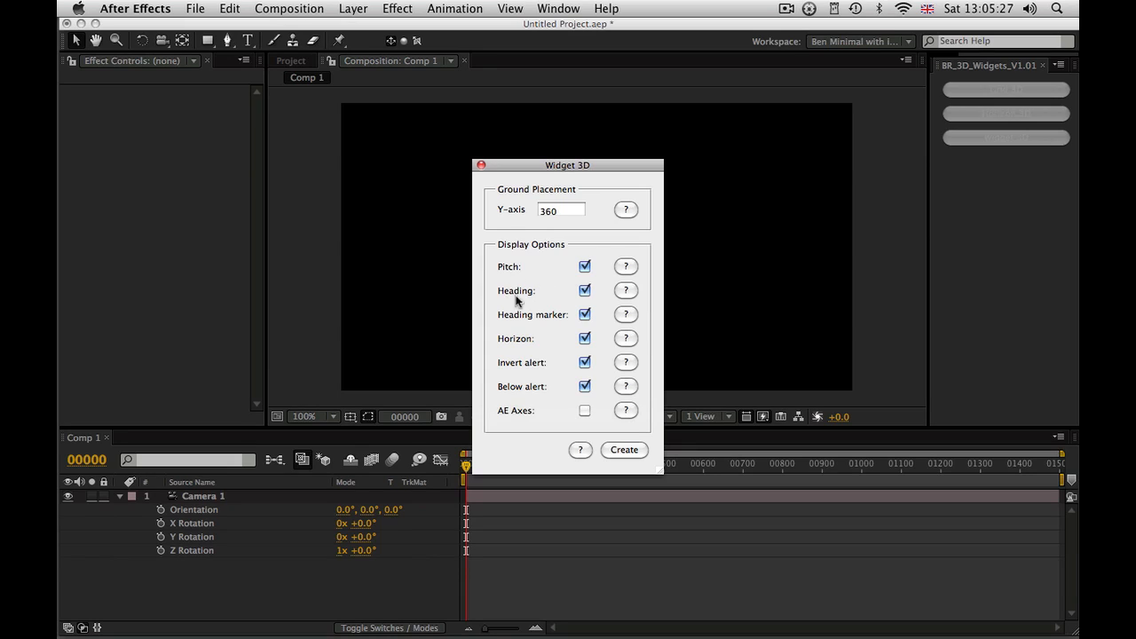
mouse_move(549, 358)
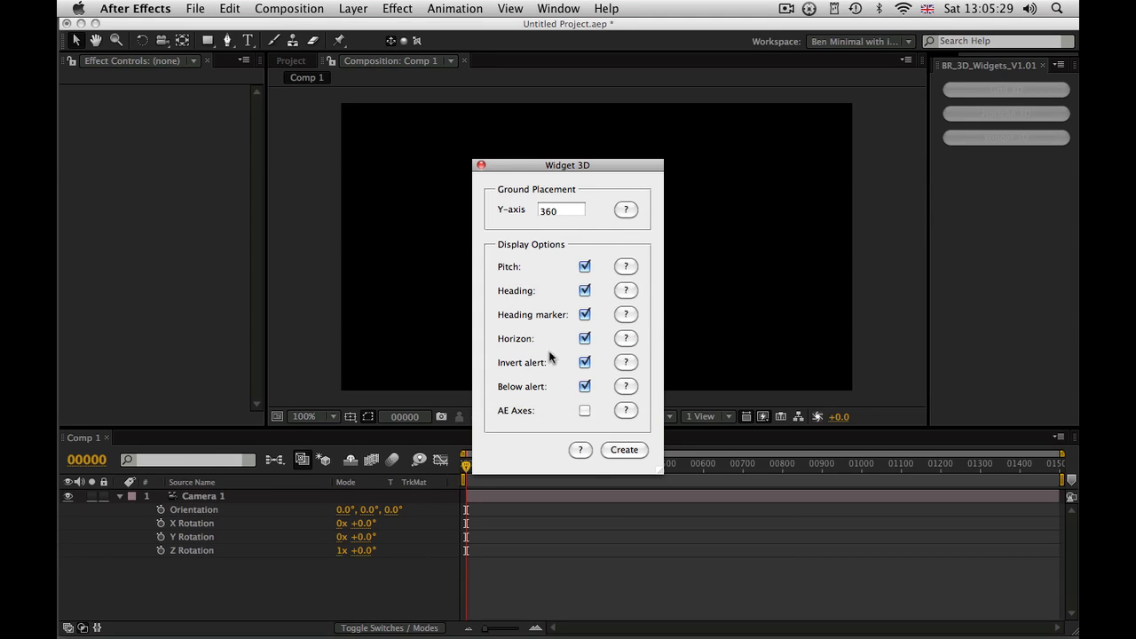
mouse_move(549, 421)
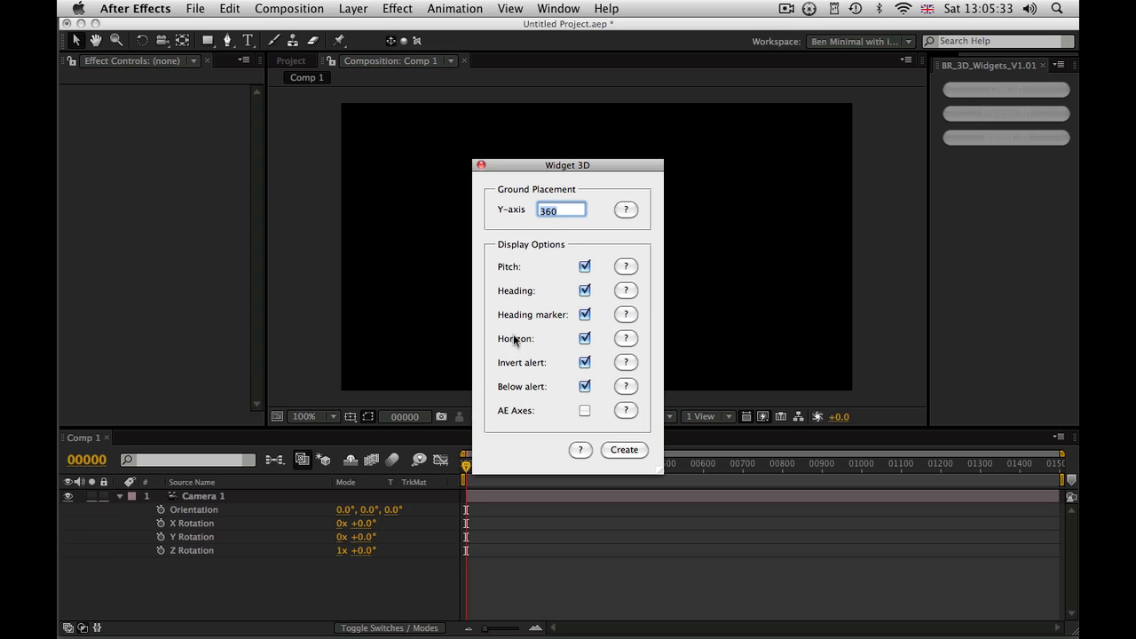
mouse_move(504, 345)
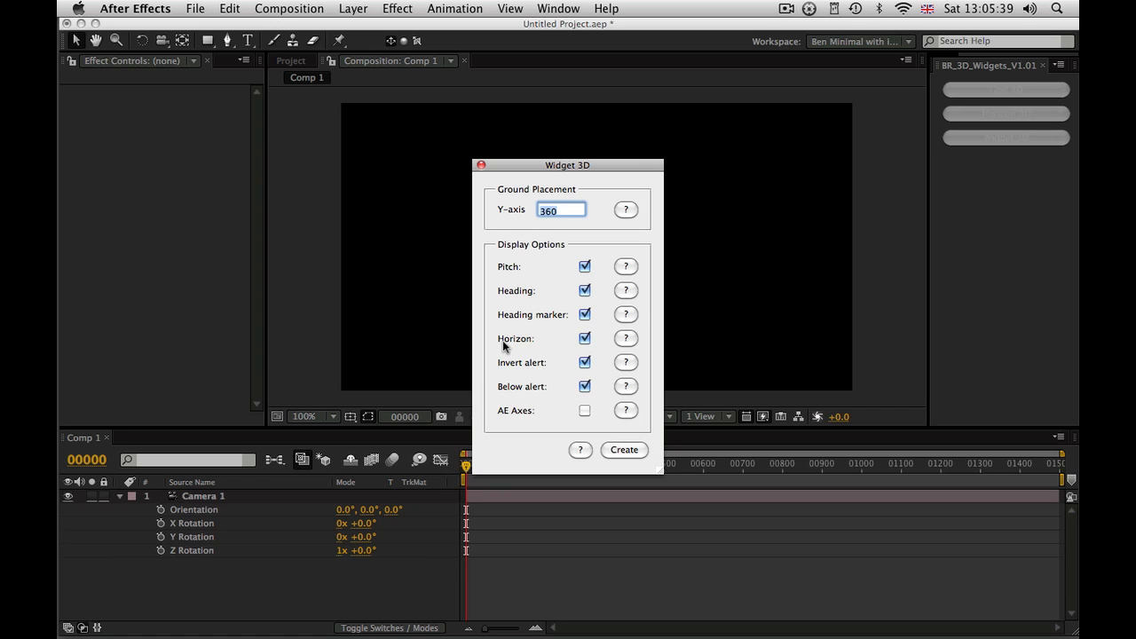
mouse_move(592, 401)
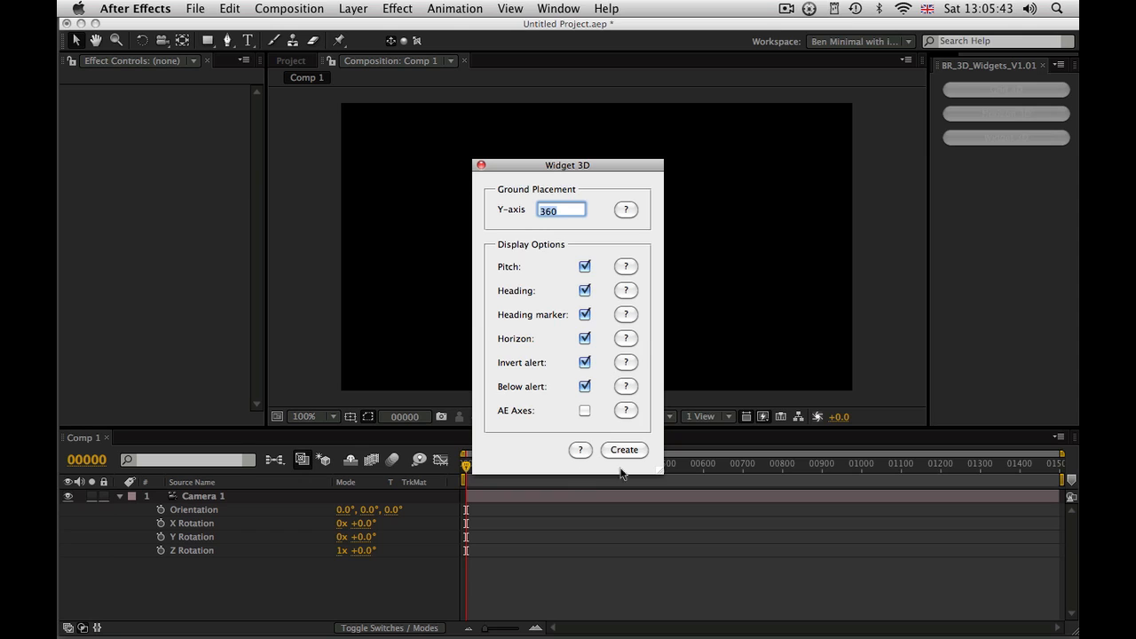
left_click(624, 450)
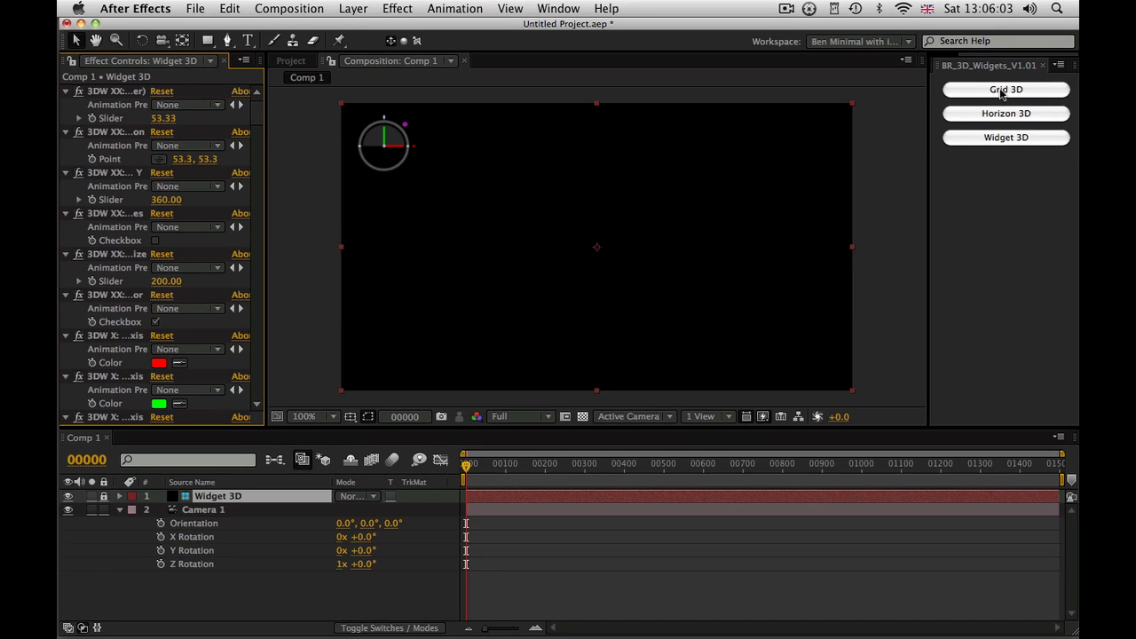
Open the Grid 3D generator and fill its Placement with 320, 360, 0 from the composition
left_click(1006, 89)
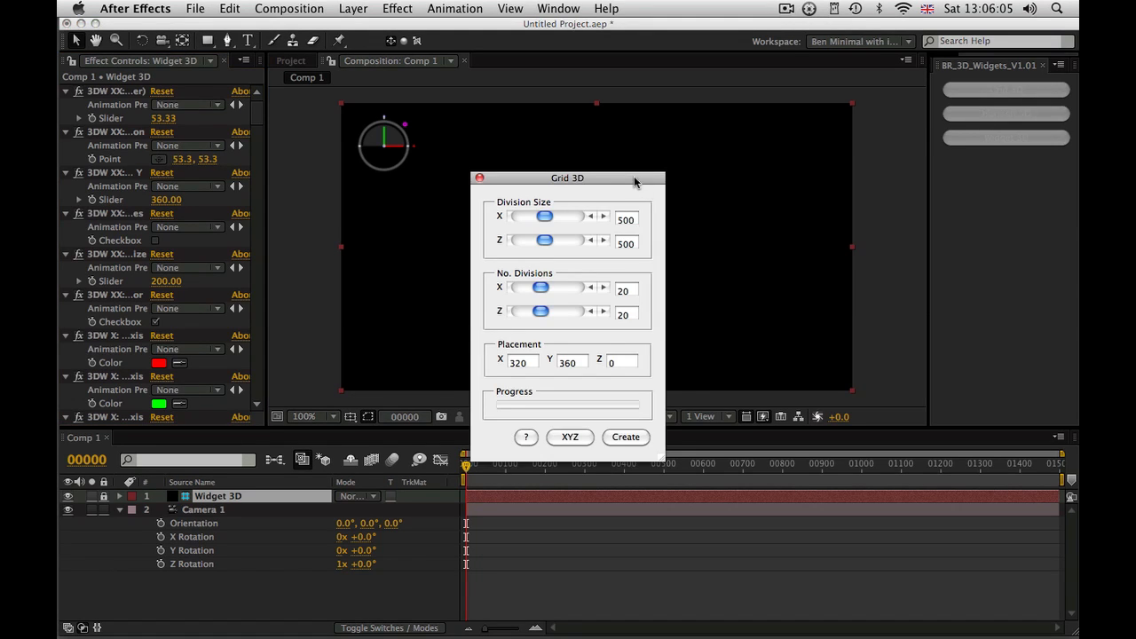
left_click_drag(568, 178, 583, 184)
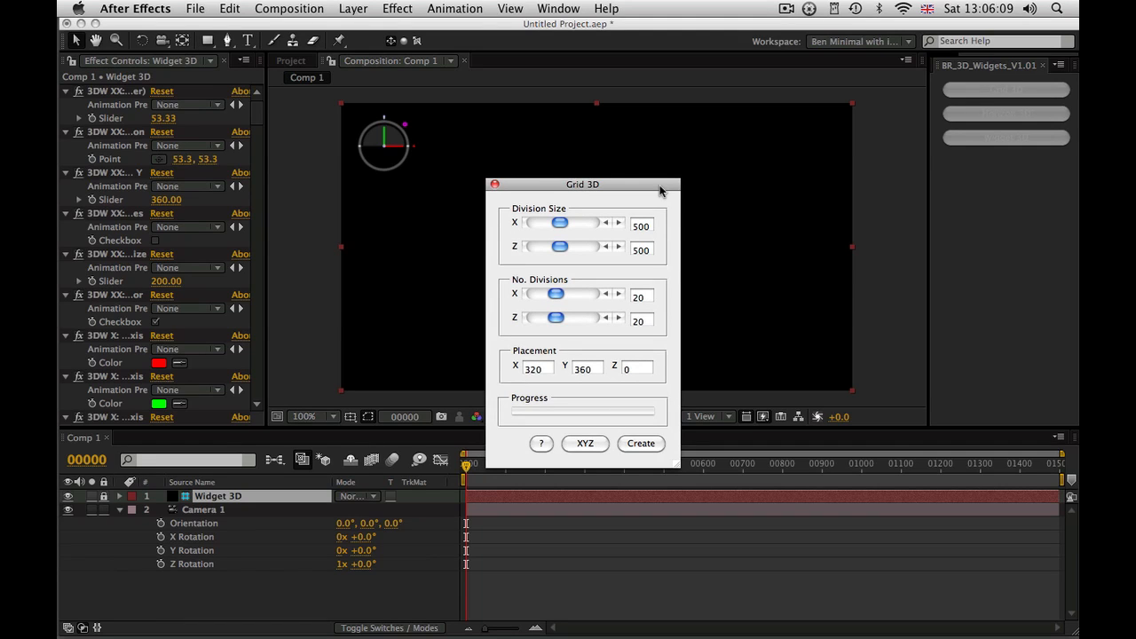
mouse_move(609, 187)
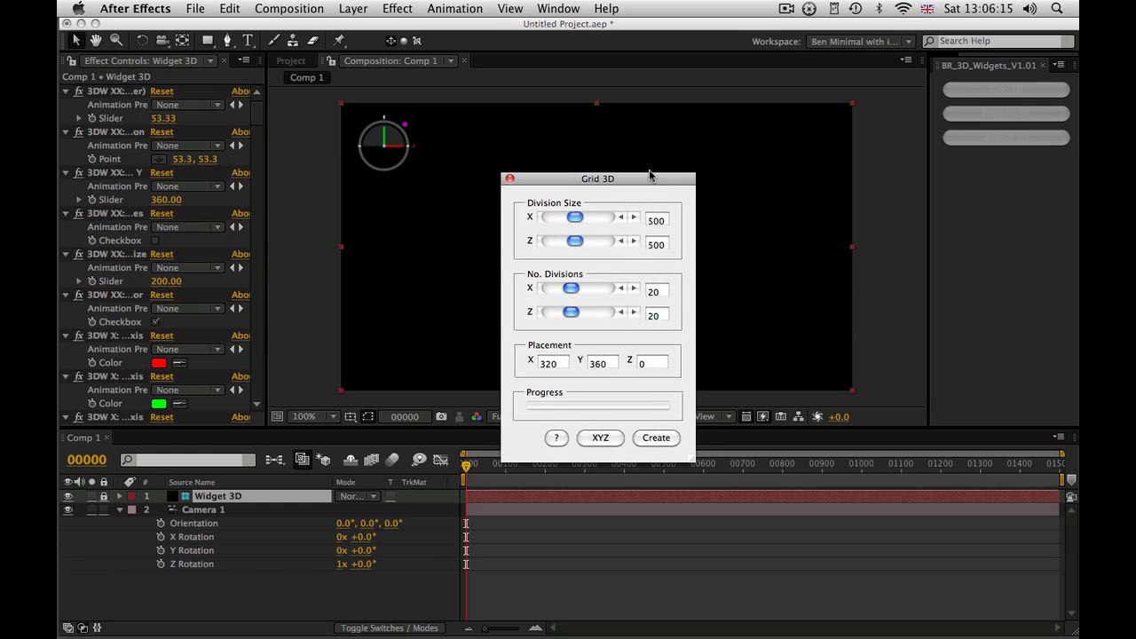
mouse_move(664, 286)
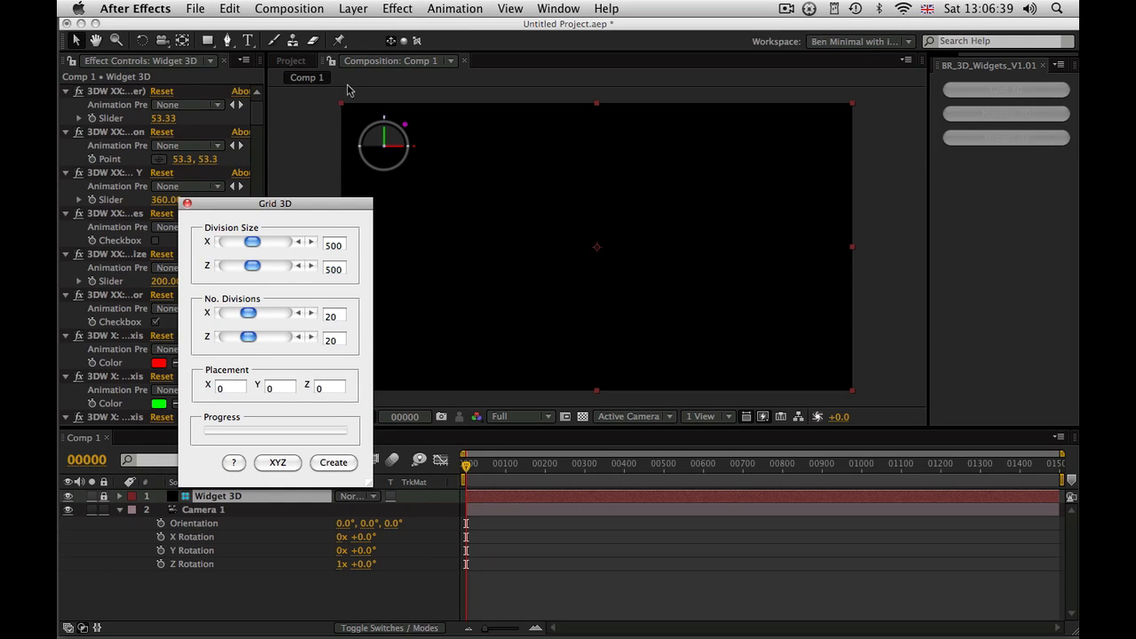
mouse_move(327, 428)
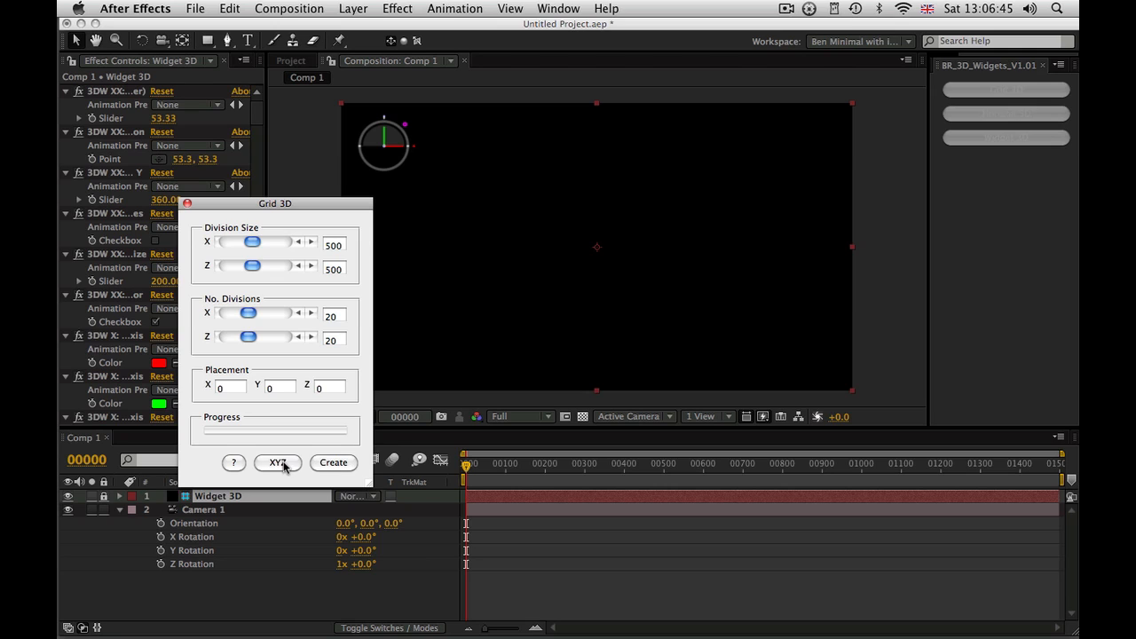
left_click(333, 463)
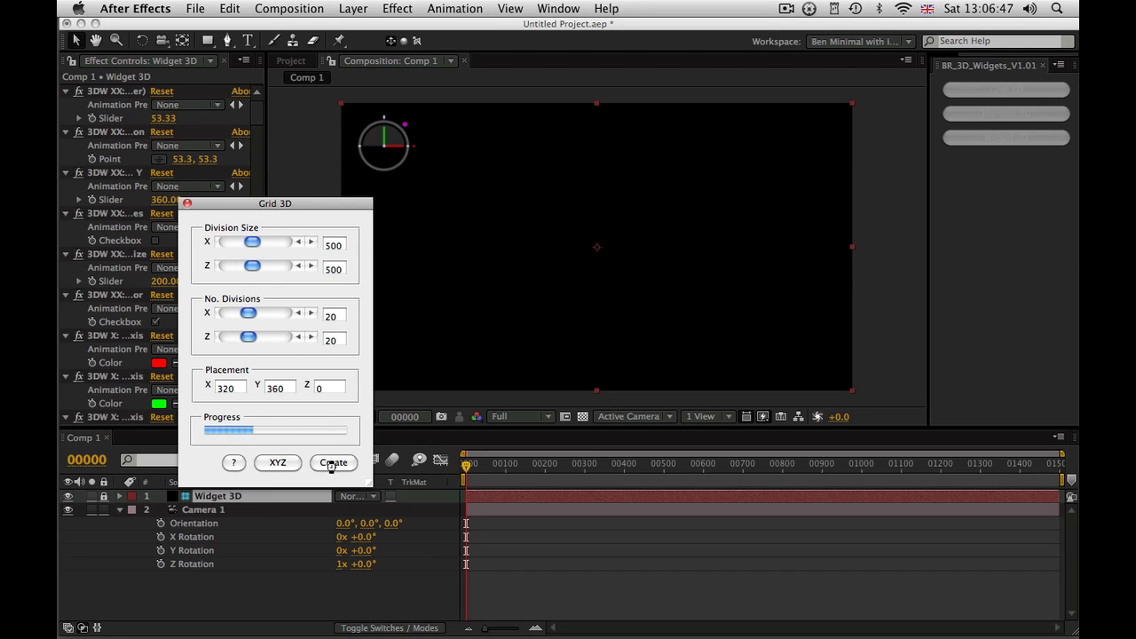
Generate the 20×20 Grid 3D floor and lock its layer
left_click(333, 462)
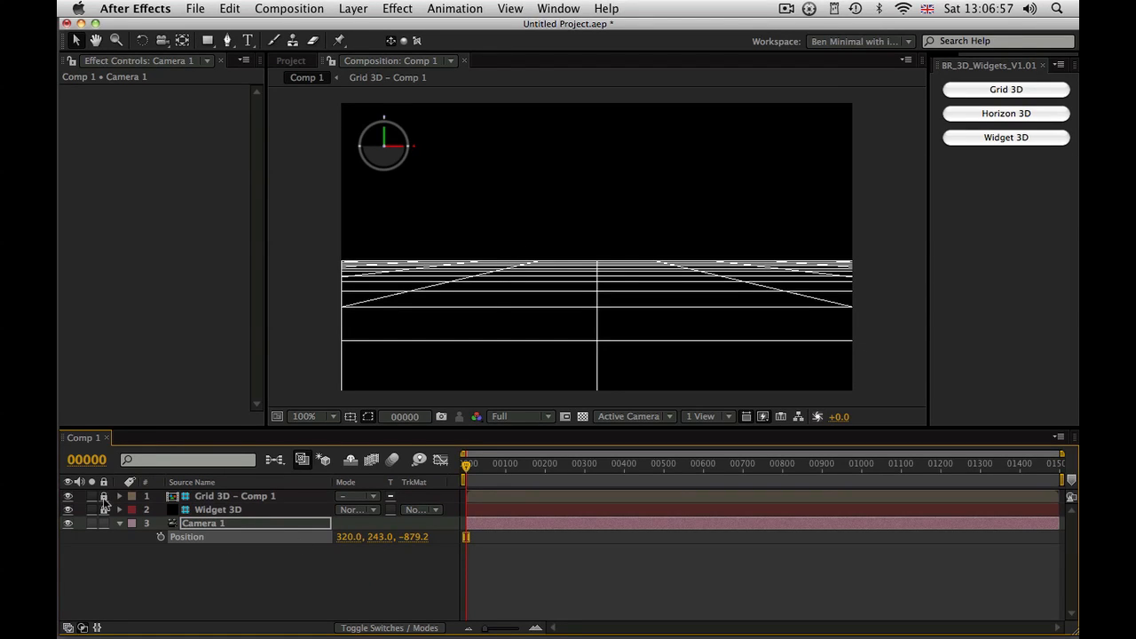
left_click(68, 510)
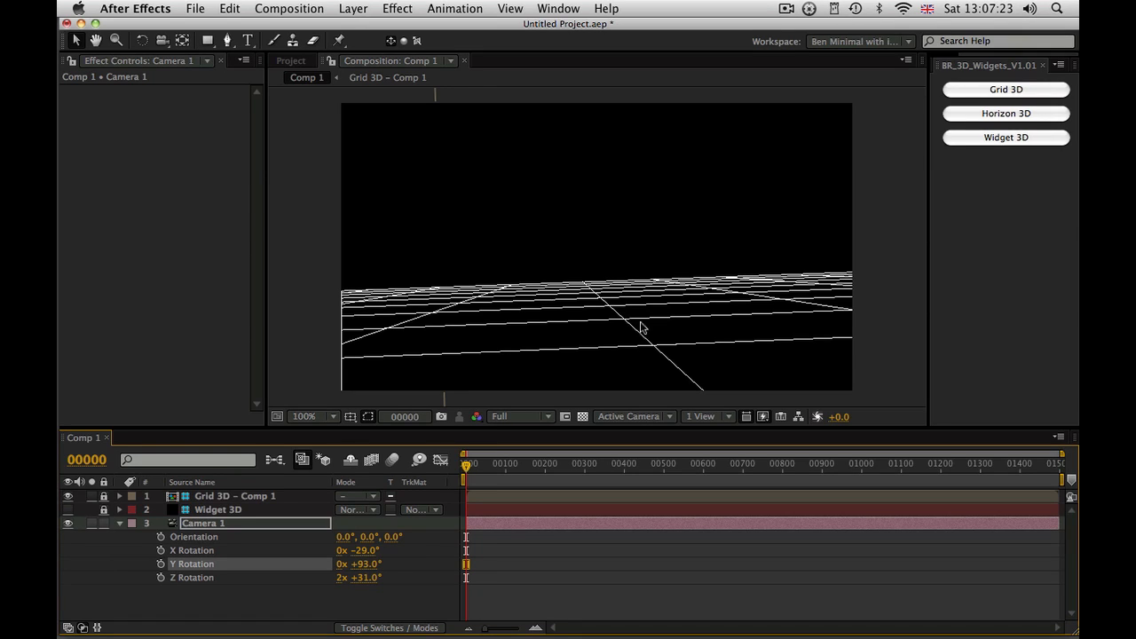
mouse_move(558, 326)
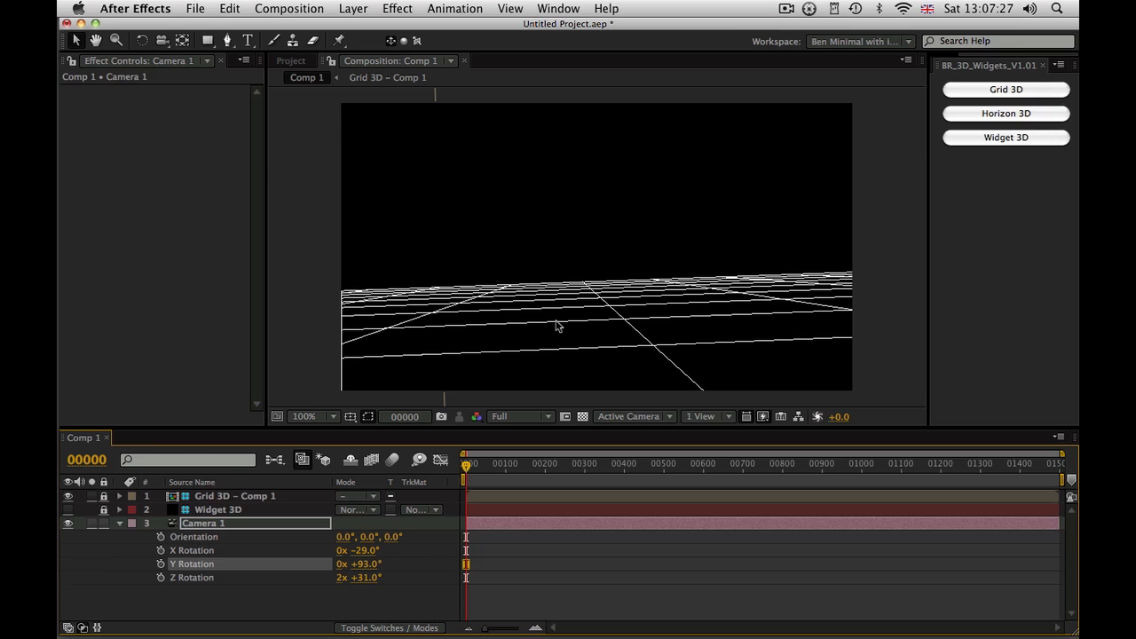
mouse_move(996, 116)
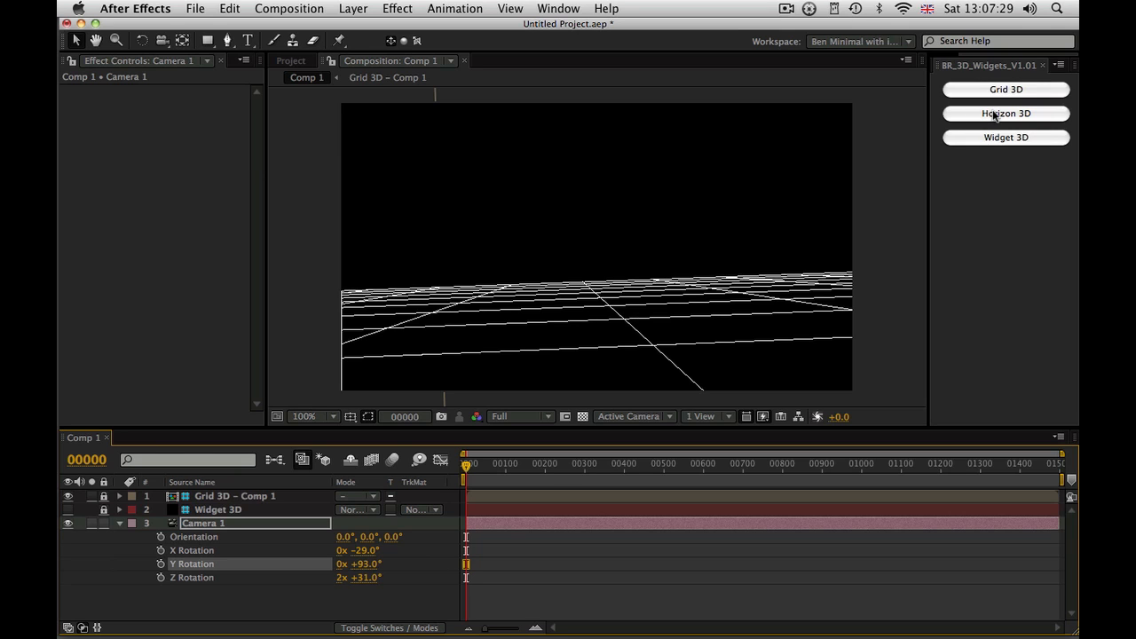
Create a Horizon 3D layer at ground height 360 with base line and ground fill enabled
left_click(1006, 114)
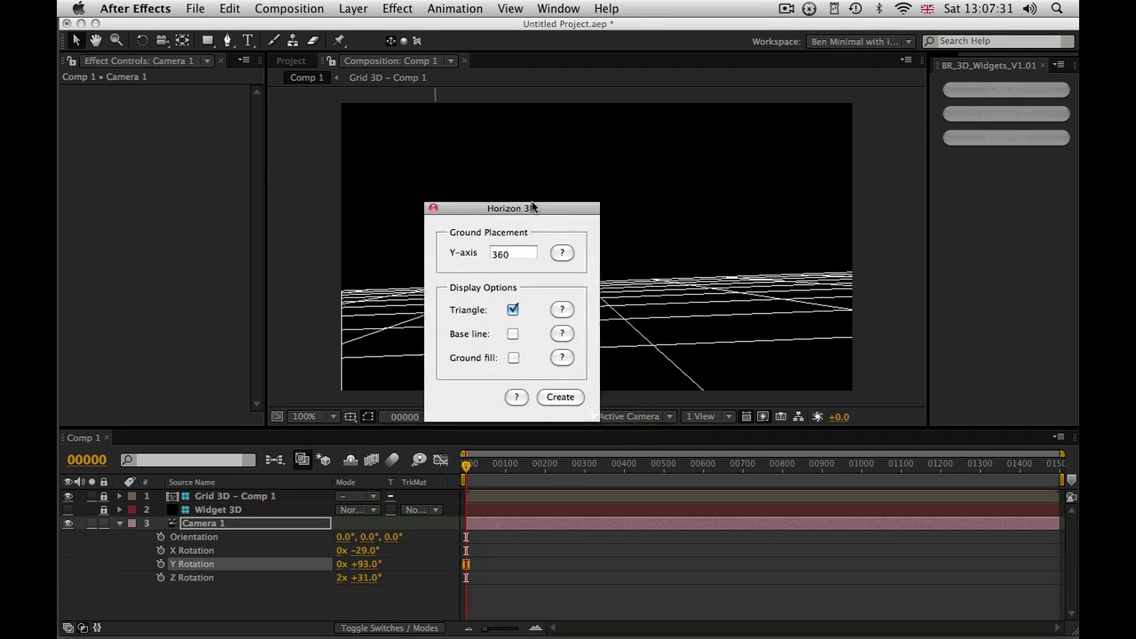
left_click_drag(513, 207, 220, 151)
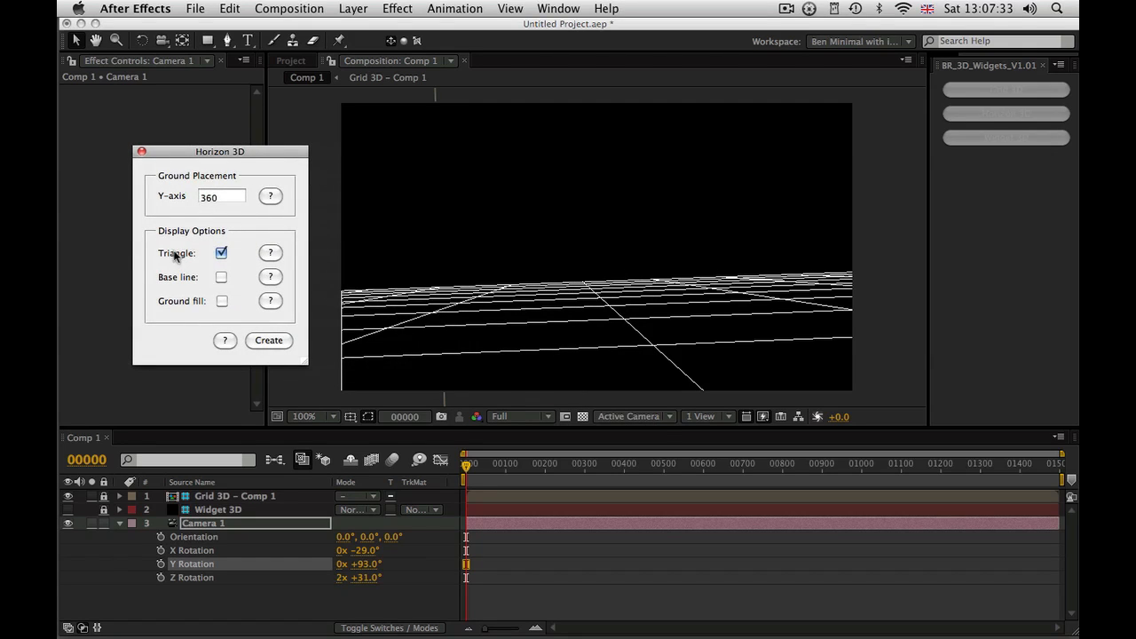
left_click(221, 196)
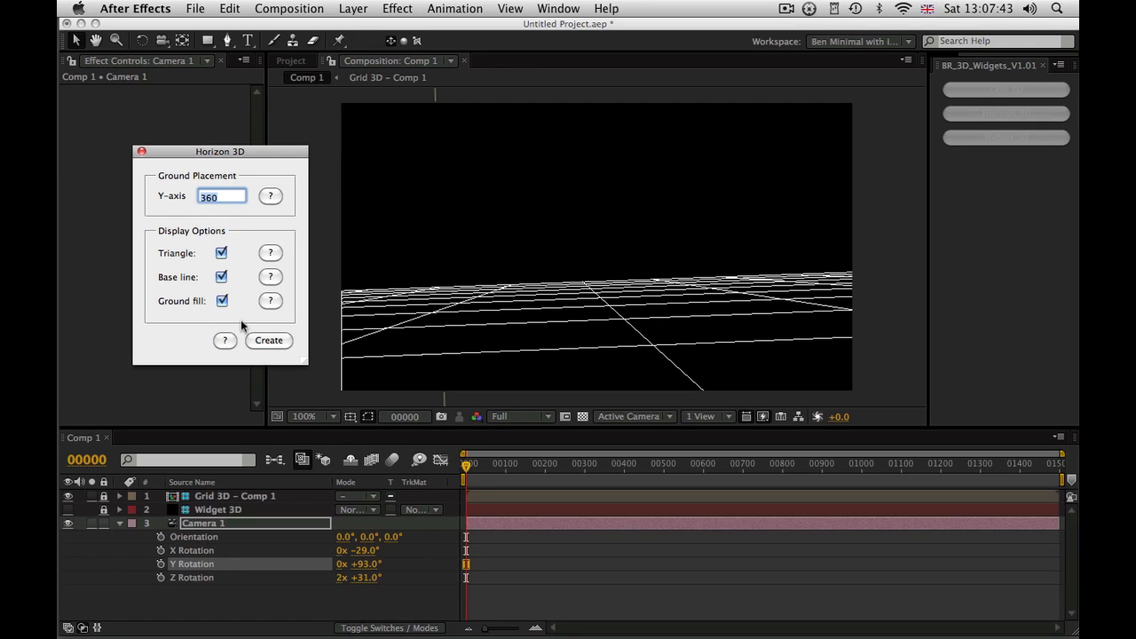
mouse_move(273, 346)
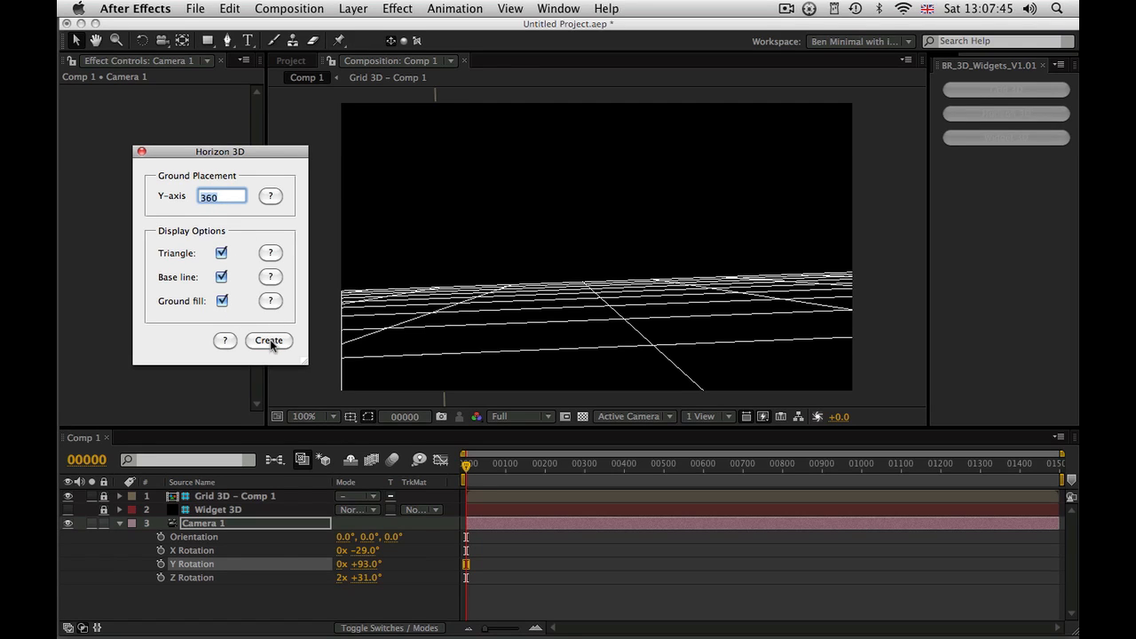
left_click(268, 340)
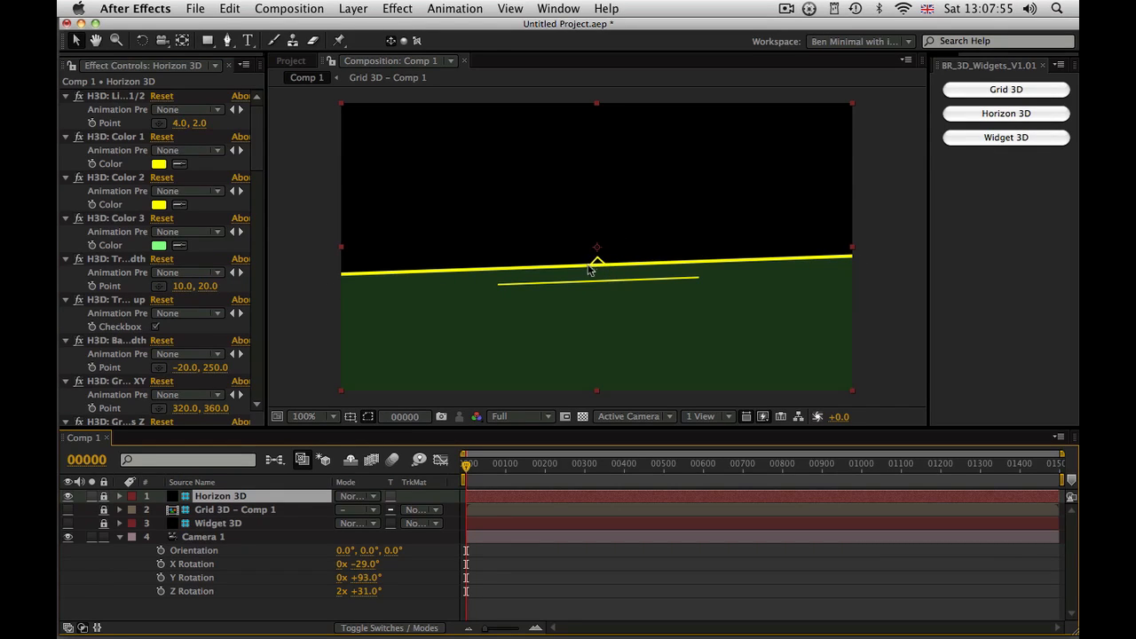
mouse_move(527, 289)
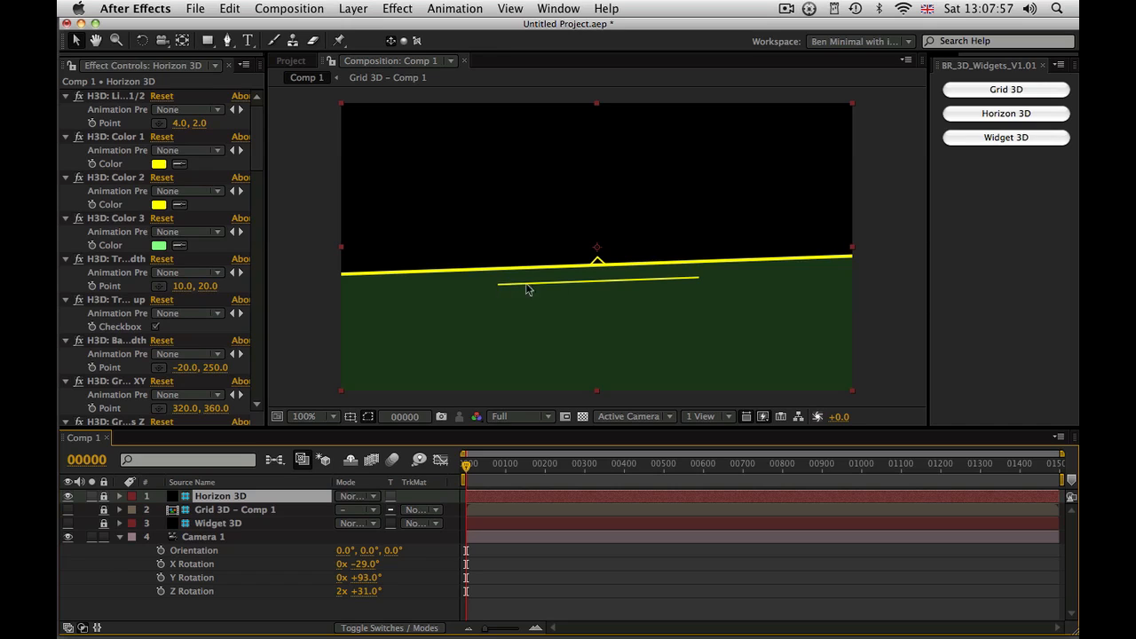
mouse_move(702, 291)
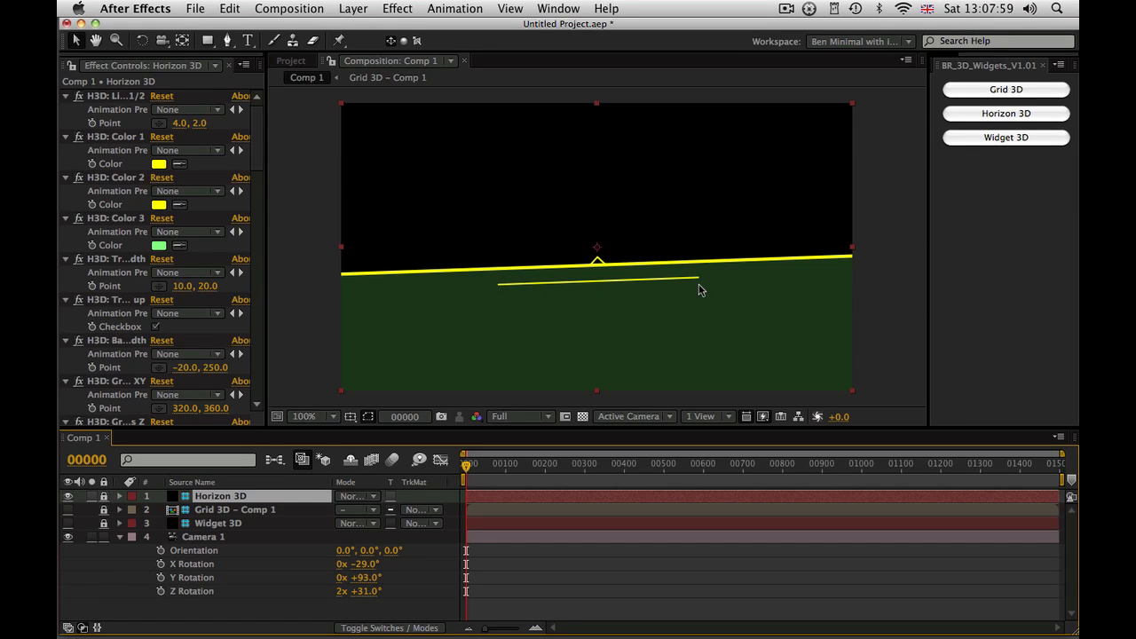
mouse_move(413, 339)
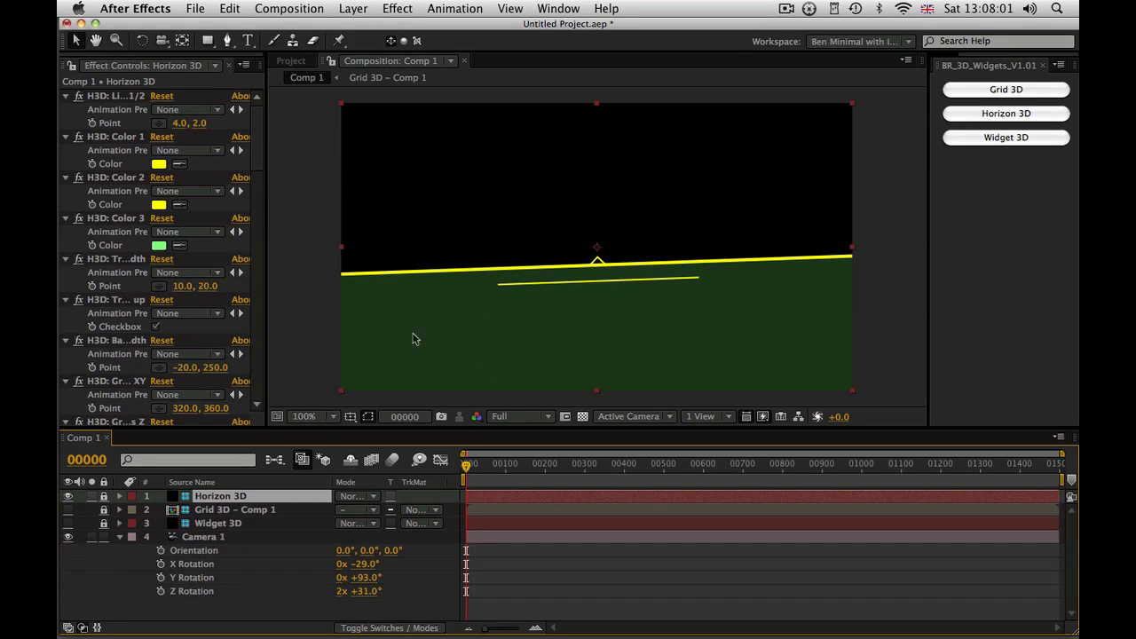
mouse_move(647, 294)
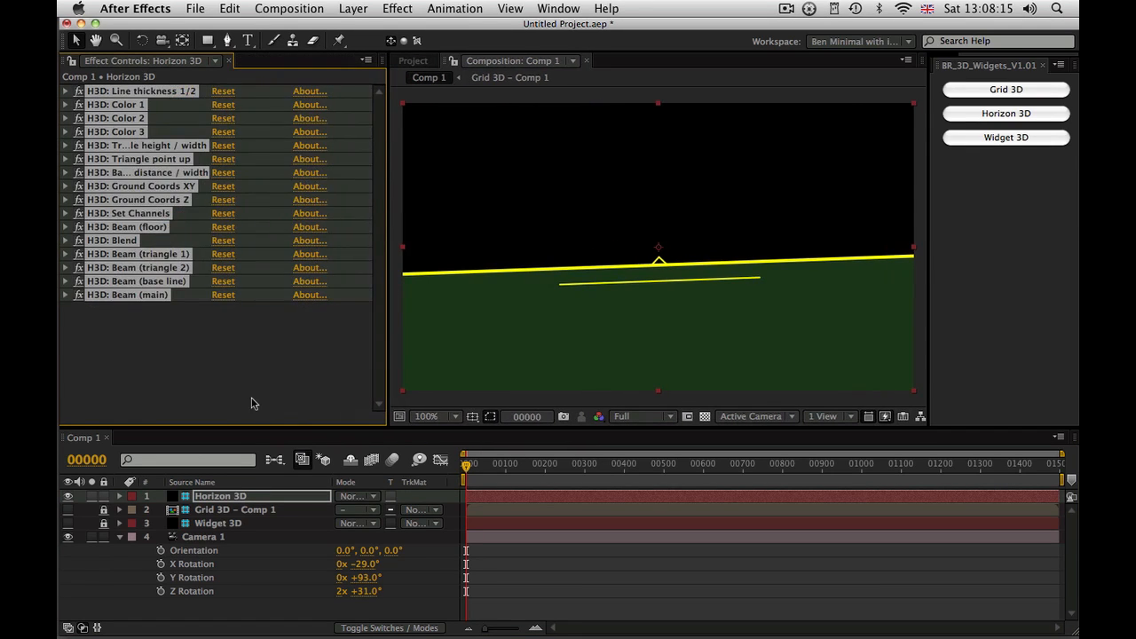
Switch off the triangle and floor beam effects, leaving only the yellow horizon line
left_click(137, 281)
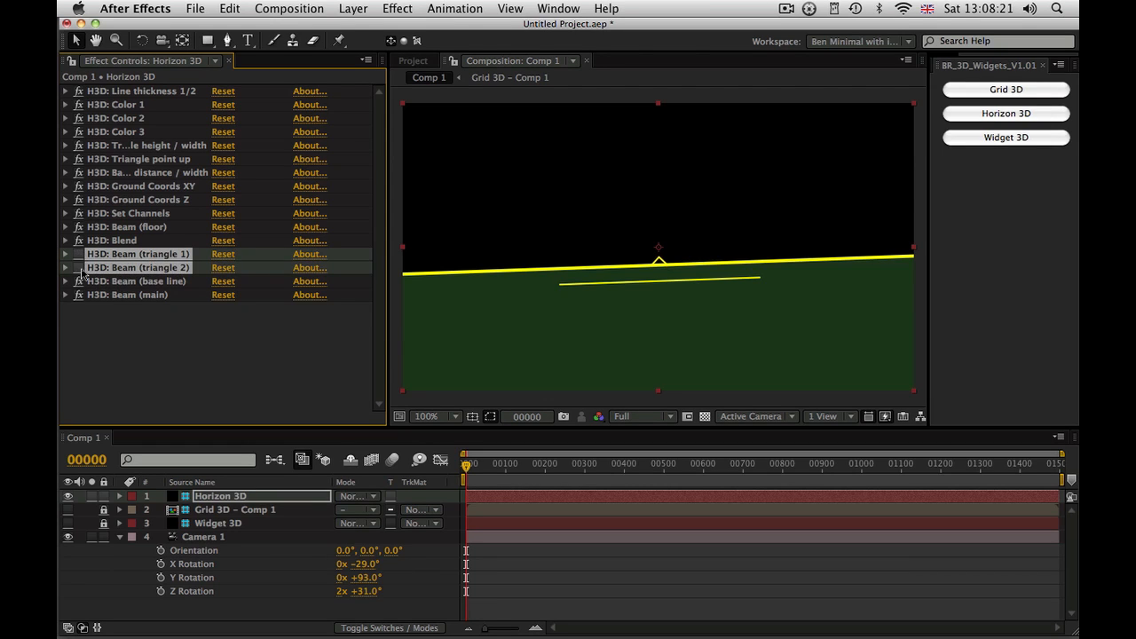
left_click(137, 281)
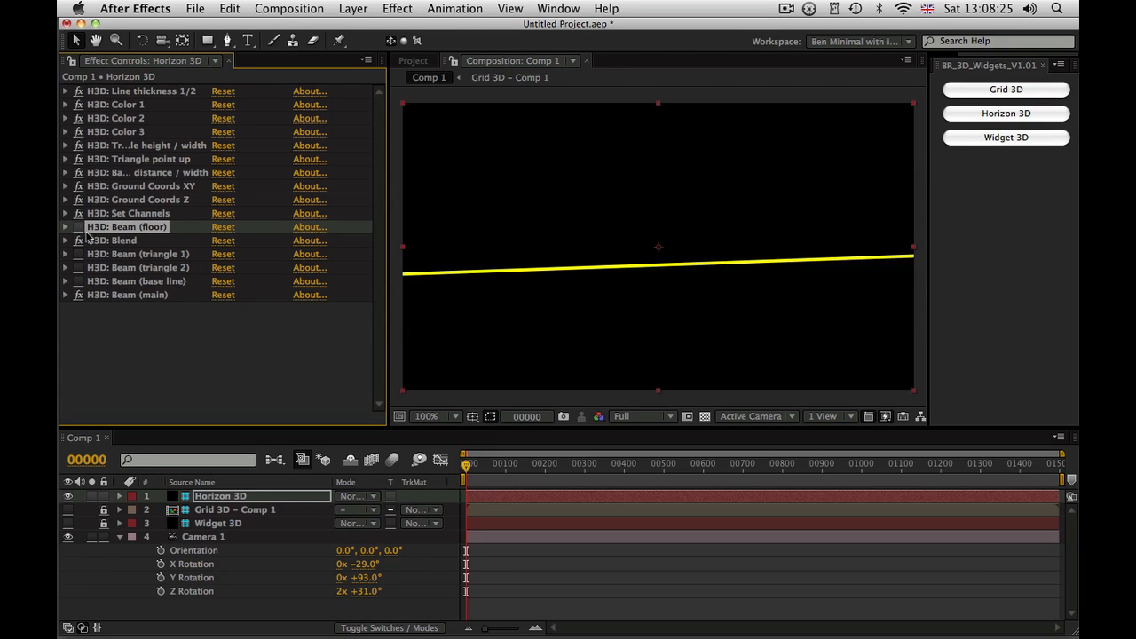
mouse_move(227, 298)
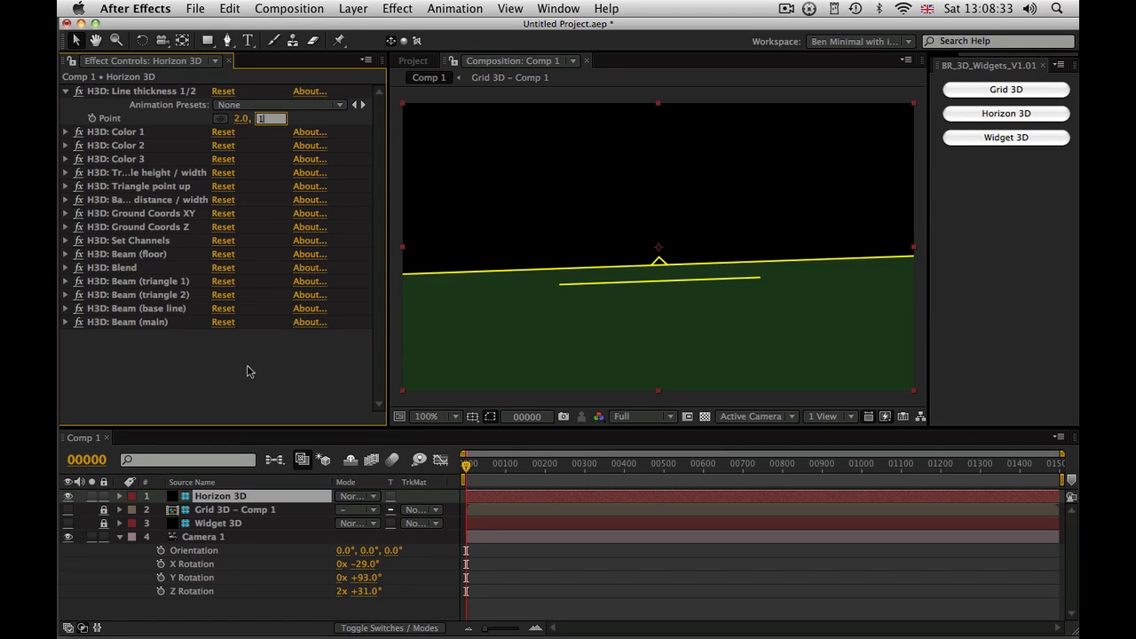
Enter 97.0 and recolour the Horizon 3D lines magenta, cyan and white
type("97.0")
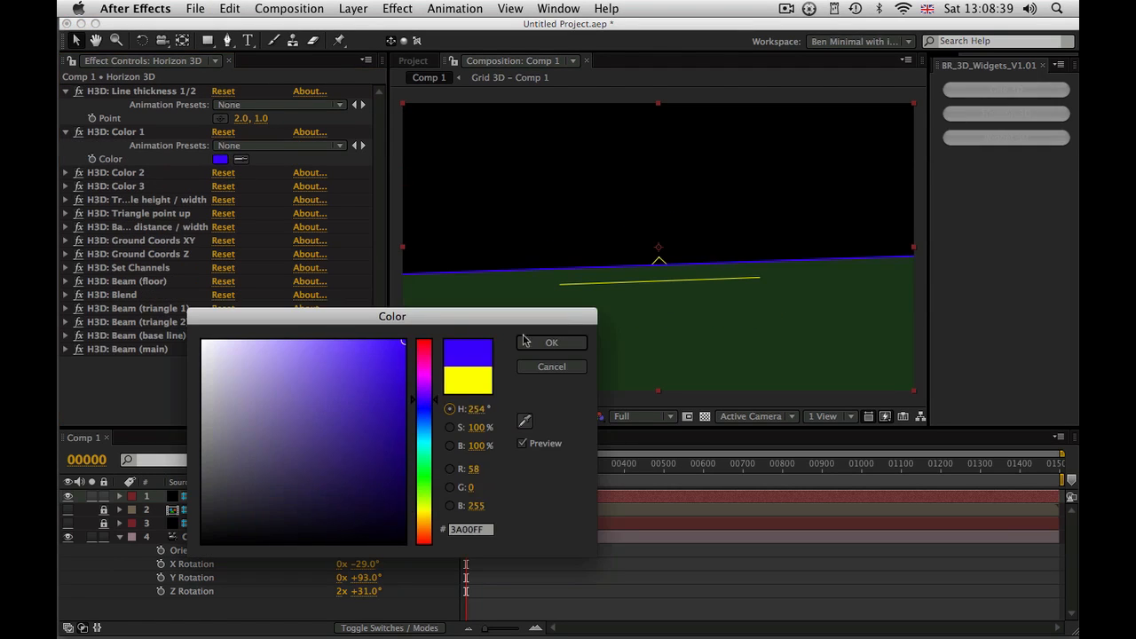
left_click(424, 346)
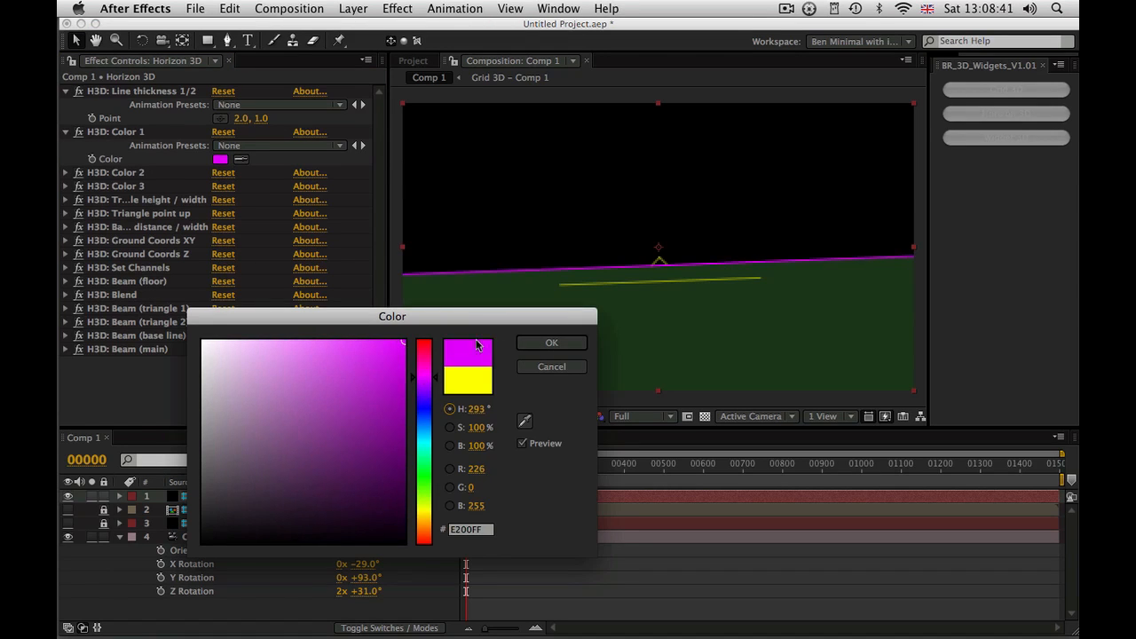
left_click(551, 342)
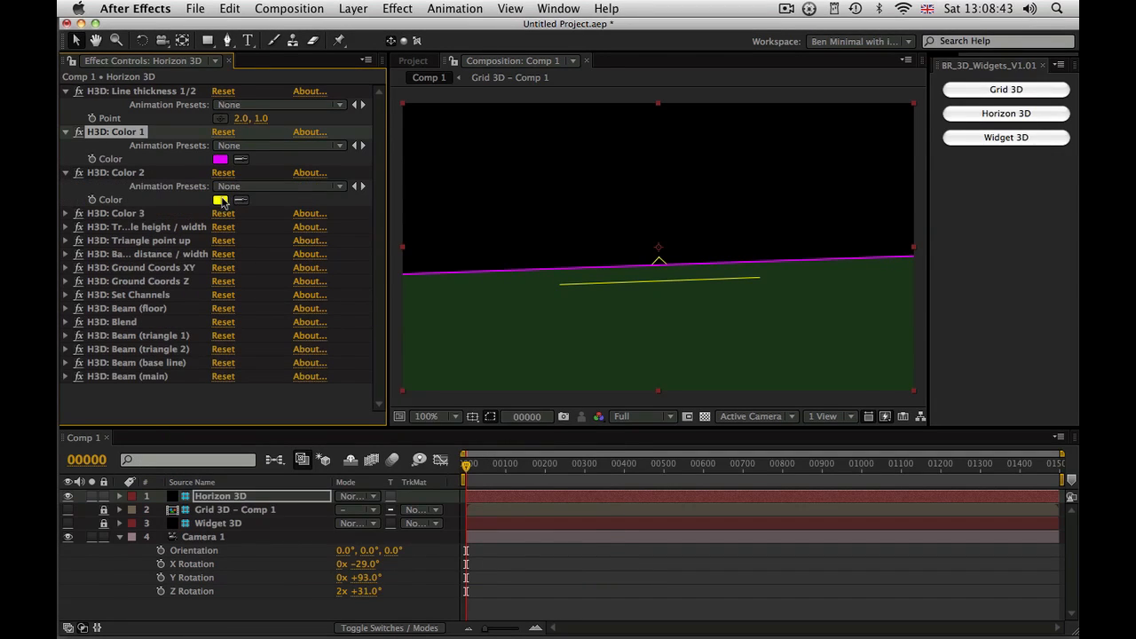
left_click(221, 198)
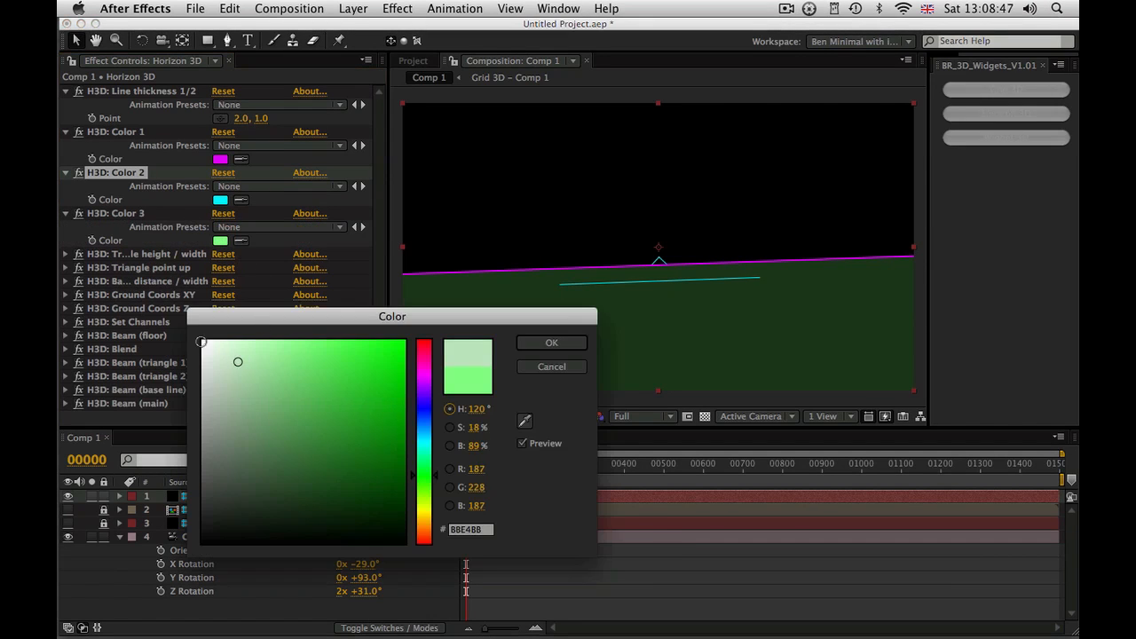
left_click(551, 343)
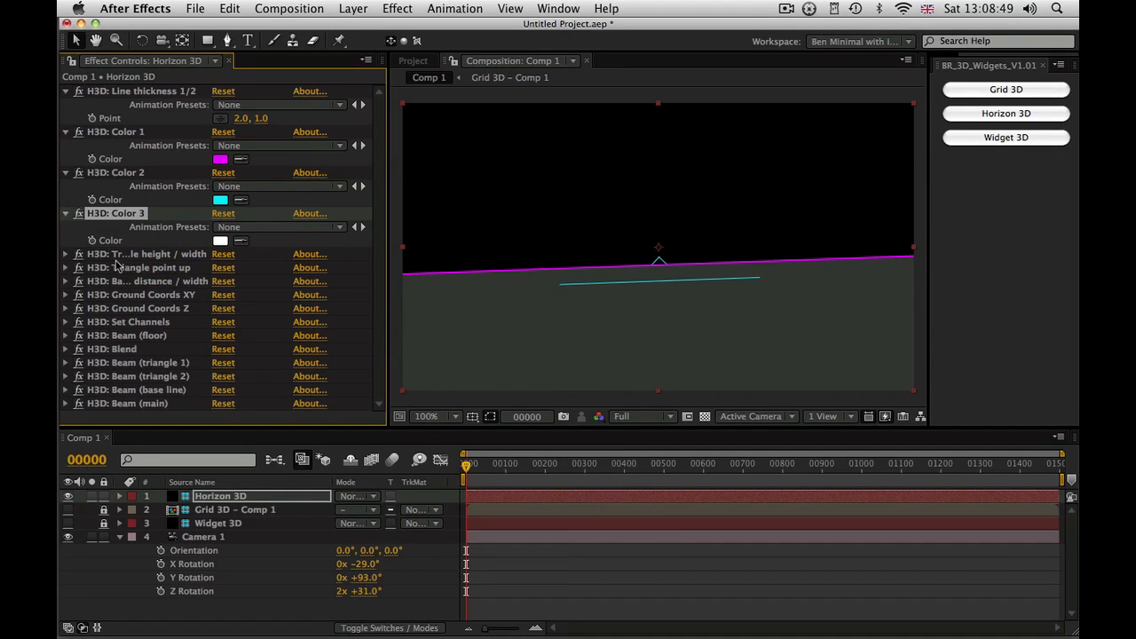
left_click(65, 254)
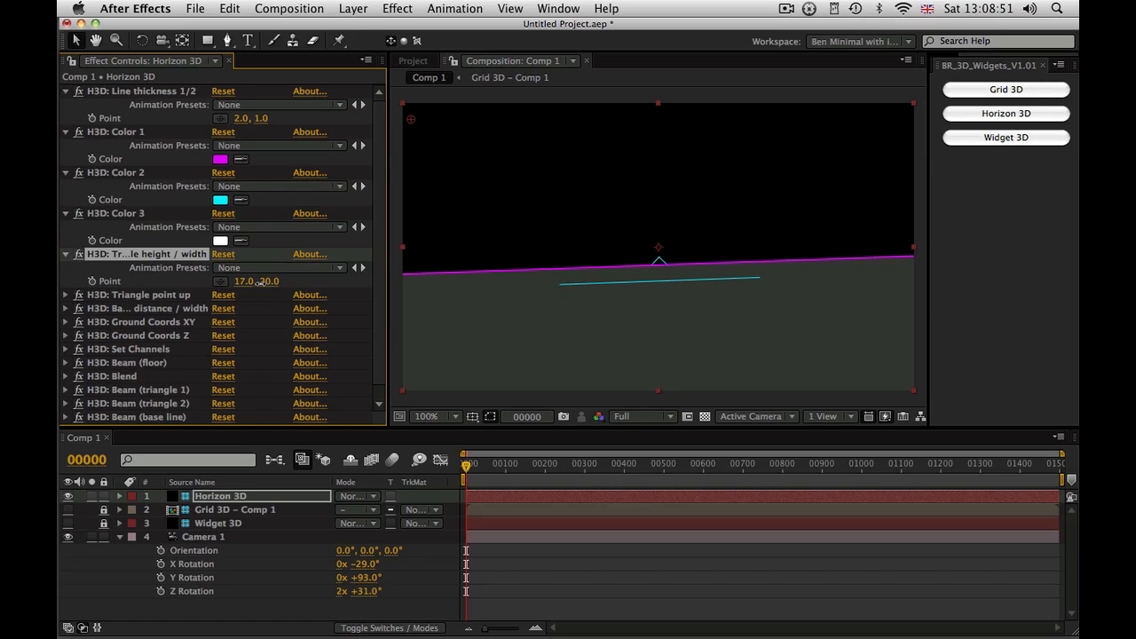
Resize the triangle to 19×40 and set base distance -7, width 354, pointing up
left_click_drag(256, 282, 266, 282)
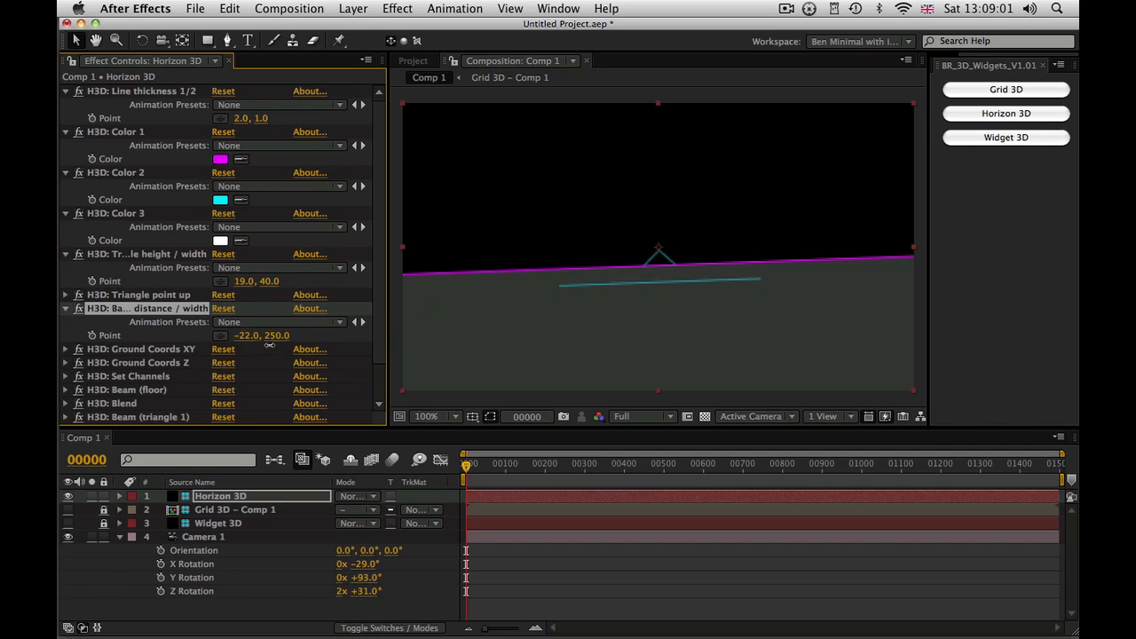
left_click_drag(239, 335, 258, 336)
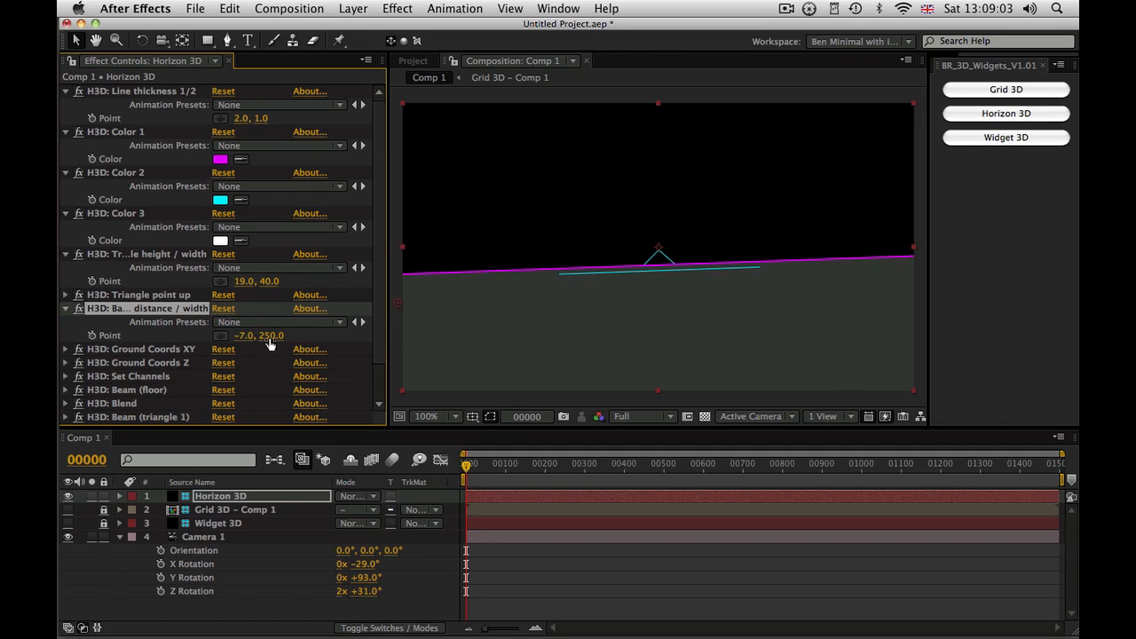
left_click_drag(258, 335, 270, 335)
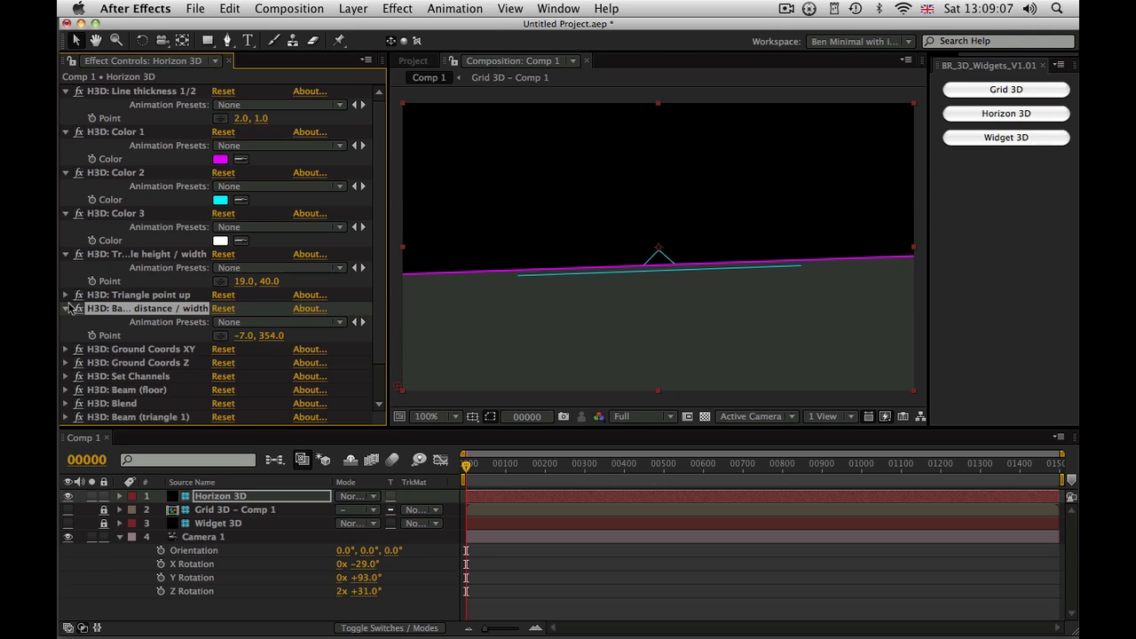
left_click(65, 293)
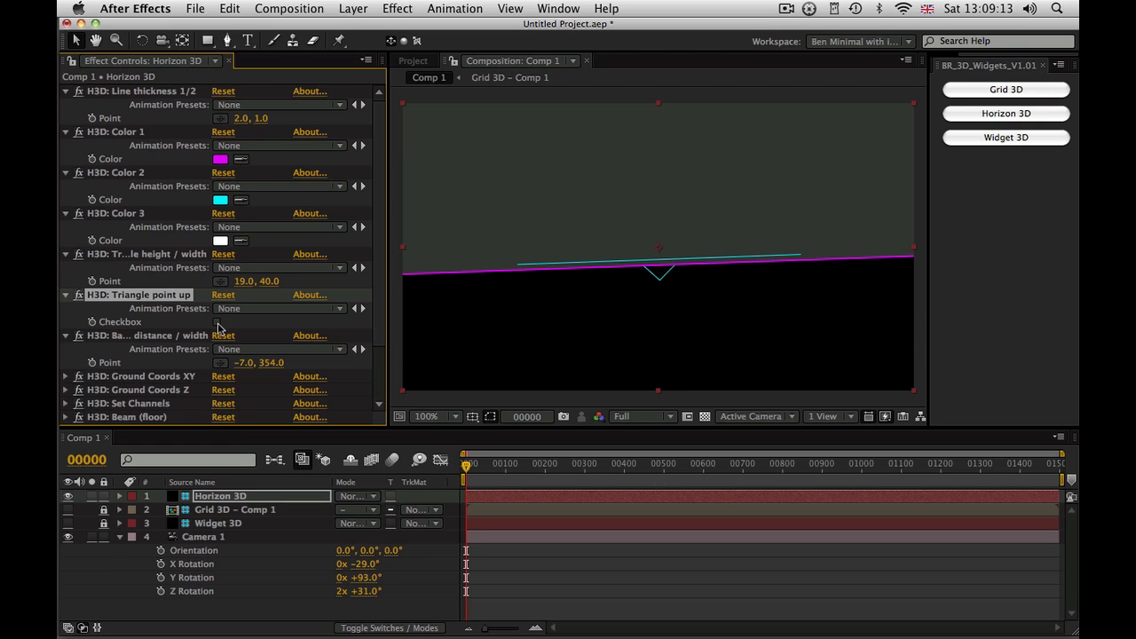
left_click(217, 321)
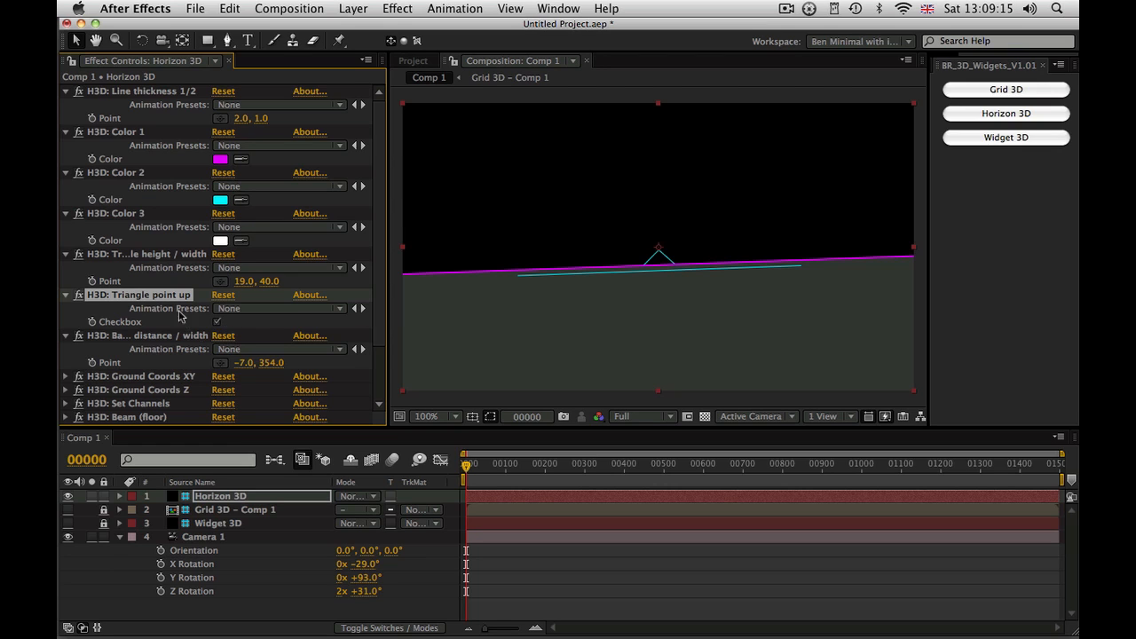
scroll("down", 3)
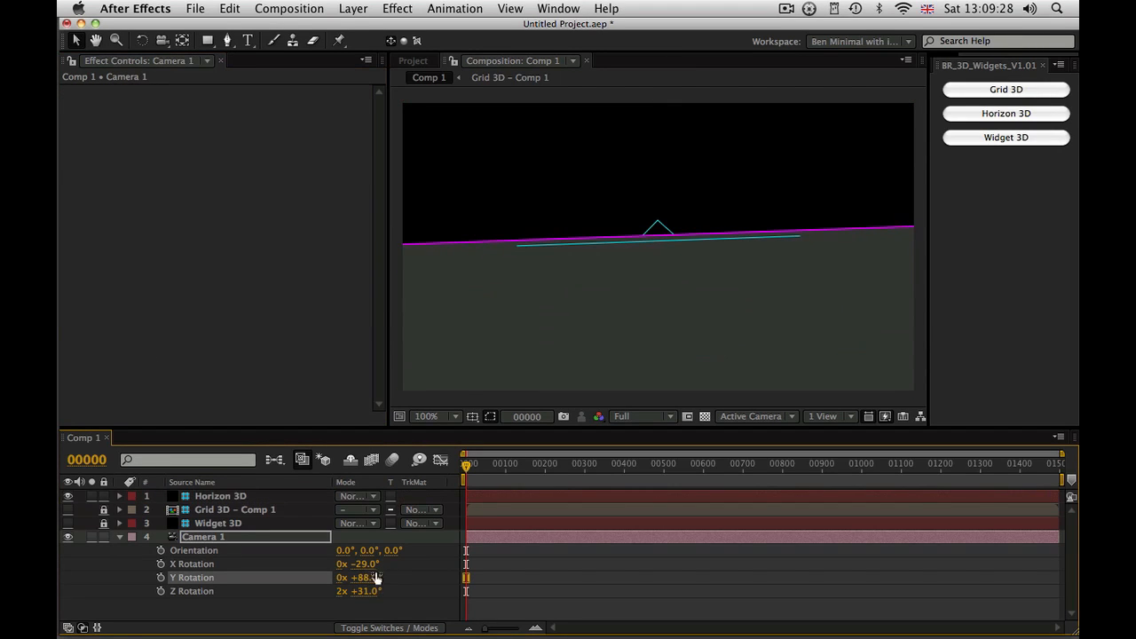
Re-angle Camera 1 to −20°, 74°, 3x+28° and unhide the Grid 3D and Widget 3D layers
left_click_drag(359, 564, 378, 563)
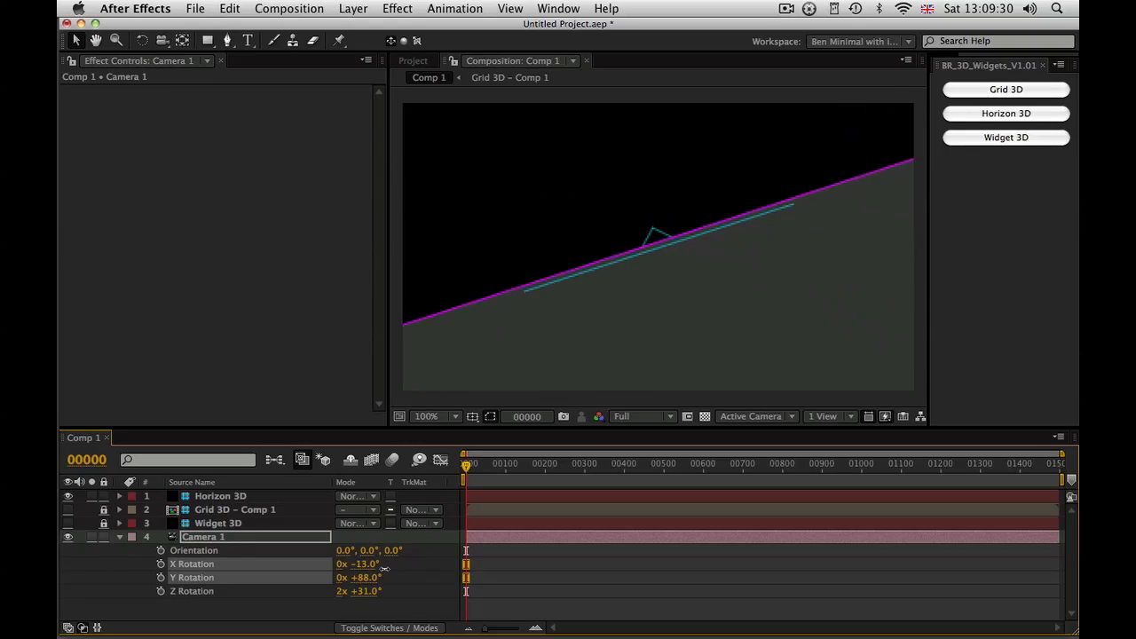
left_click_drag(359, 564, 355, 568)
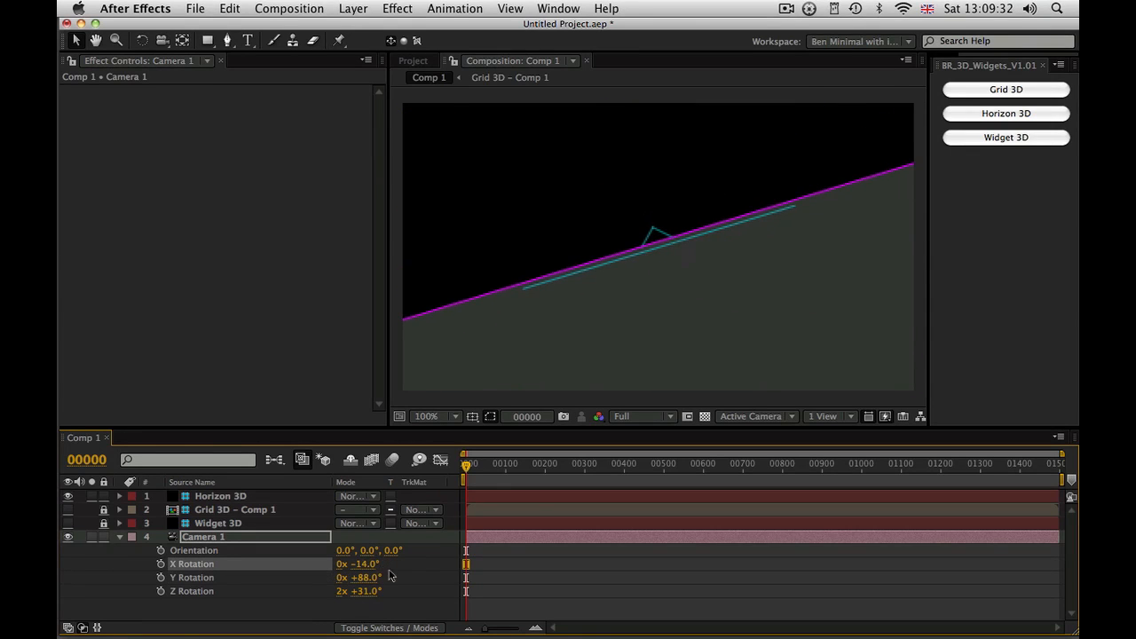
left_click(220, 496)
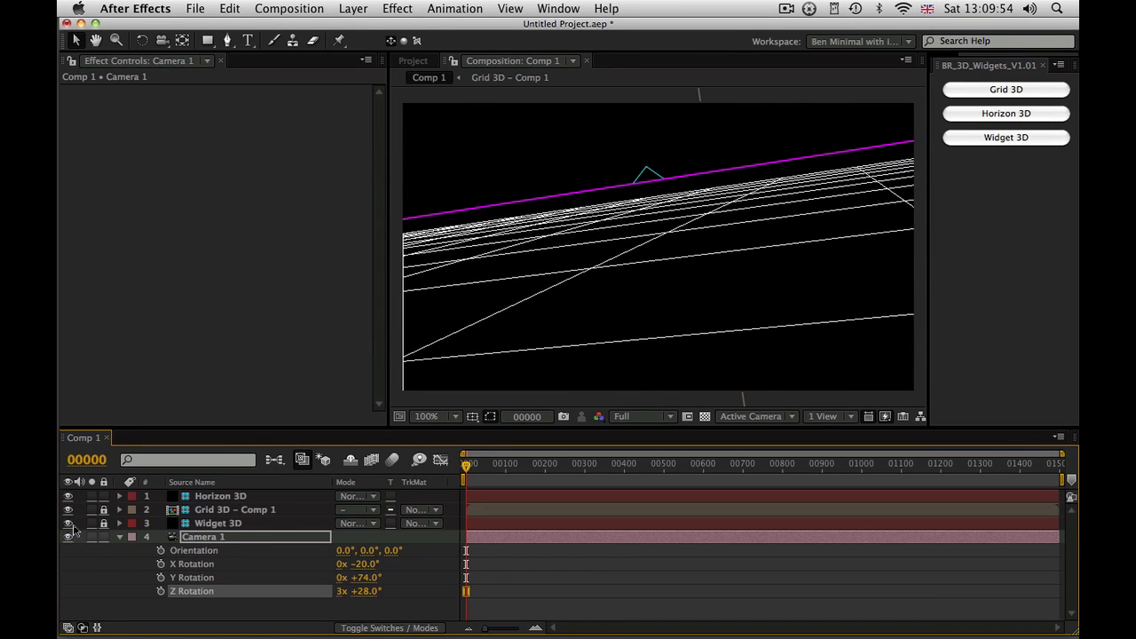
left_click(67, 537)
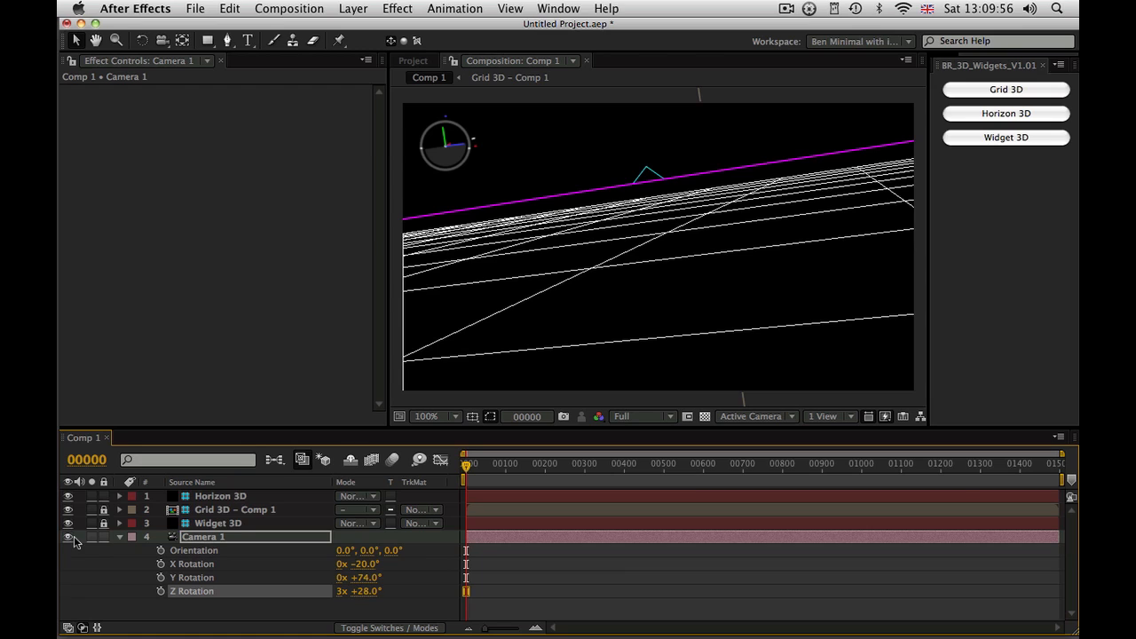